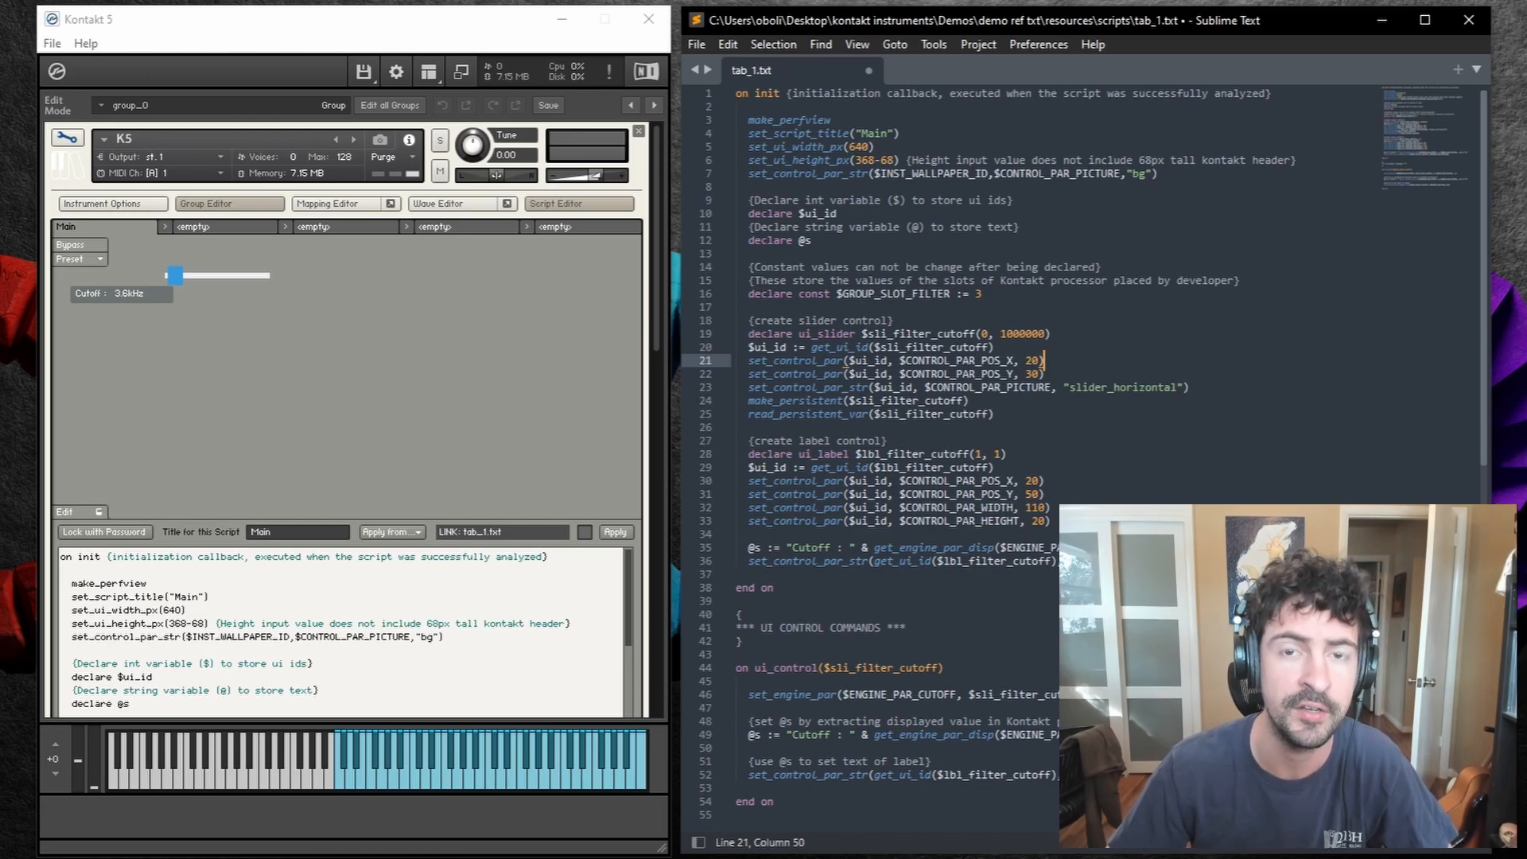
- Save tab_1.txt with Ctrl+S, confirm 'script updated (no errors)', and hide the script editing panel
key("ctrl+s")
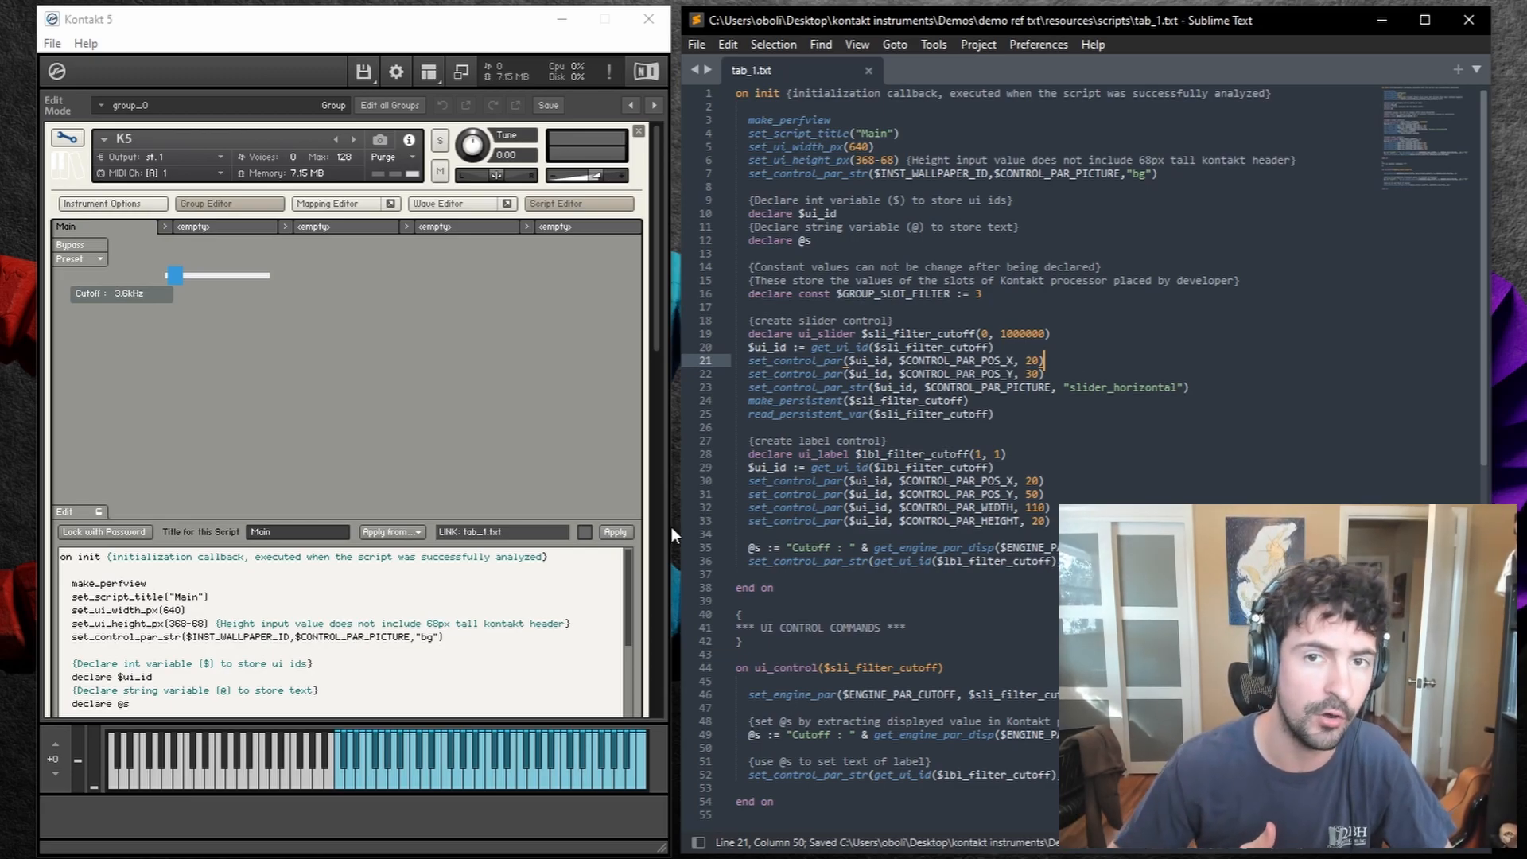
left_click_drag(175, 276, 68, 276)
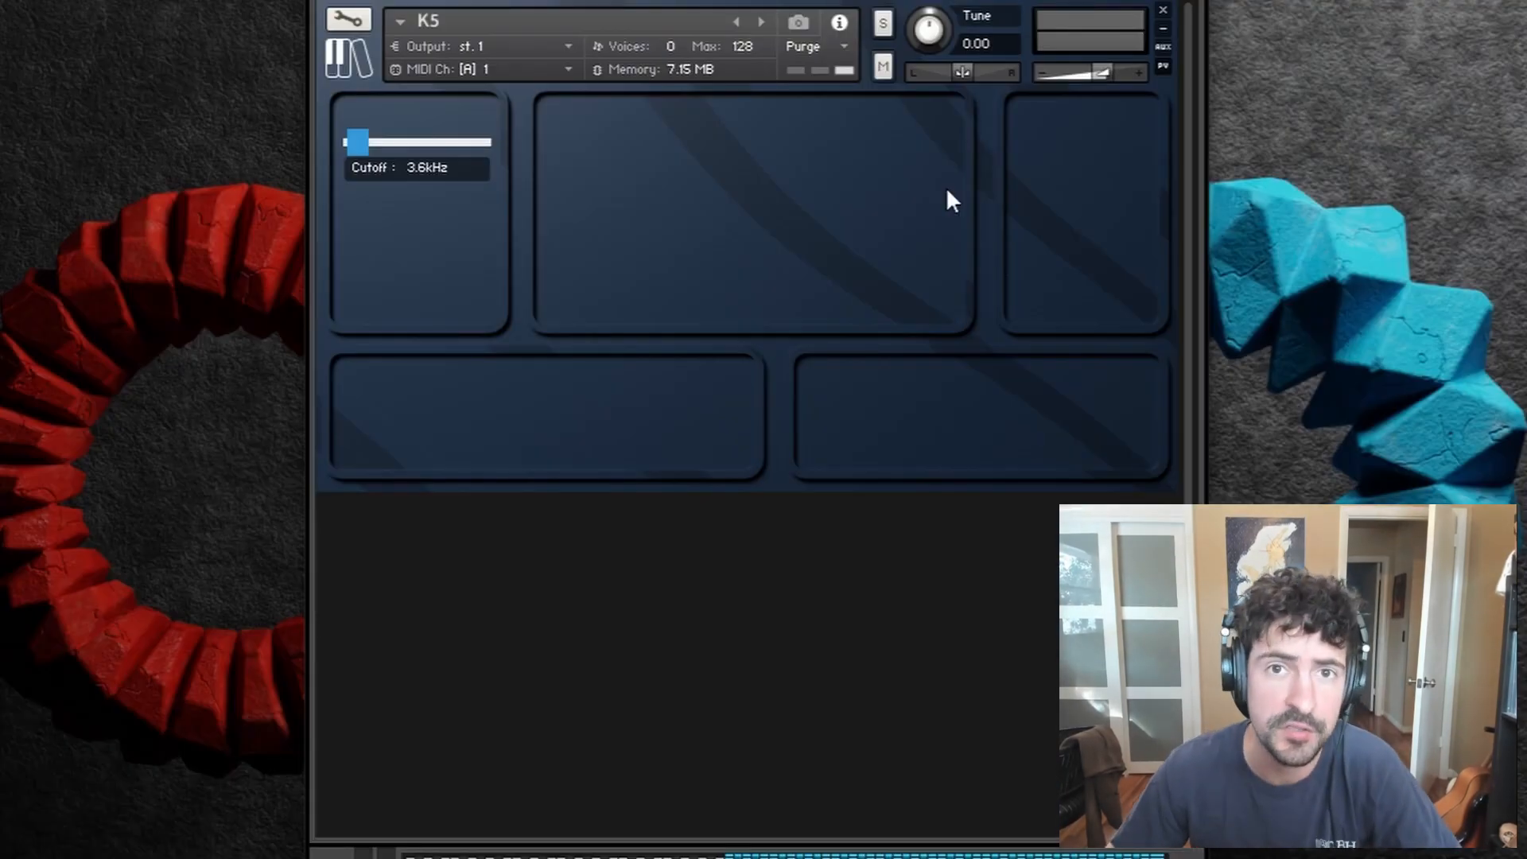
mouse_move(343, 19)
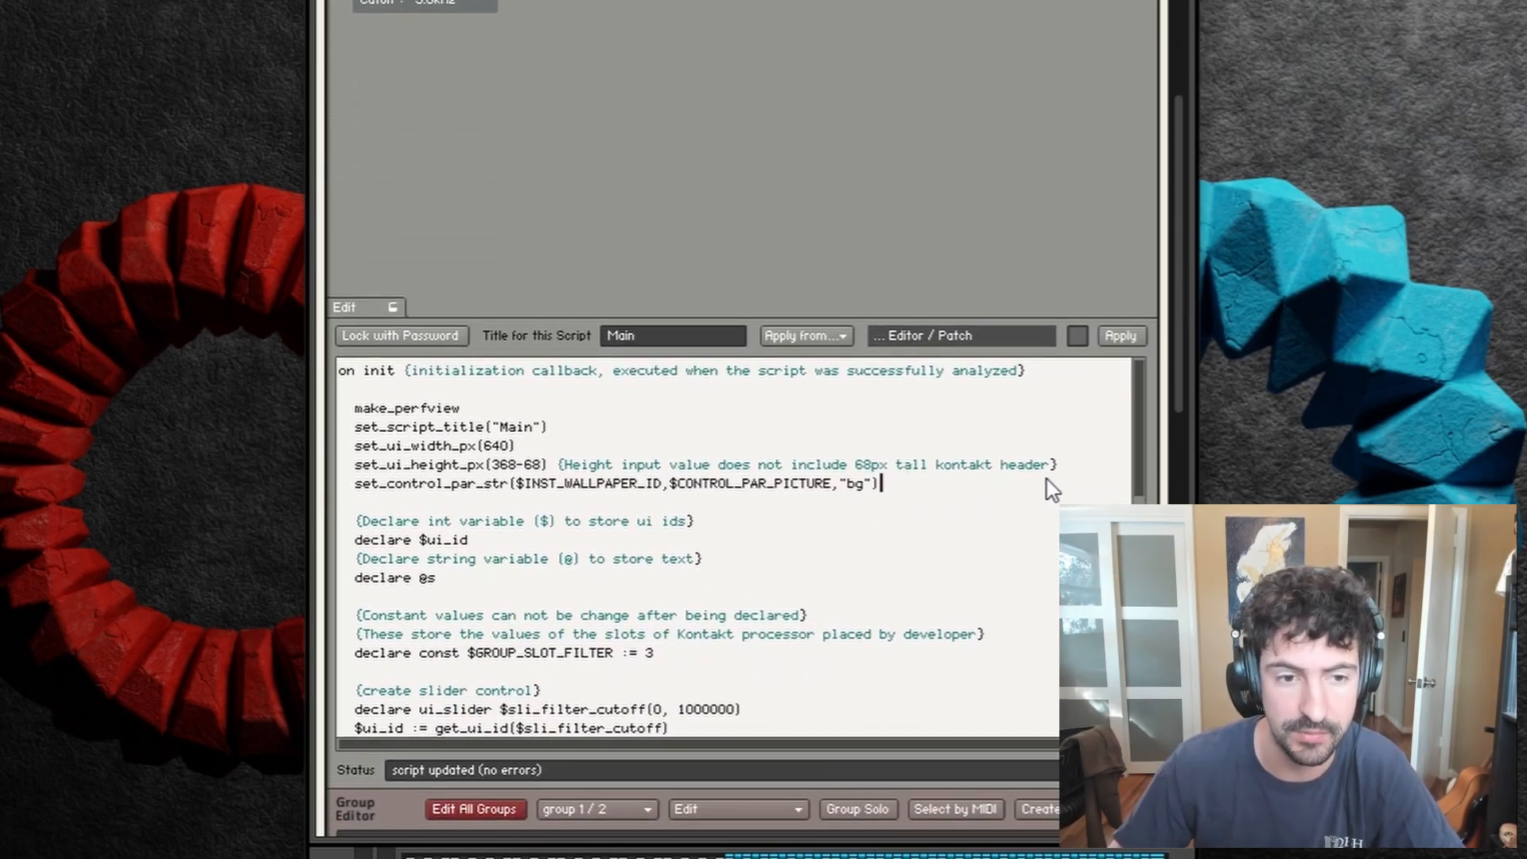
scroll("down", 3)
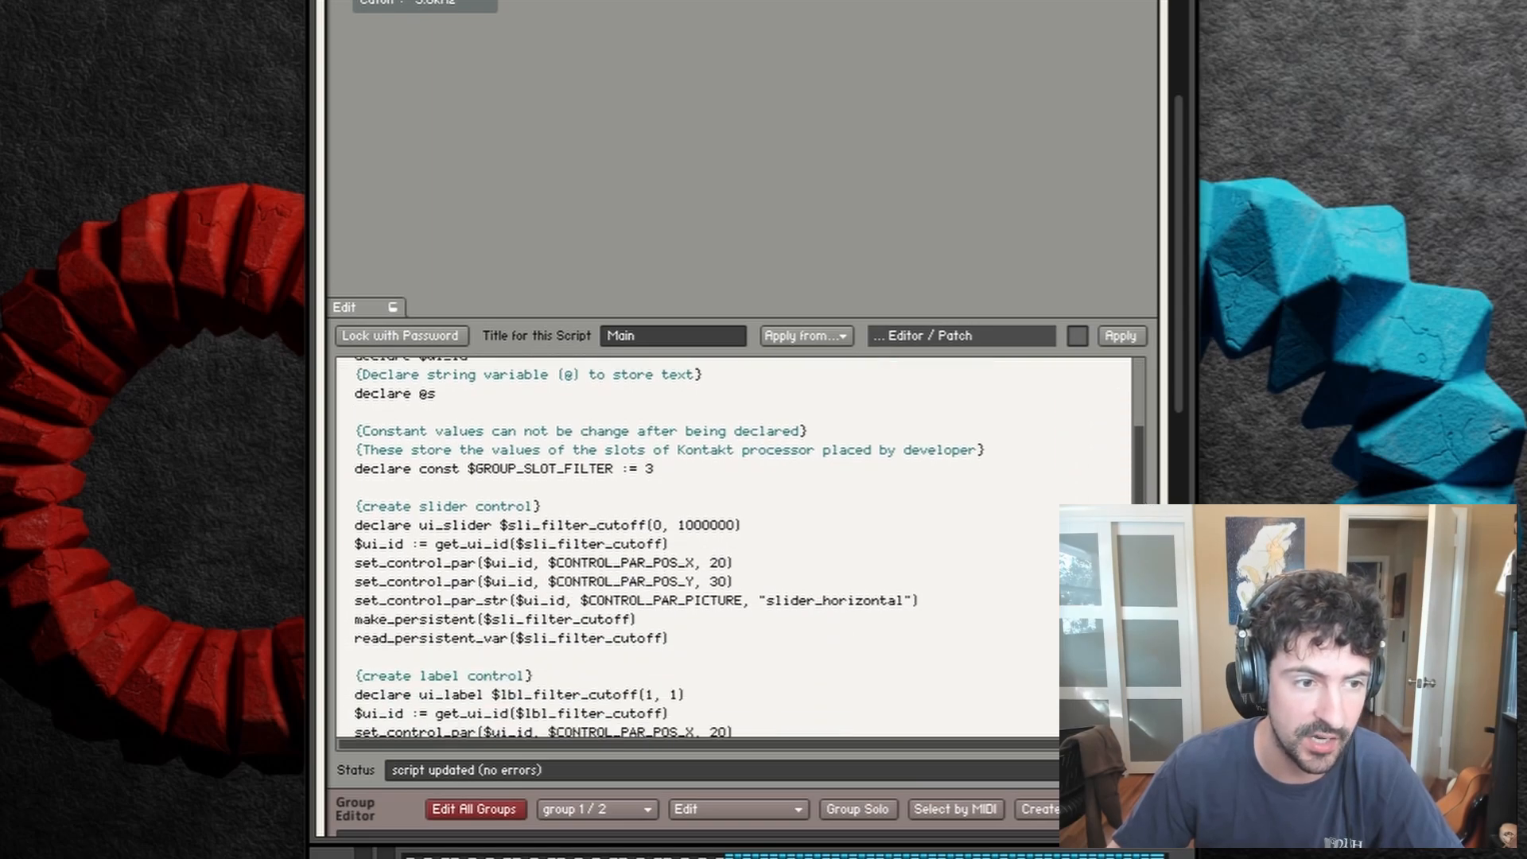
scroll("up", 3)
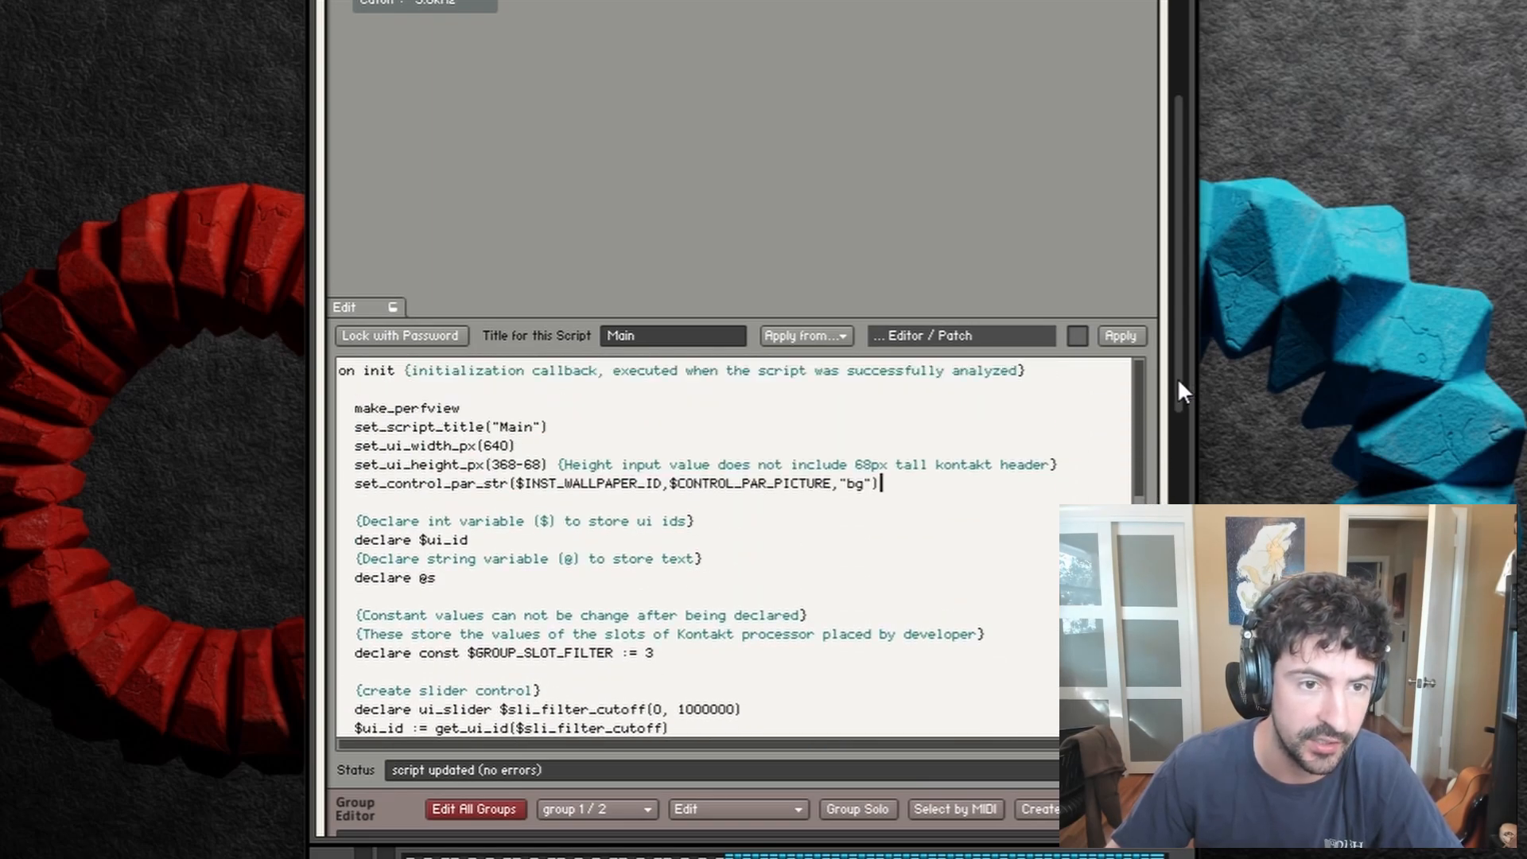
left_click(576, 112)
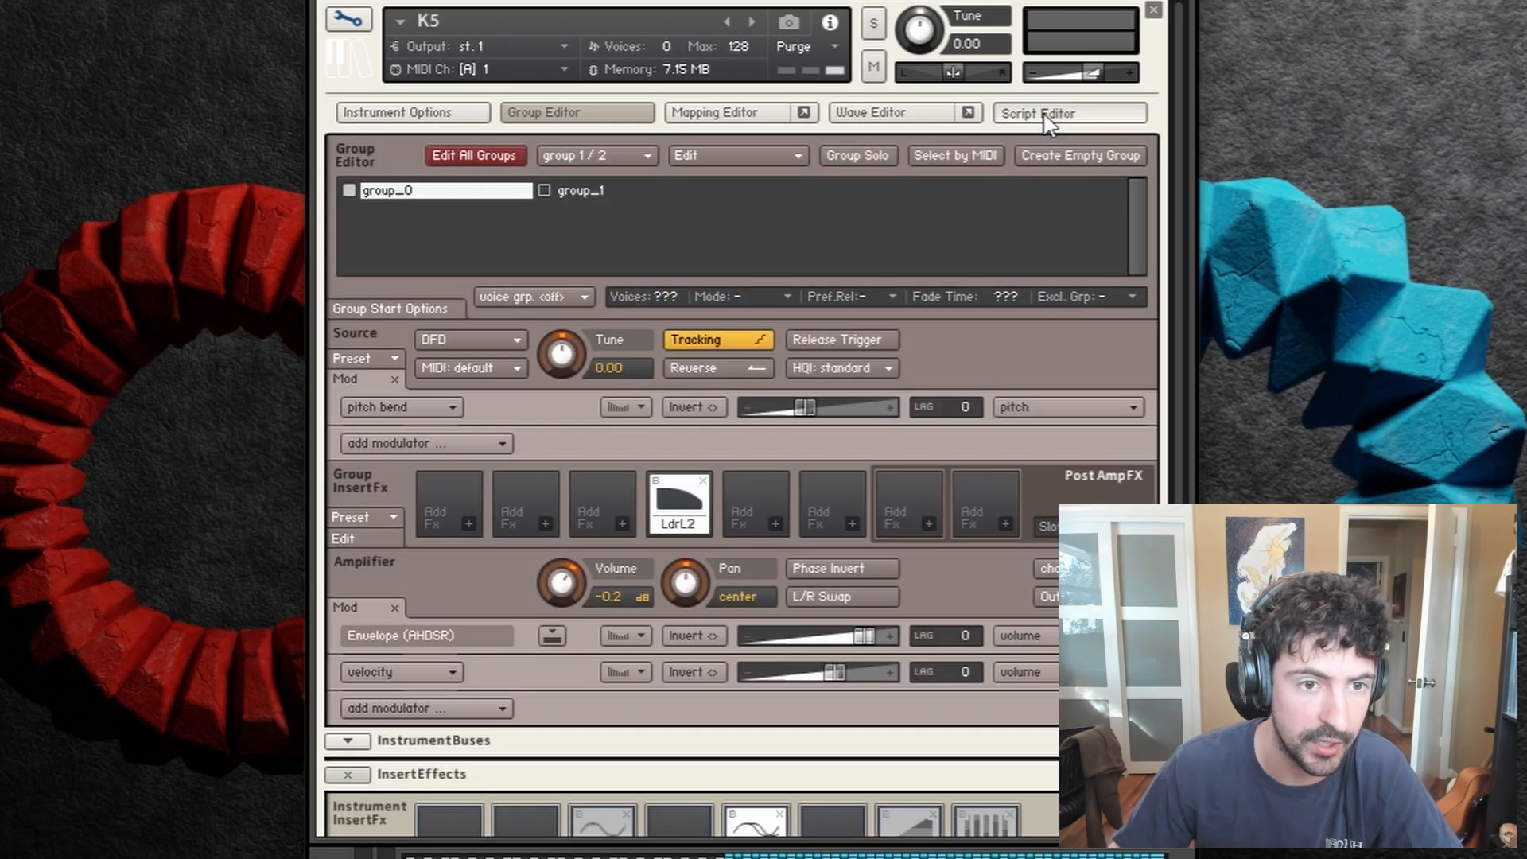
- Reopen the script editing panel and change the slider's CONTROL_PAR_POS_X value to 120
left_click(1067, 112)
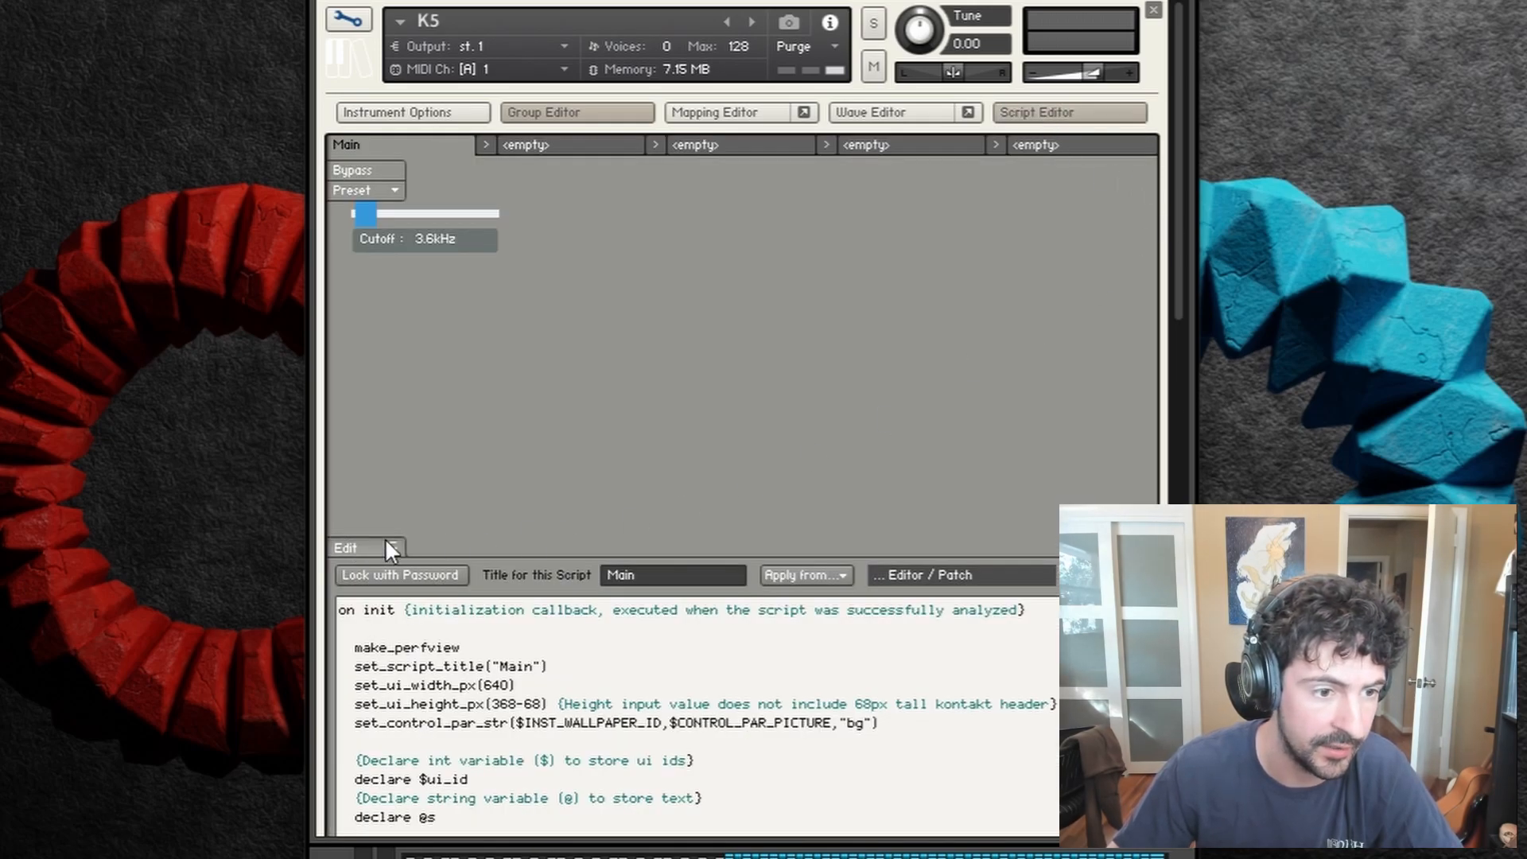
left_click(559, 112)
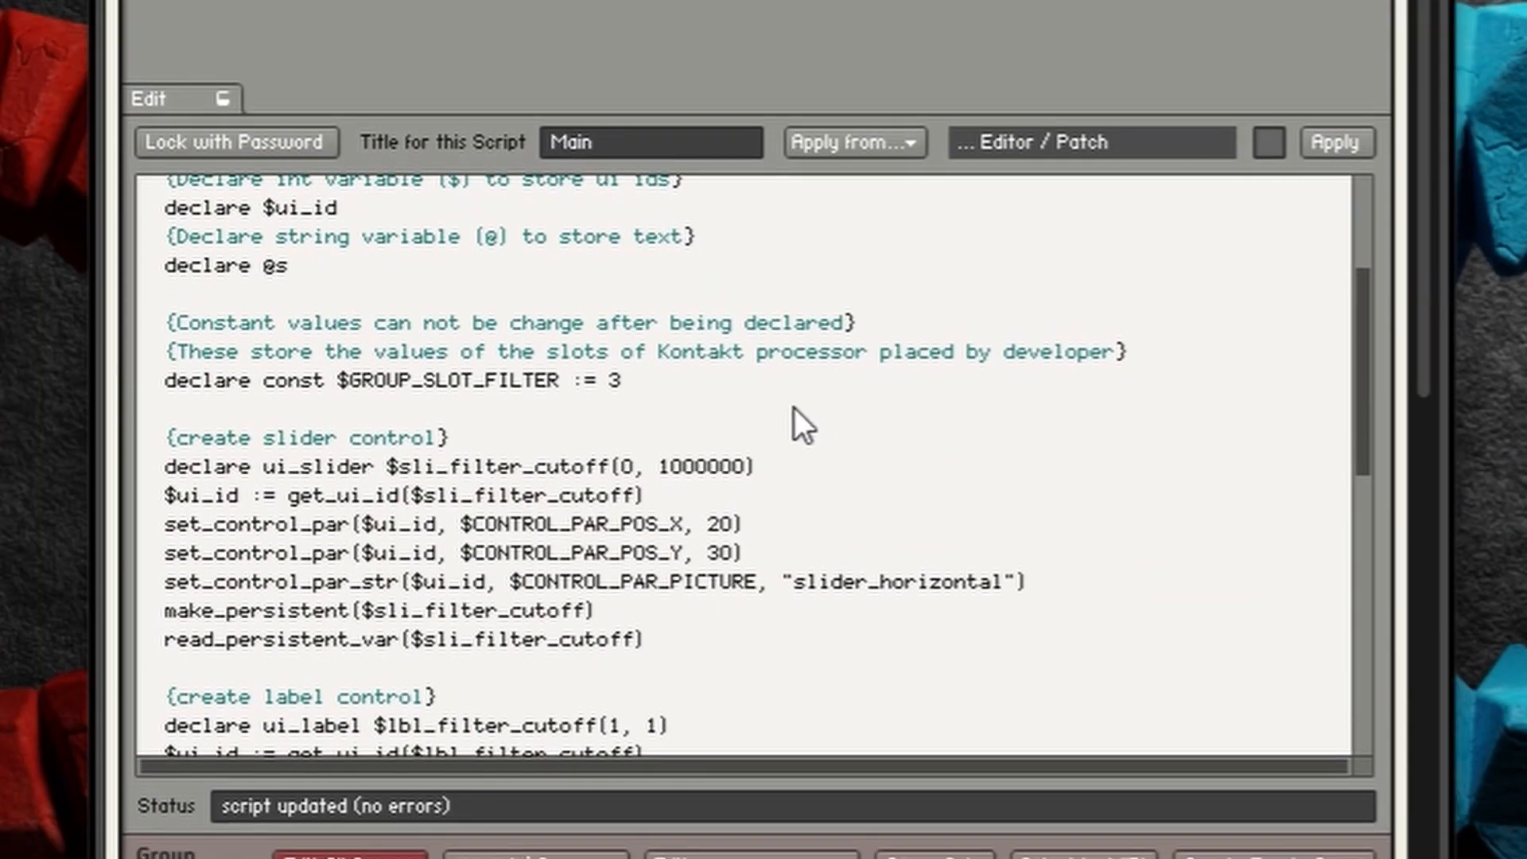
mouse_move(725, 546)
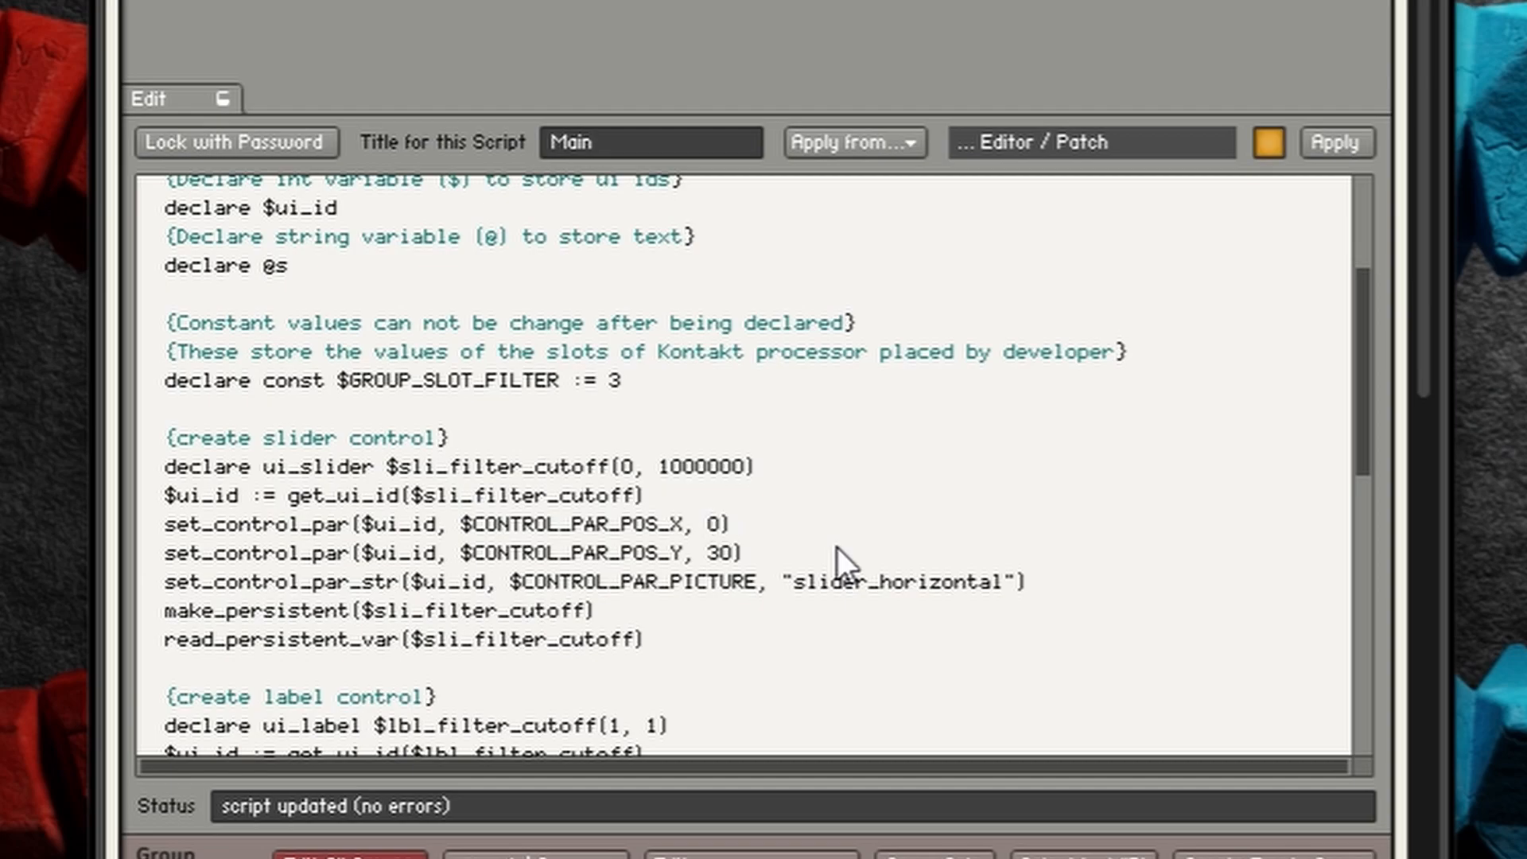
type("120")
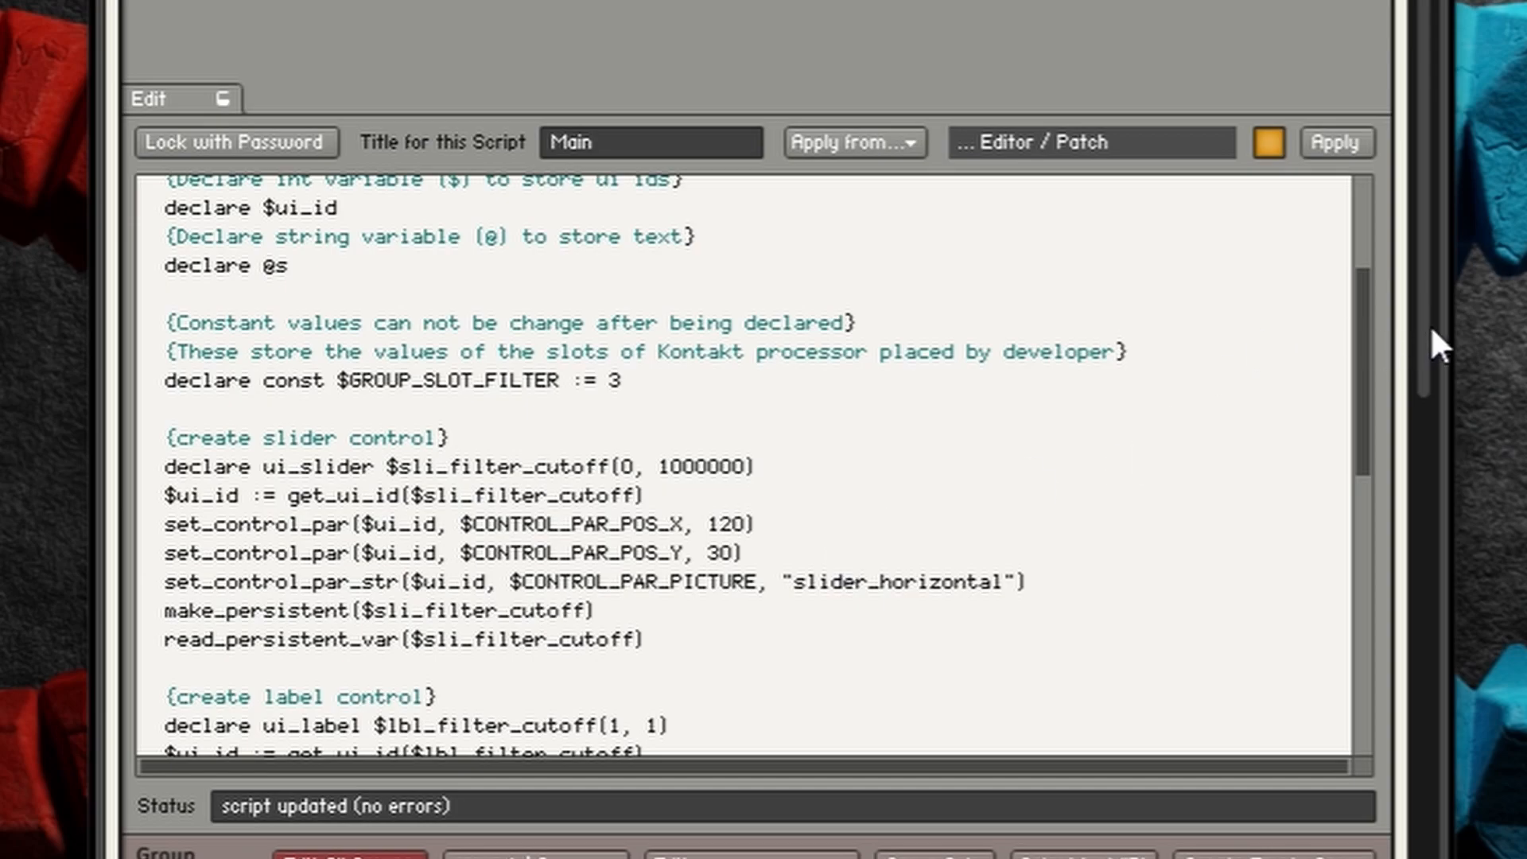
left_click(1337, 143)
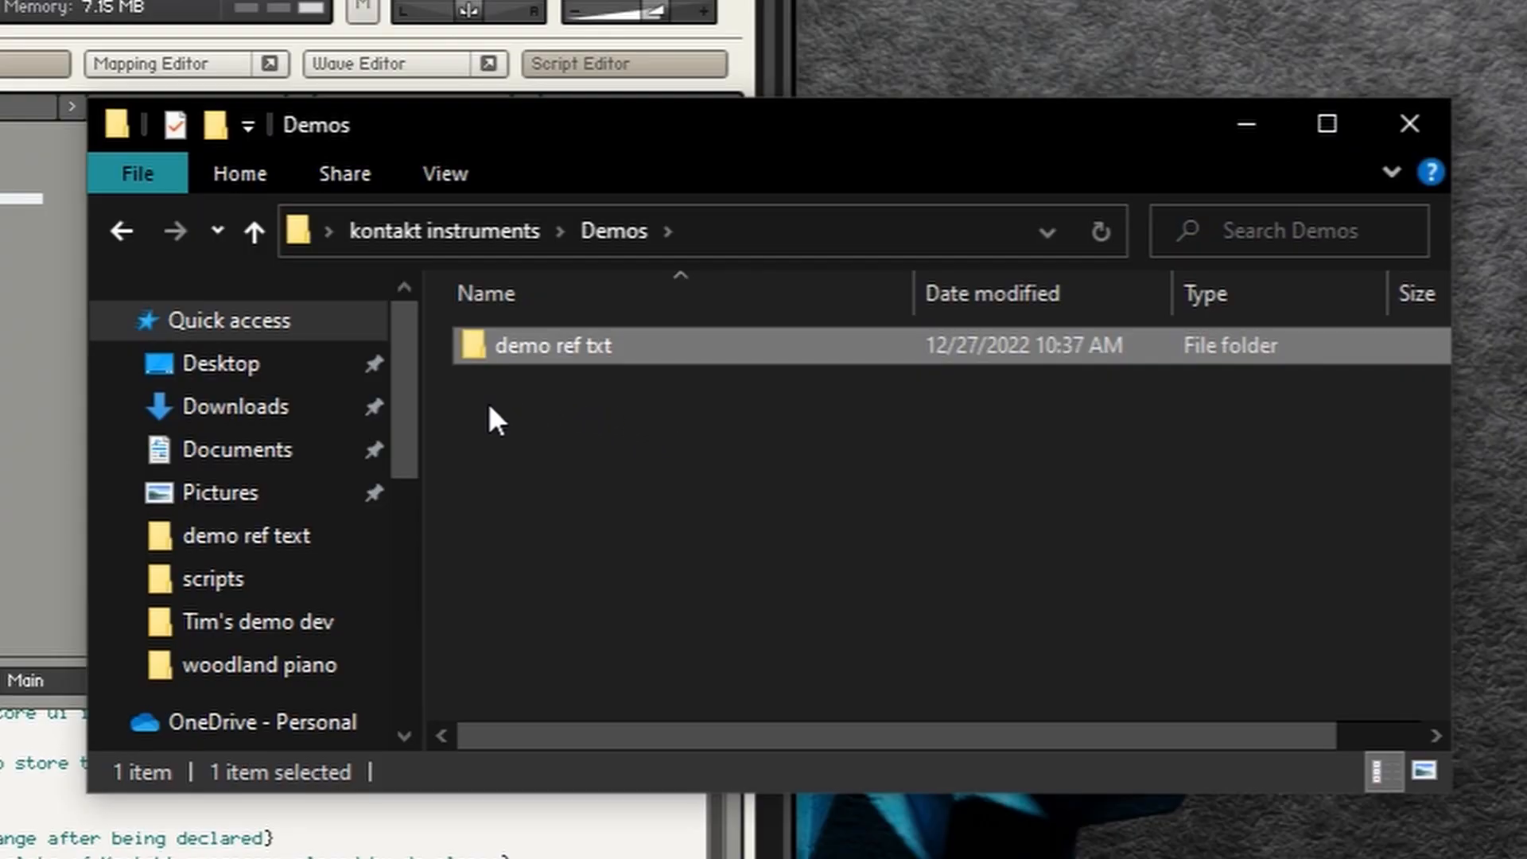
mouse_move(538, 395)
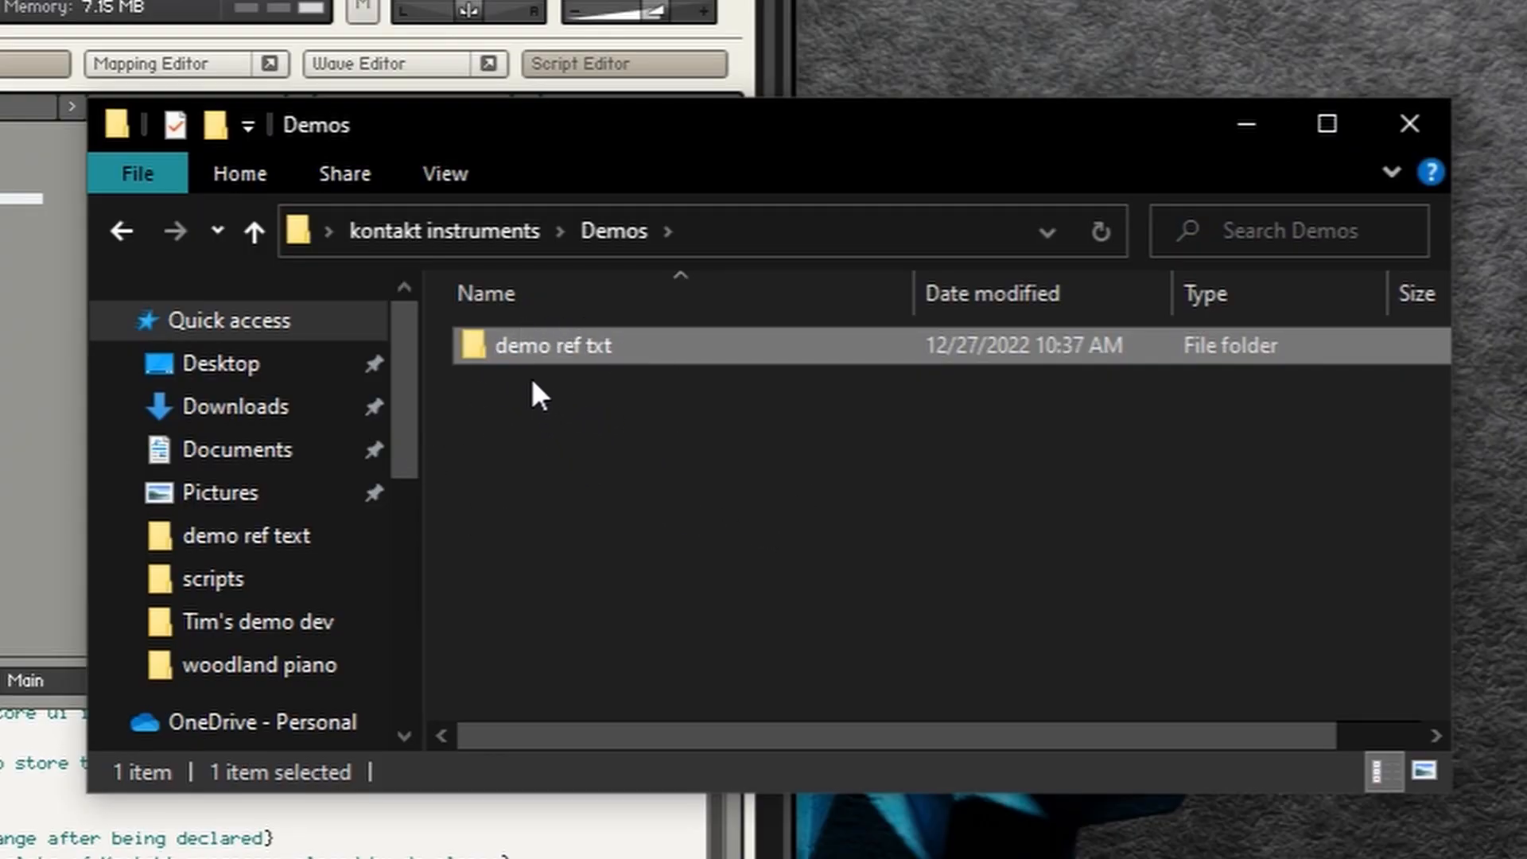
- Enter the demo ref txt folder and inspect the samples folder and rc.nkr container file
double_click(552, 345)
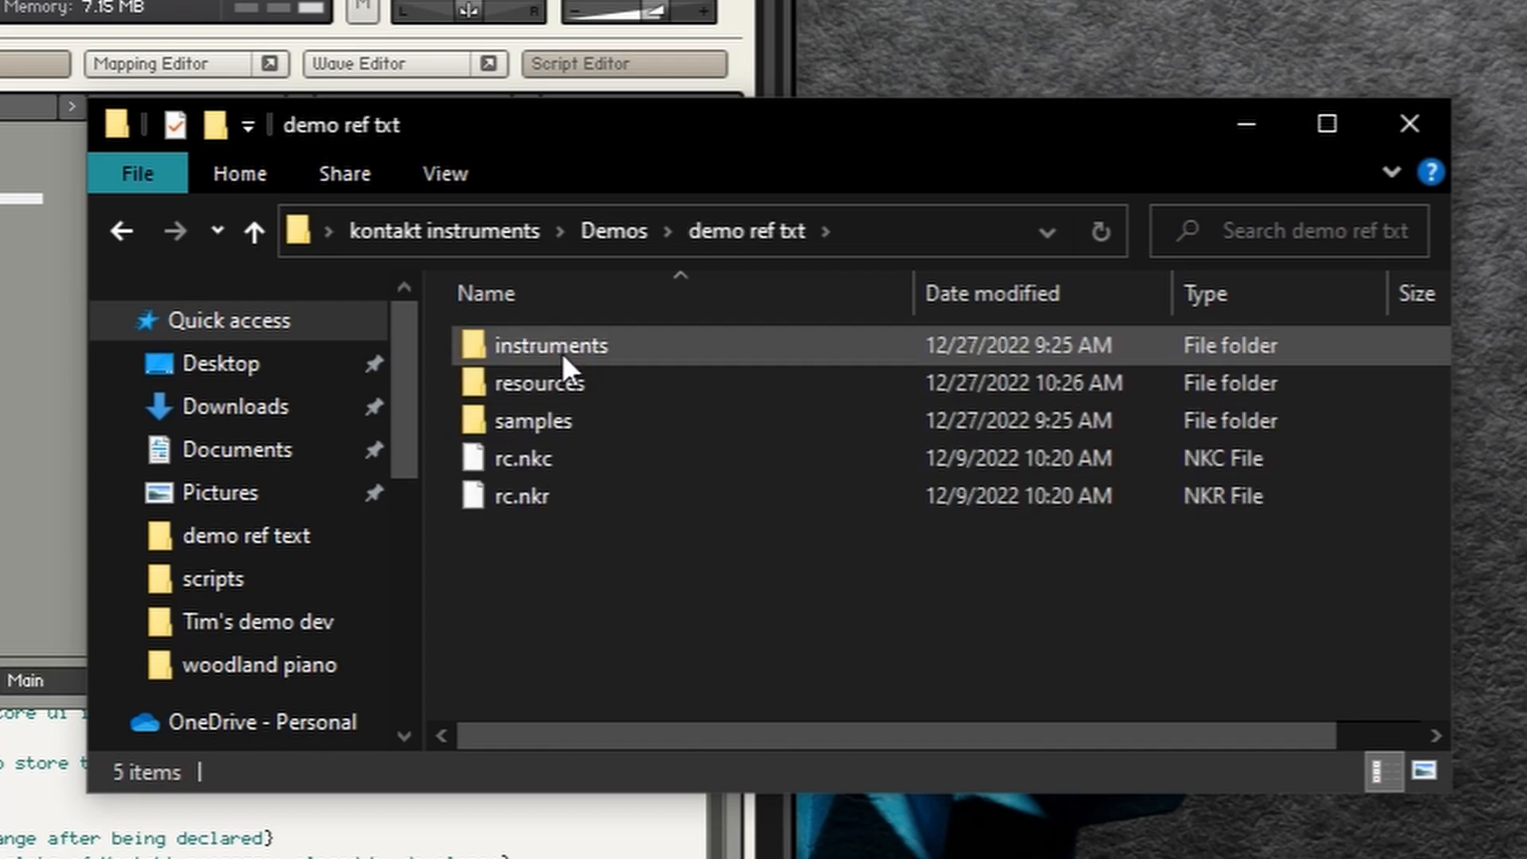
mouse_move(550, 345)
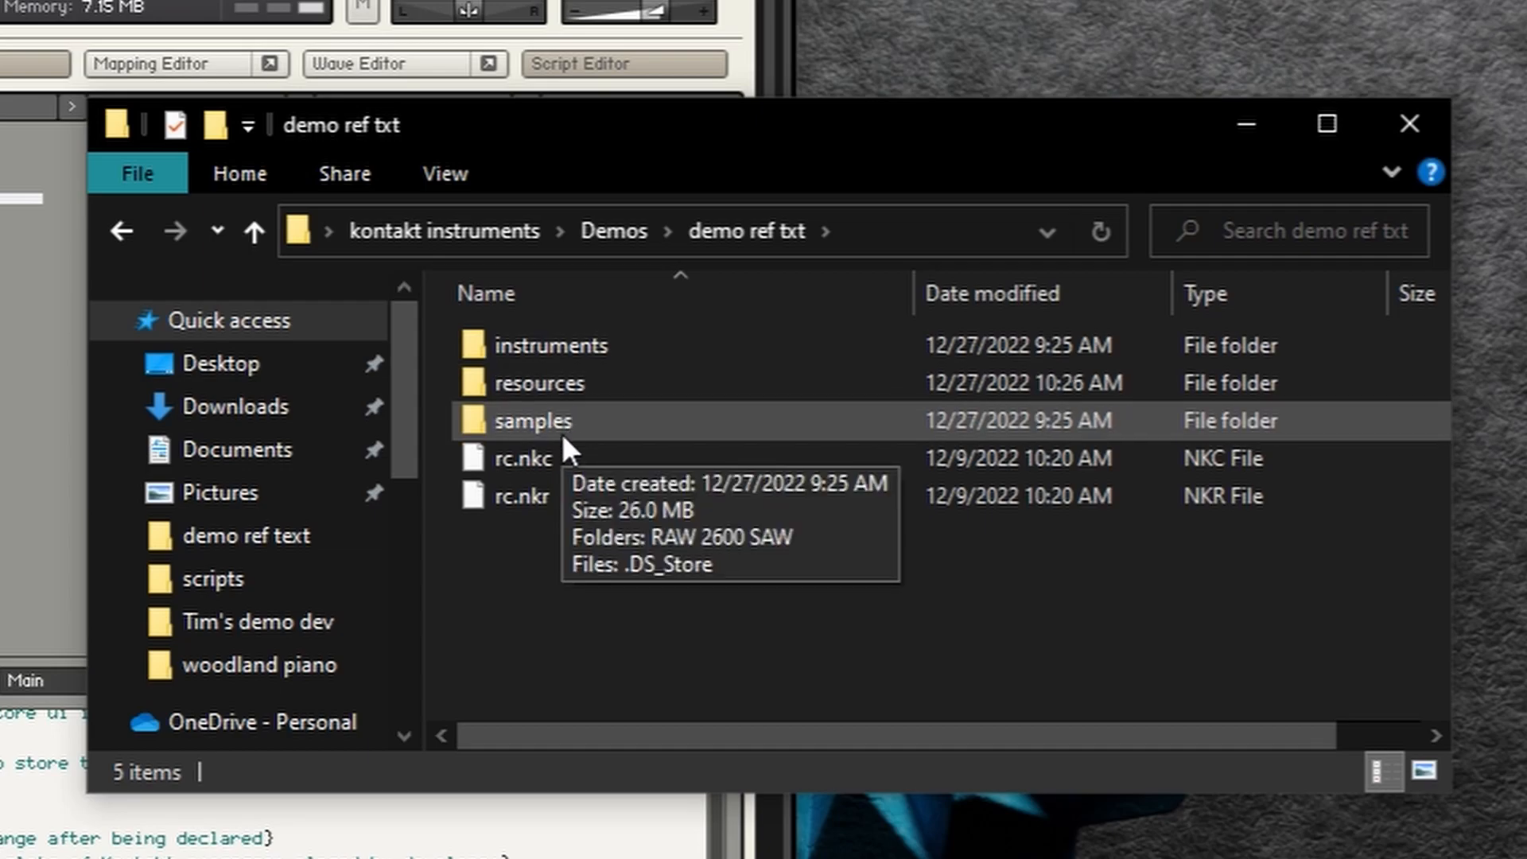
left_click(521, 496)
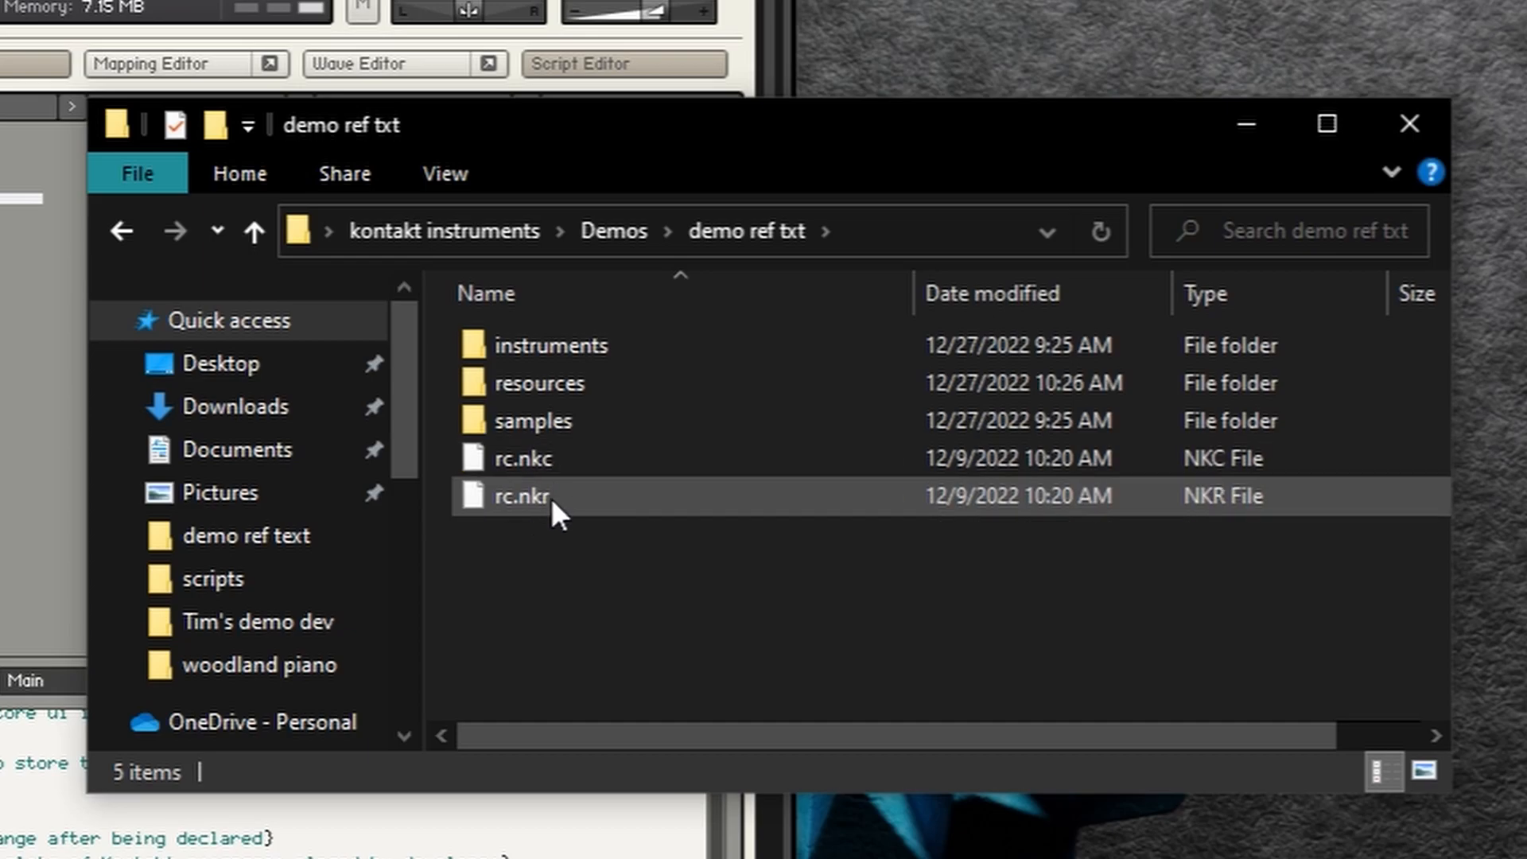
left_click(570, 592)
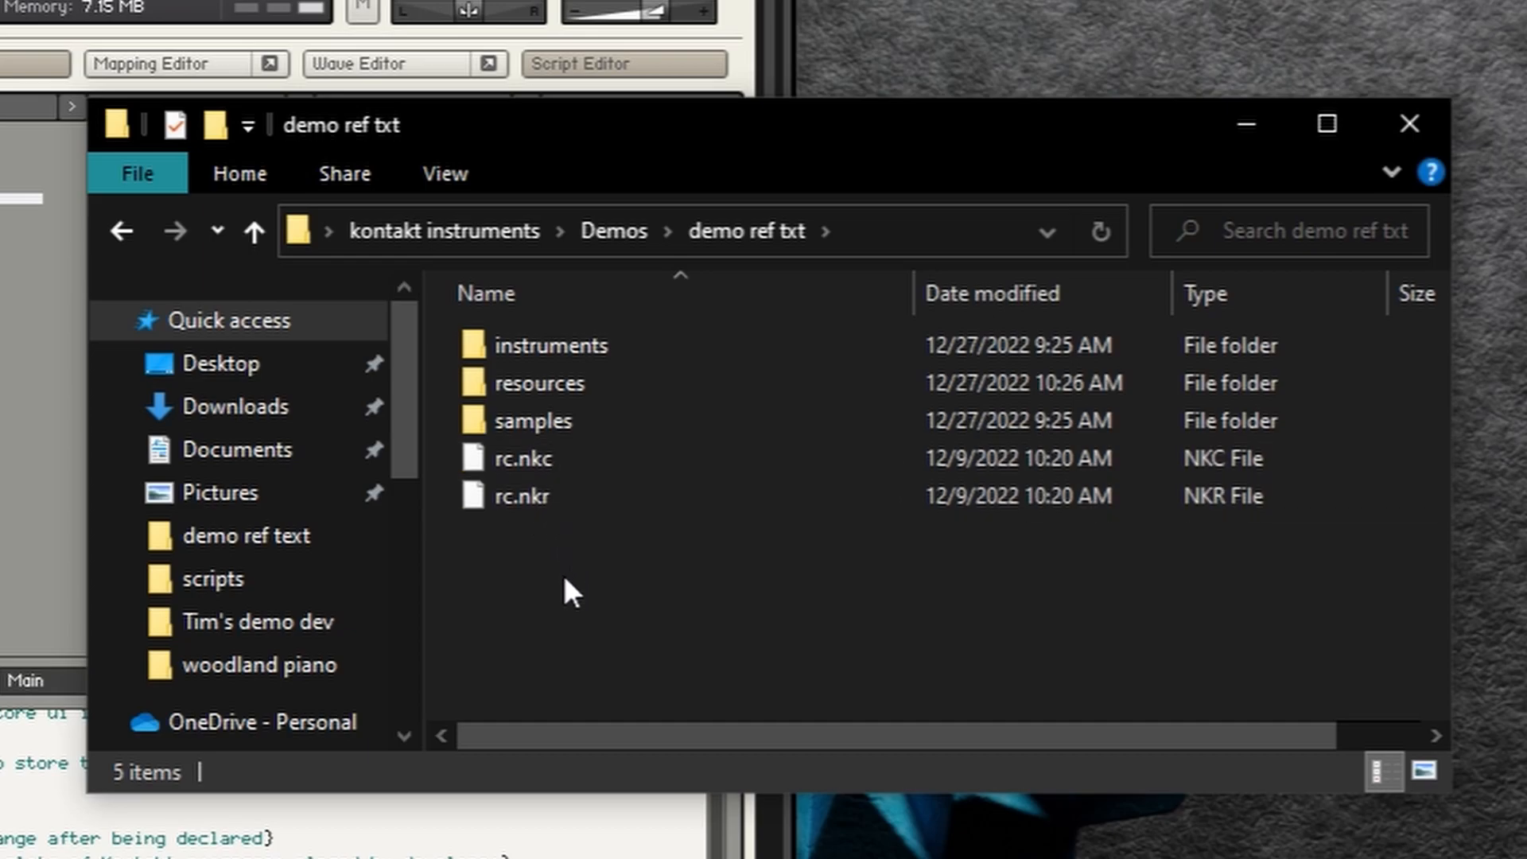
left_click(522, 459)
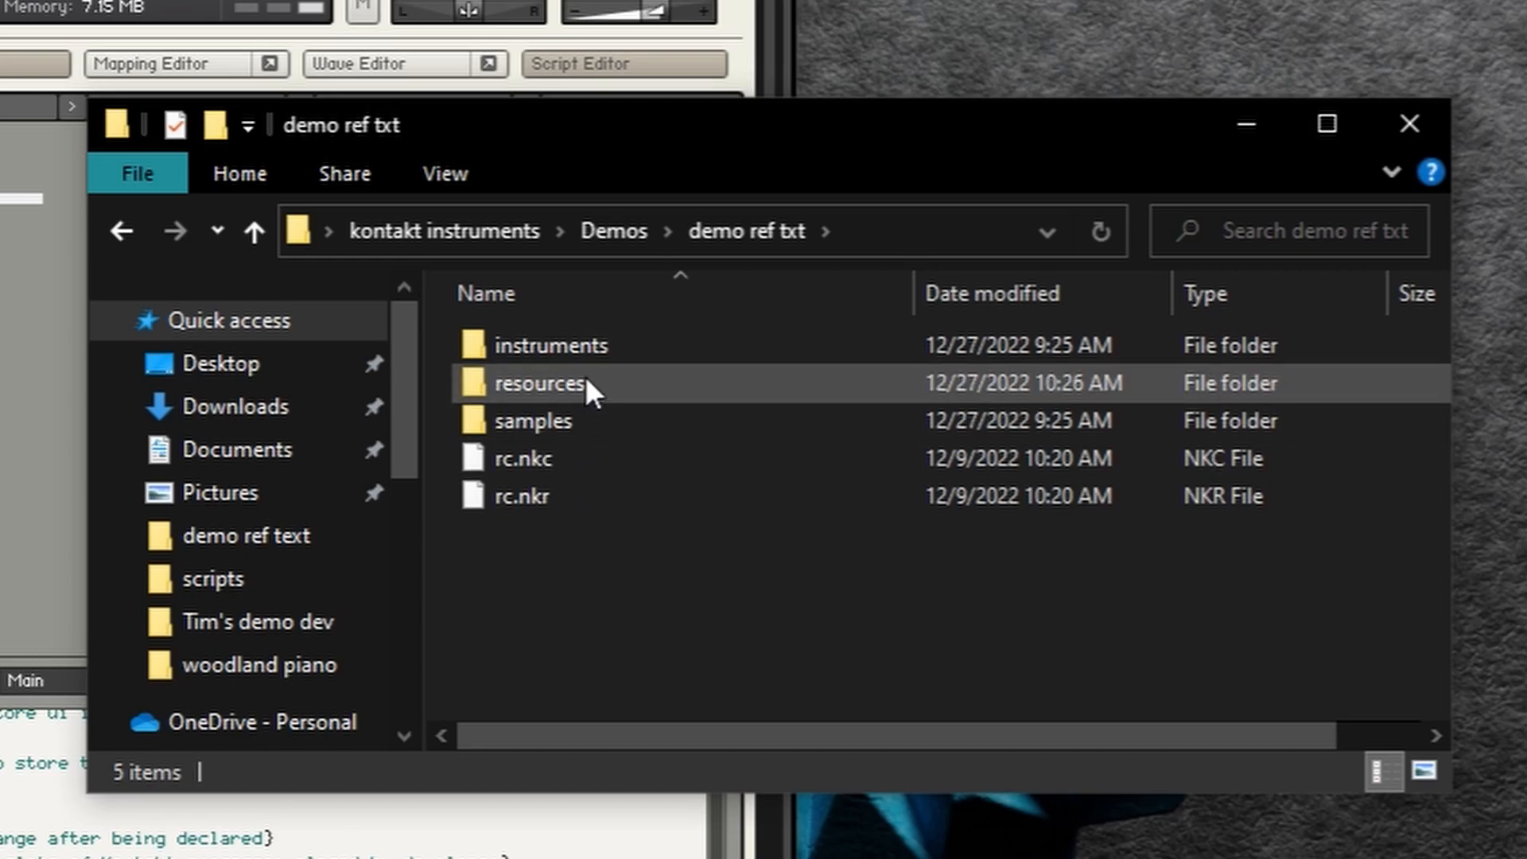
mouse_move(537, 400)
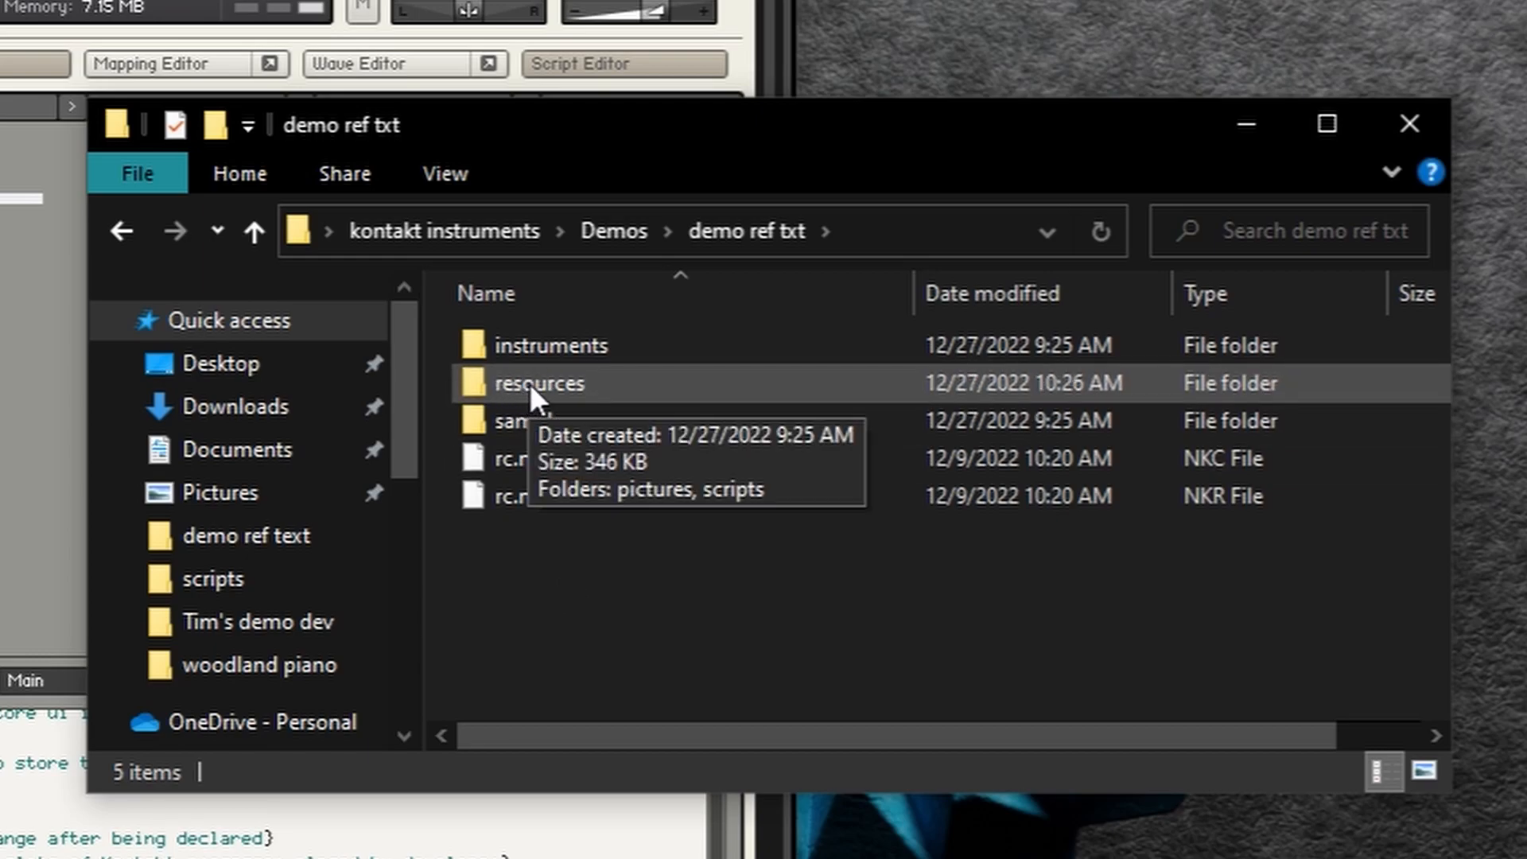
- Go into resources/scripts and open tab_1.txt for editing in Sublime Text
double_click(539, 383)
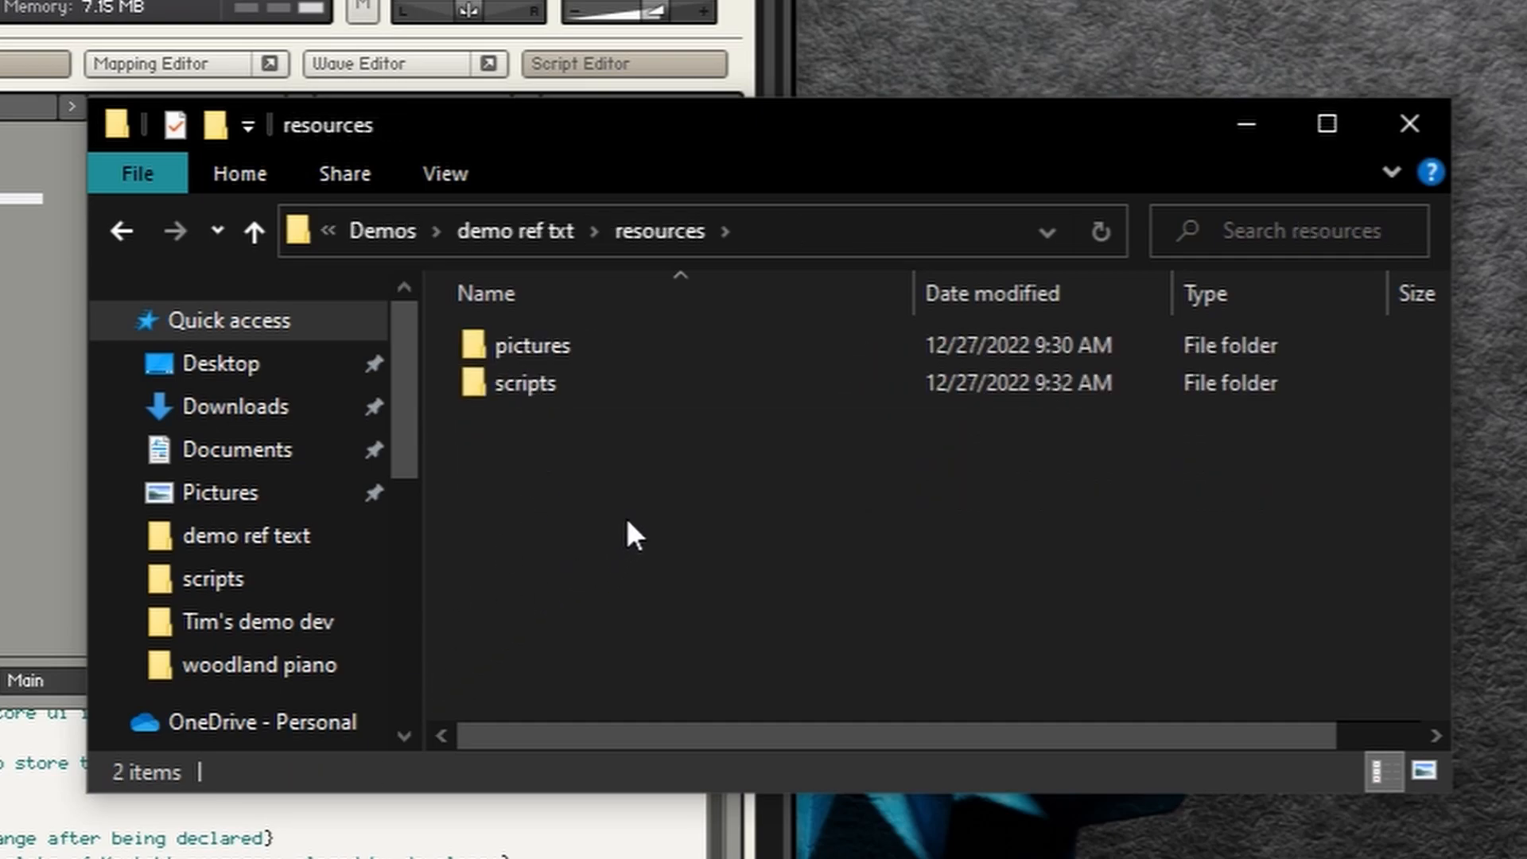
mouse_move(538, 441)
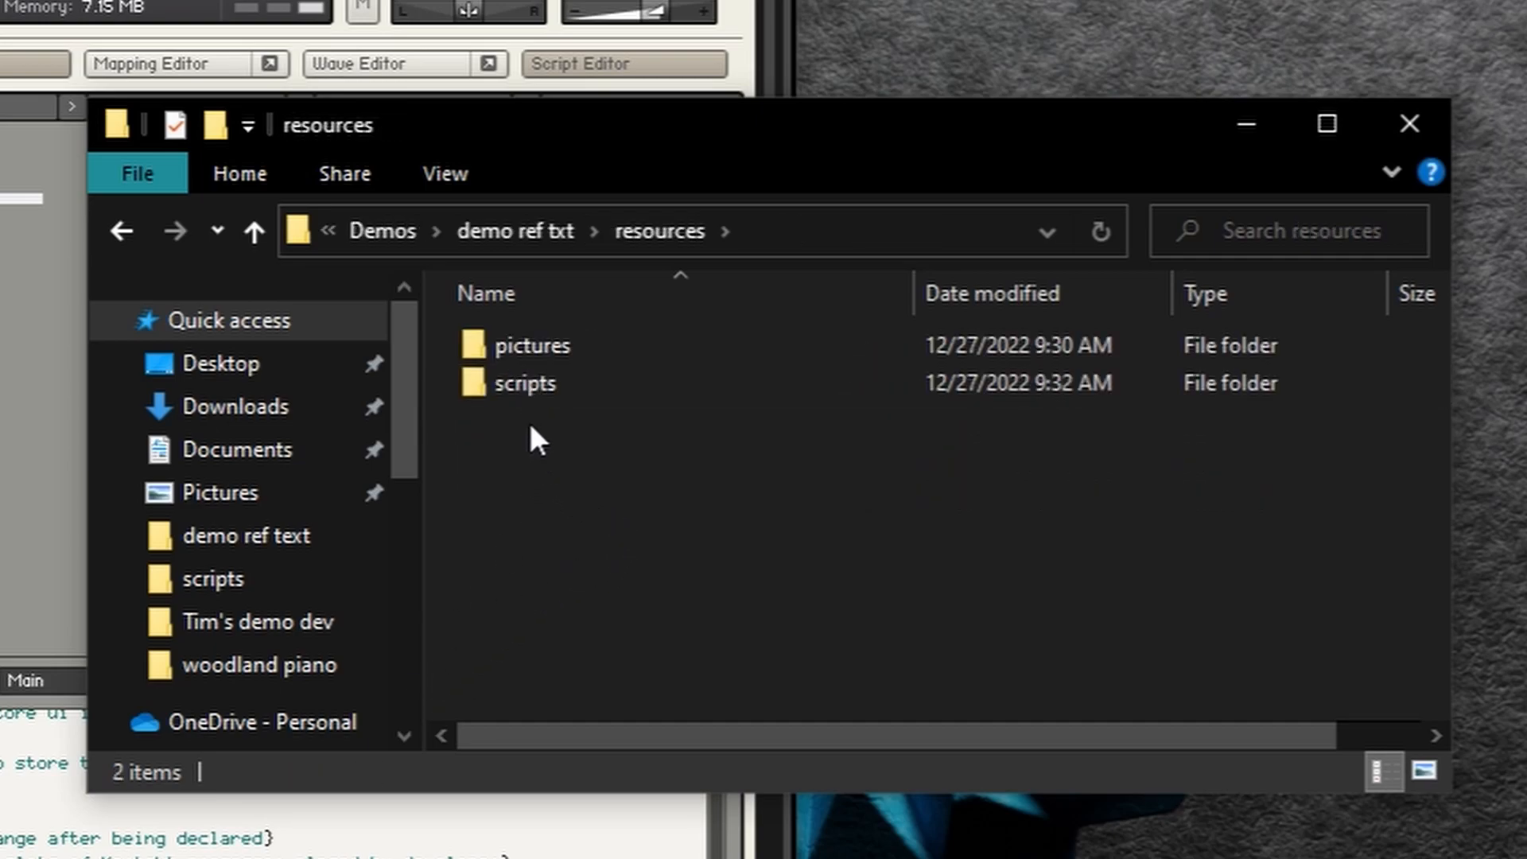
left_click(524, 382)
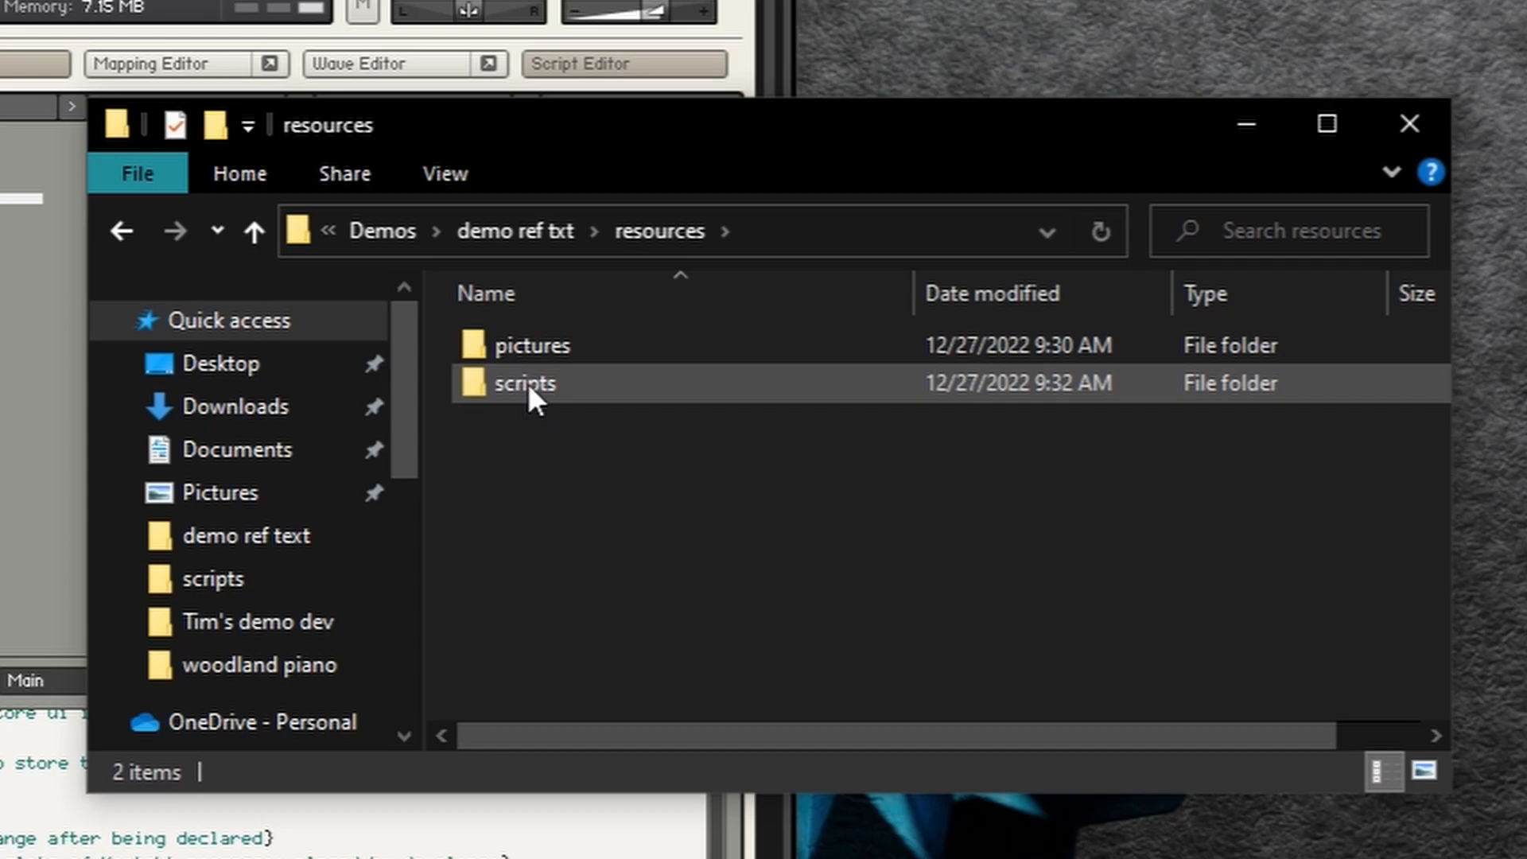
double_click(523, 383)
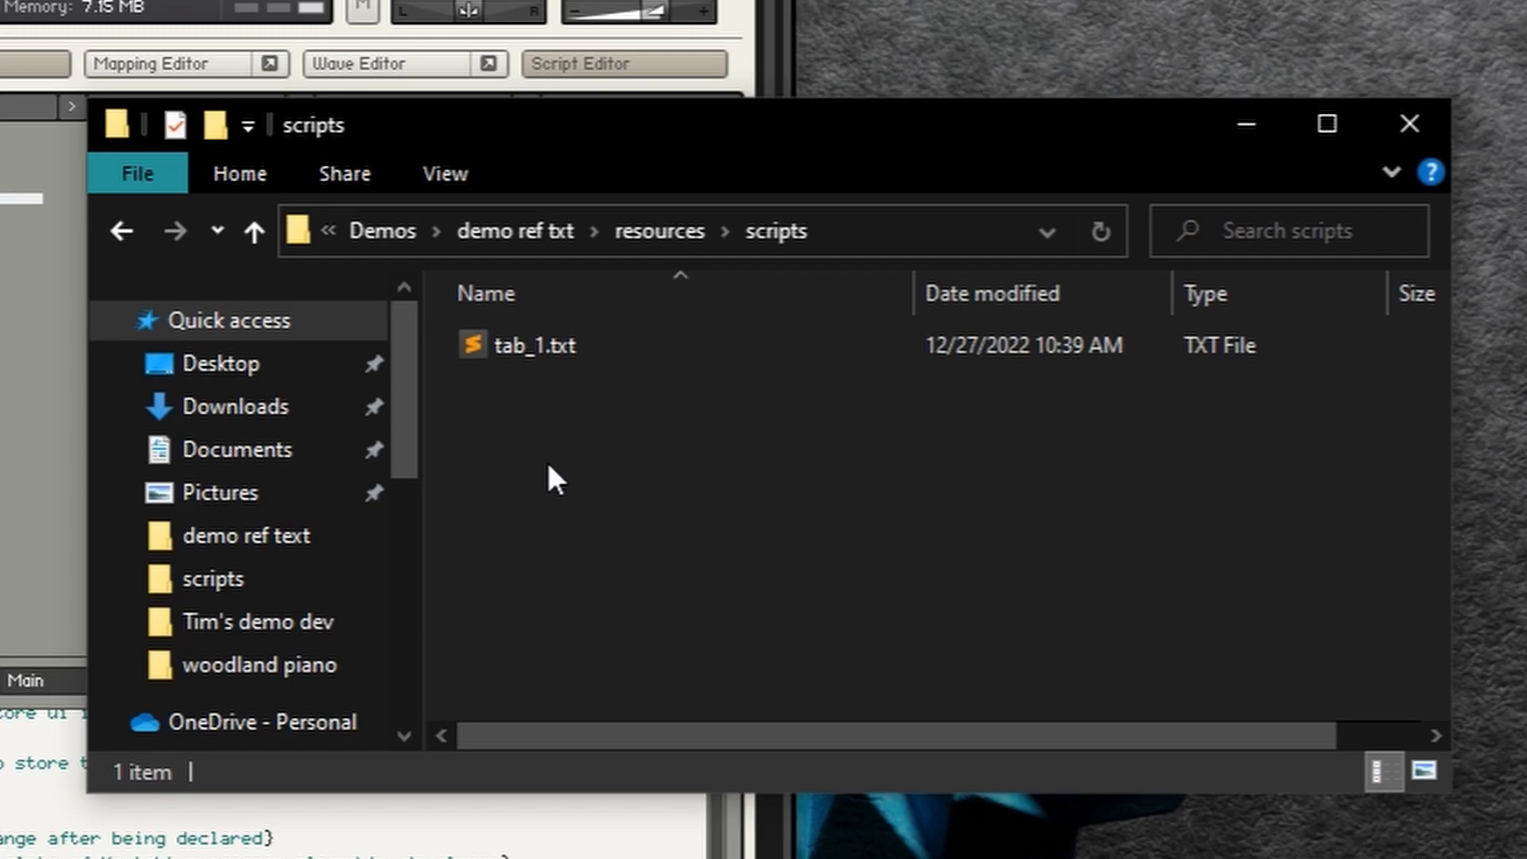
mouse_move(534, 344)
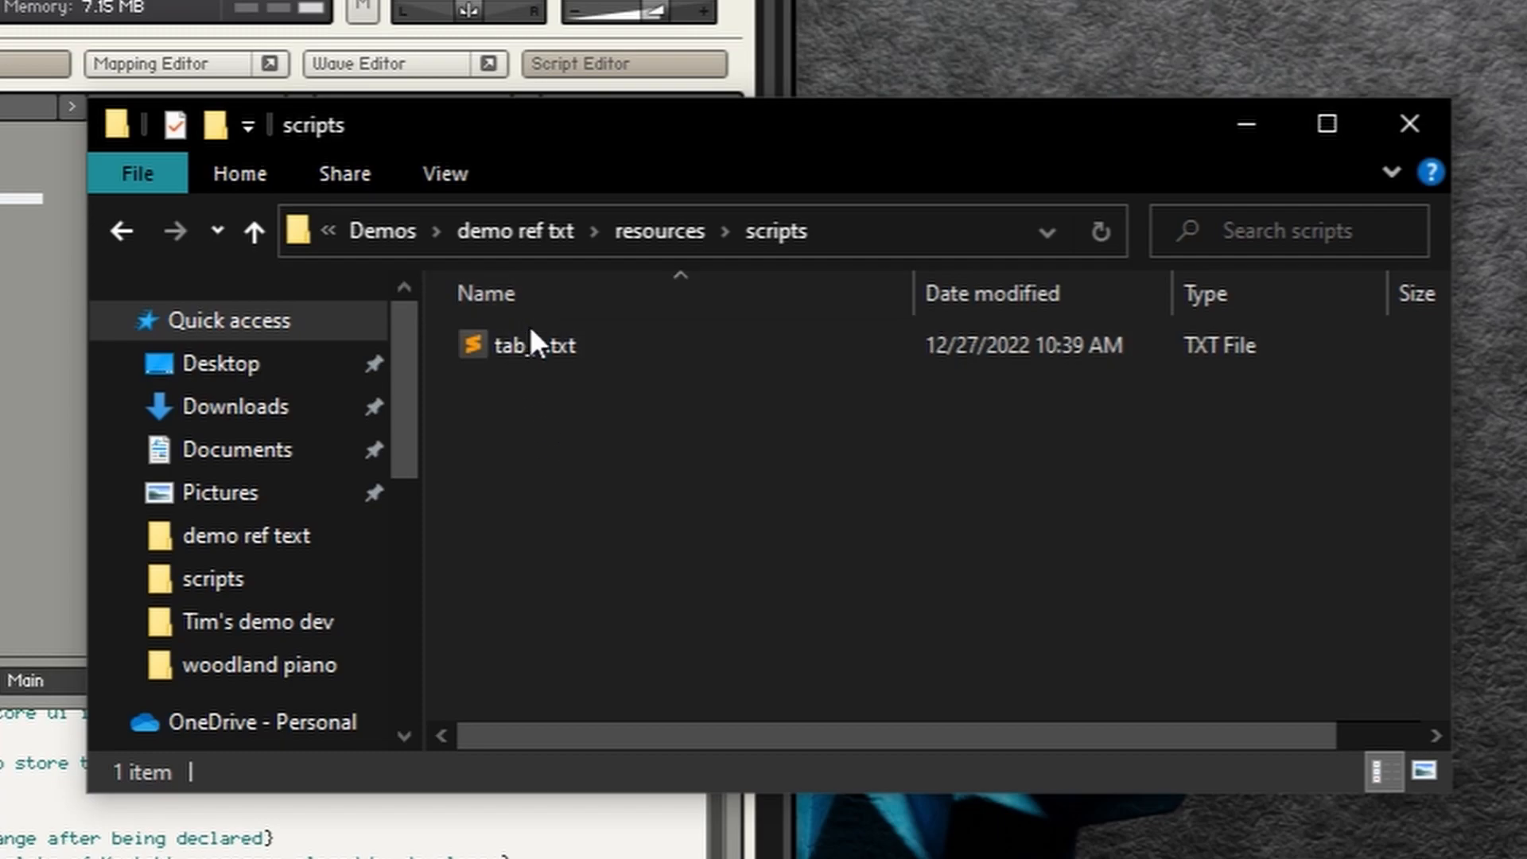
double_click(538, 344)
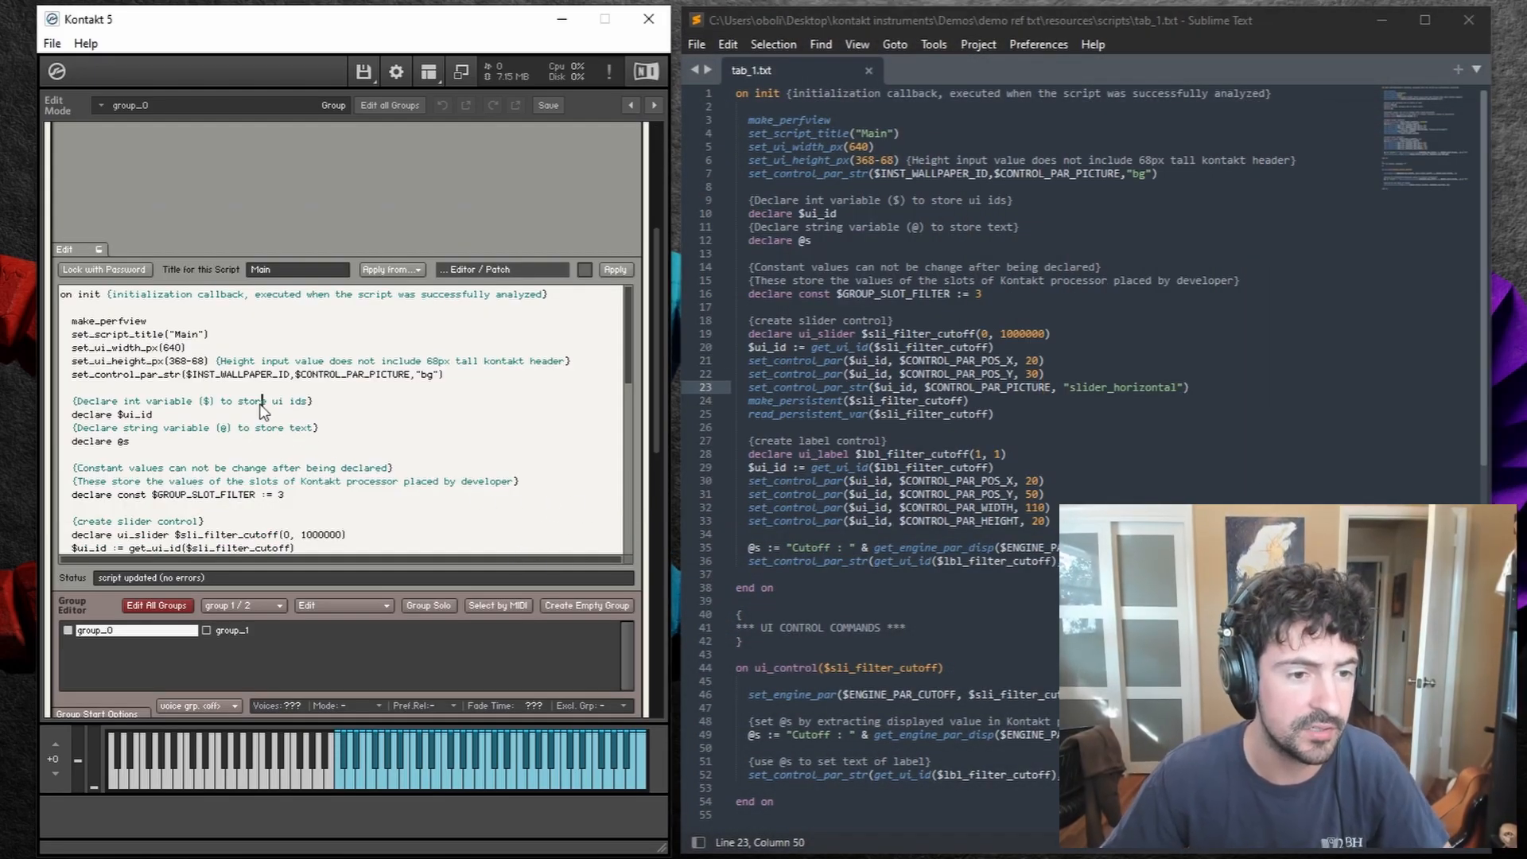
- Put the whole Kontakt script into tab_1.txt in Sublime Text and save it
scroll("down", 3)
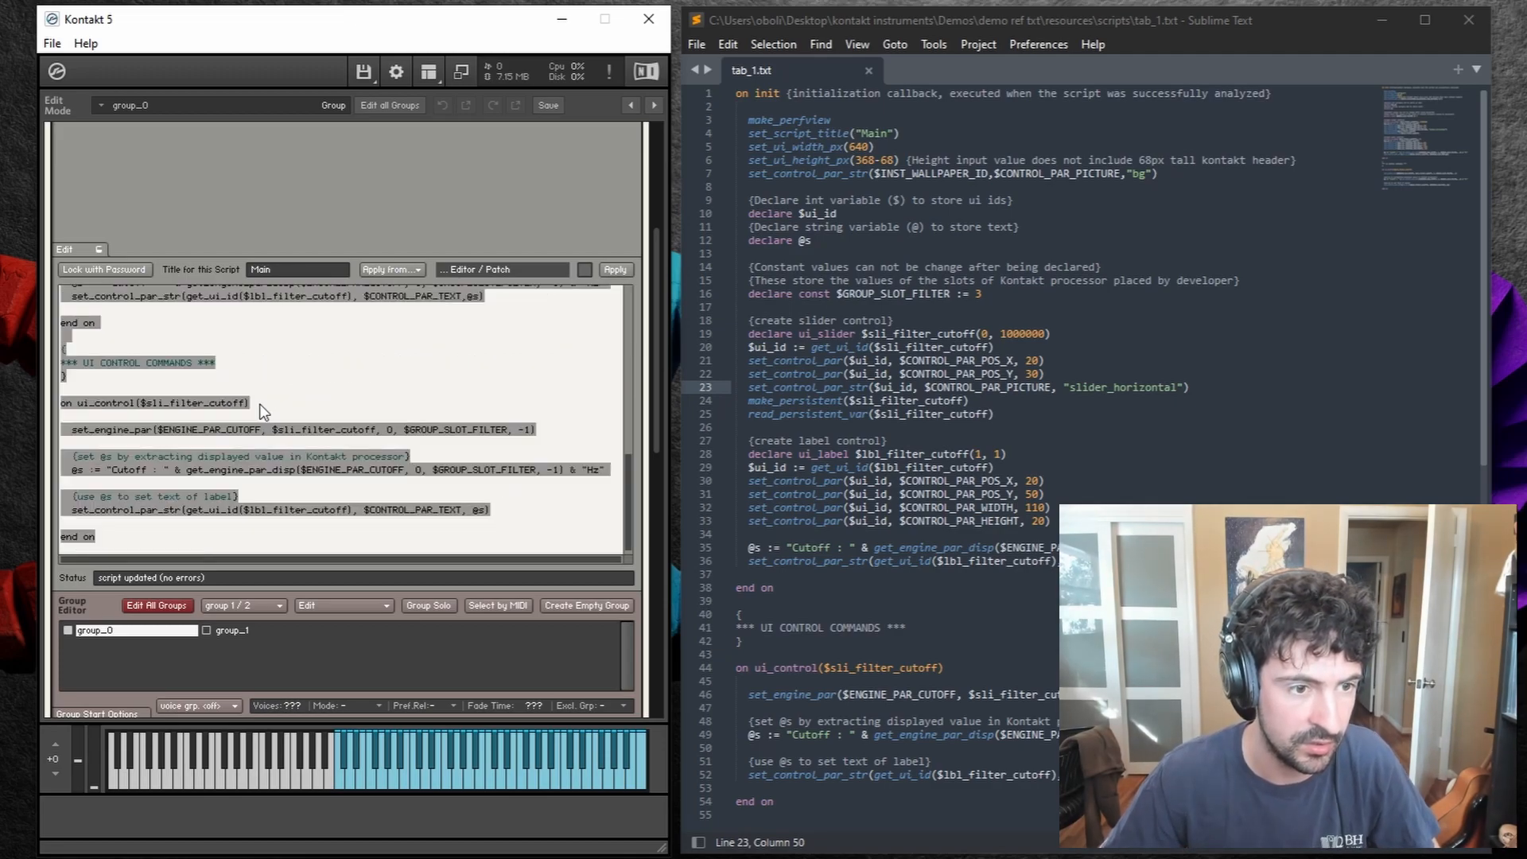
scroll("up", 3)
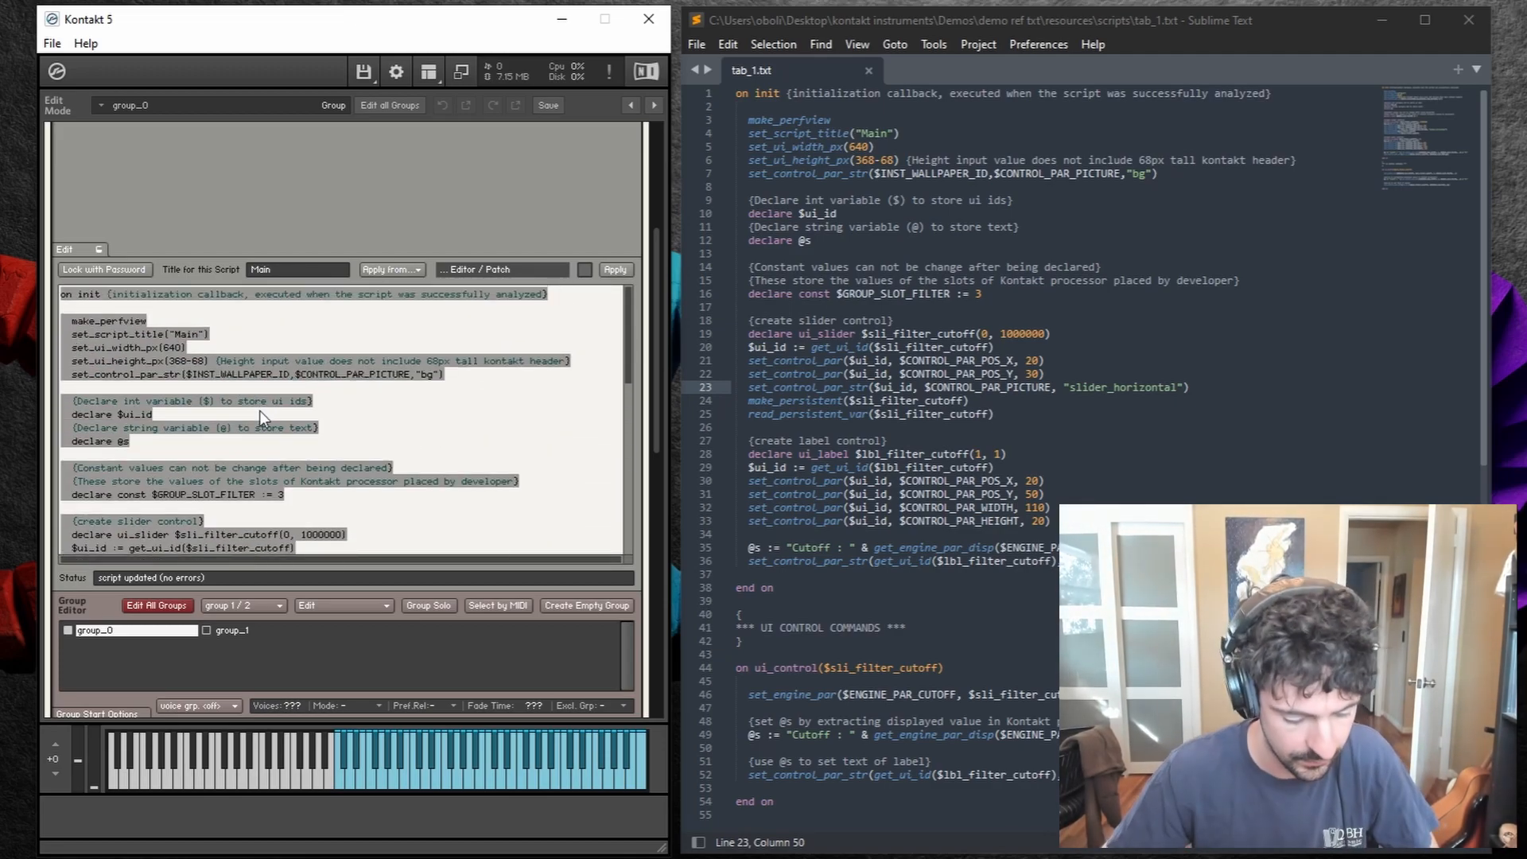
left_click(923, 333)
type("1")
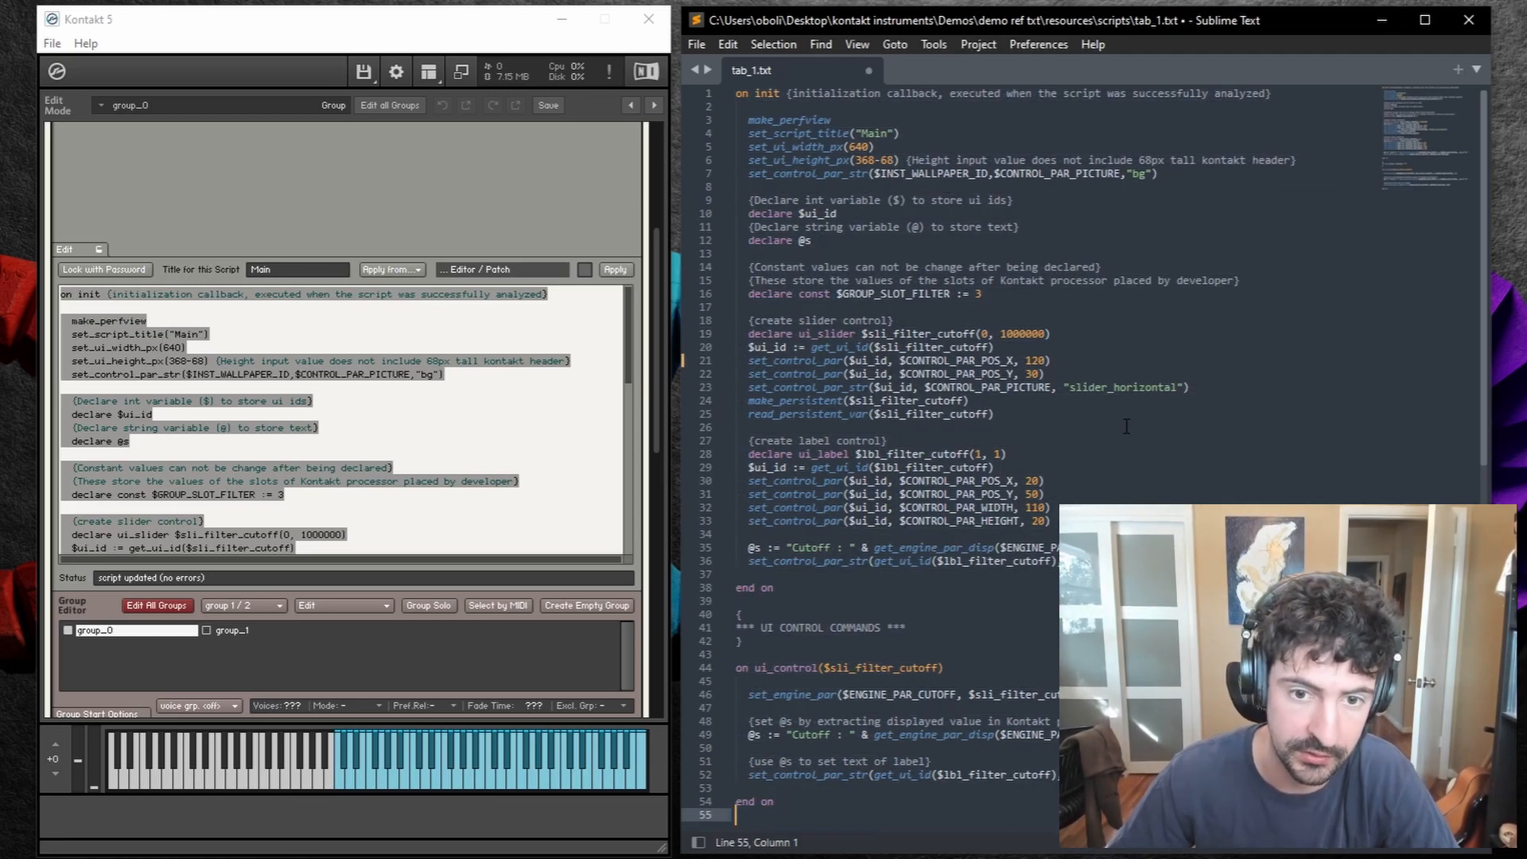
key("ctrl+s")
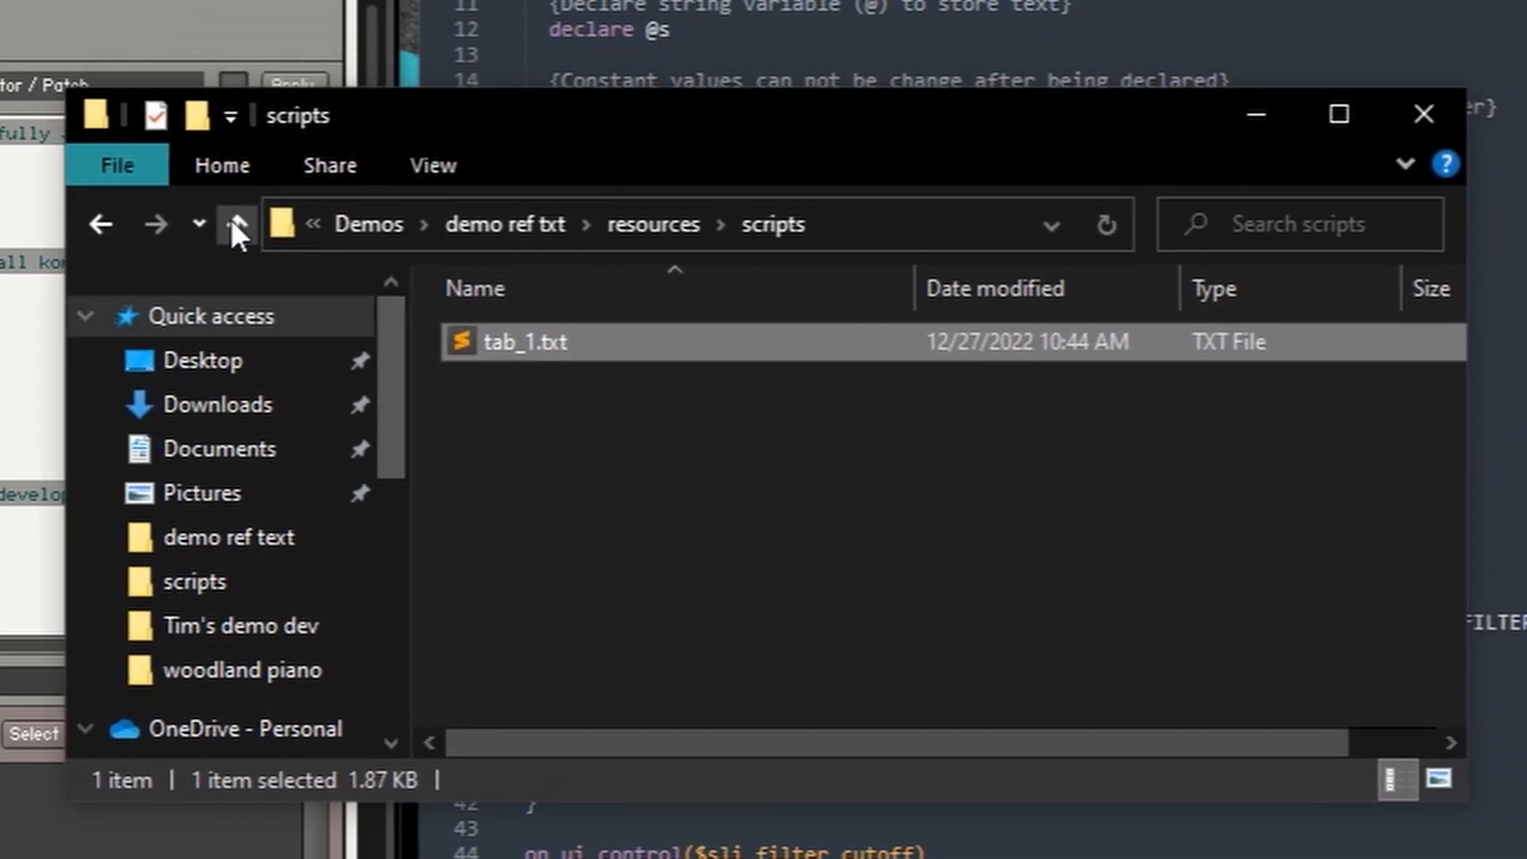
- Go up from the scripts folder to its parent folder in File Explorer
left_click(237, 225)
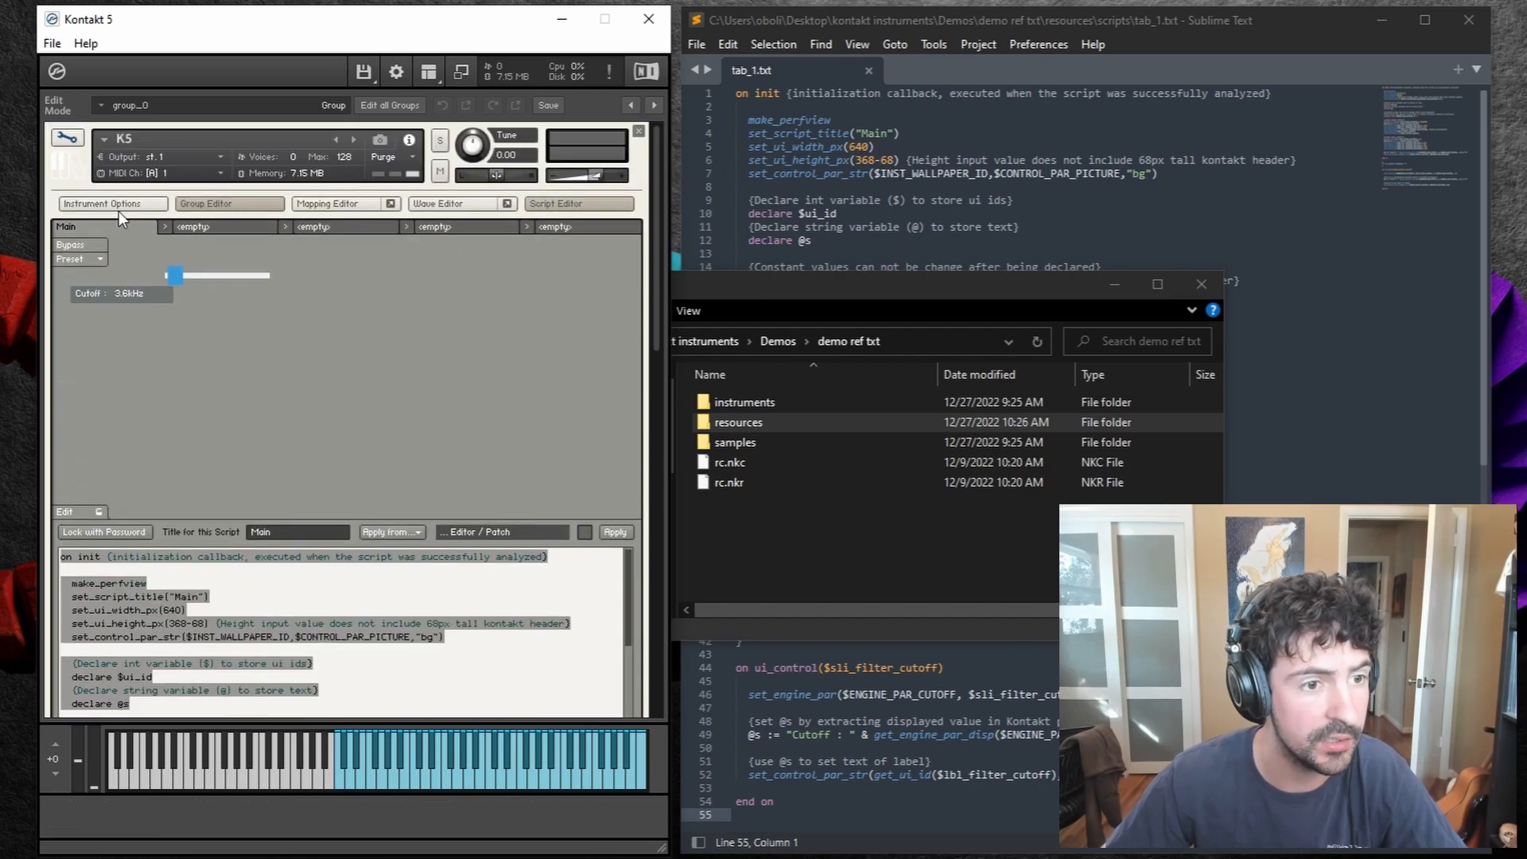
mouse_move(109, 203)
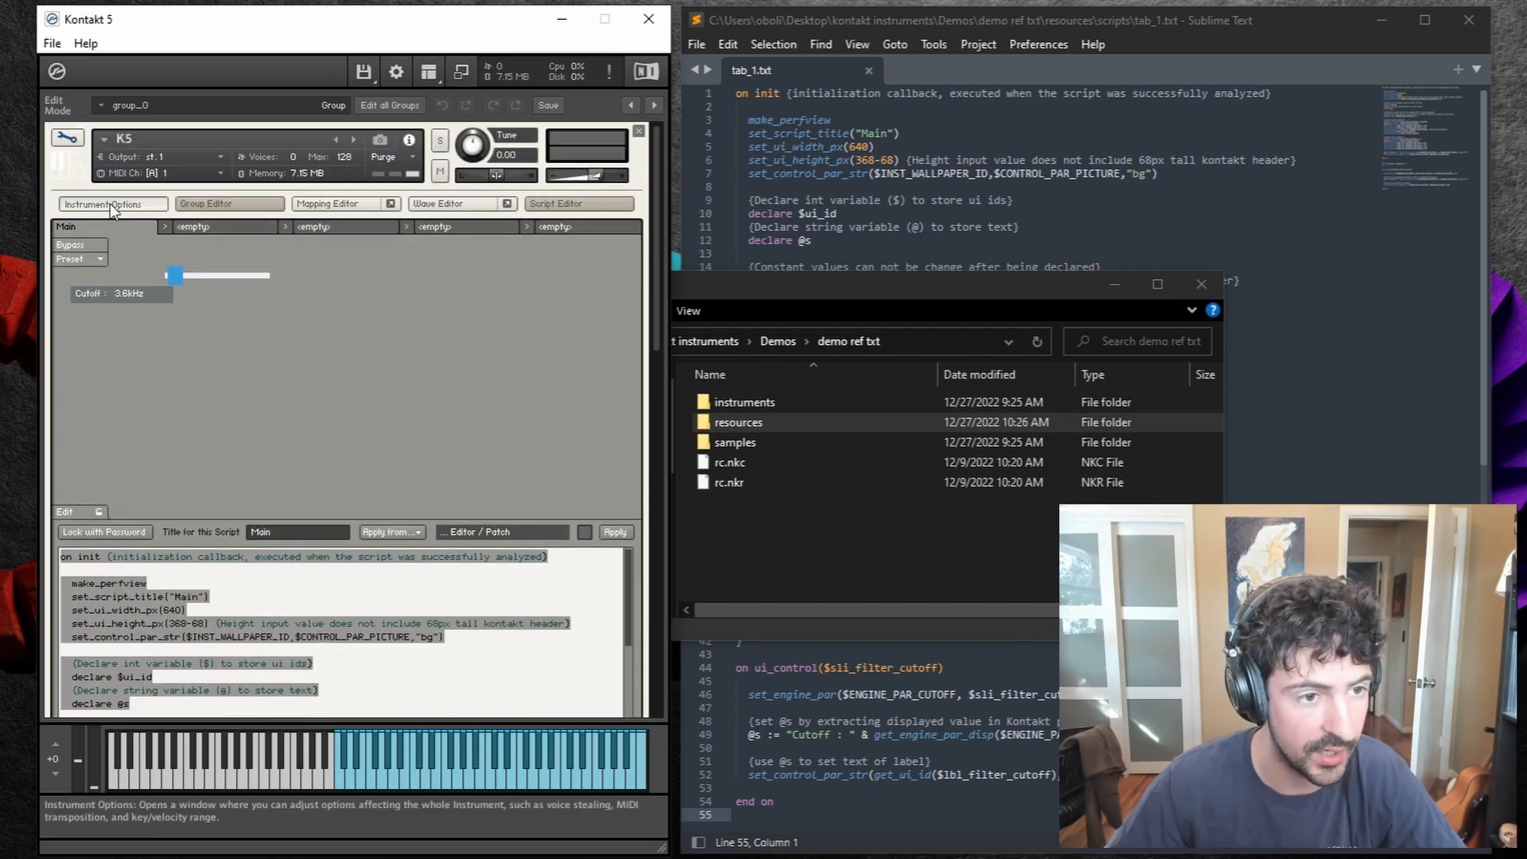
- From Instrument Options, create a new resource container saved as rc.nkr
left_click(110, 204)
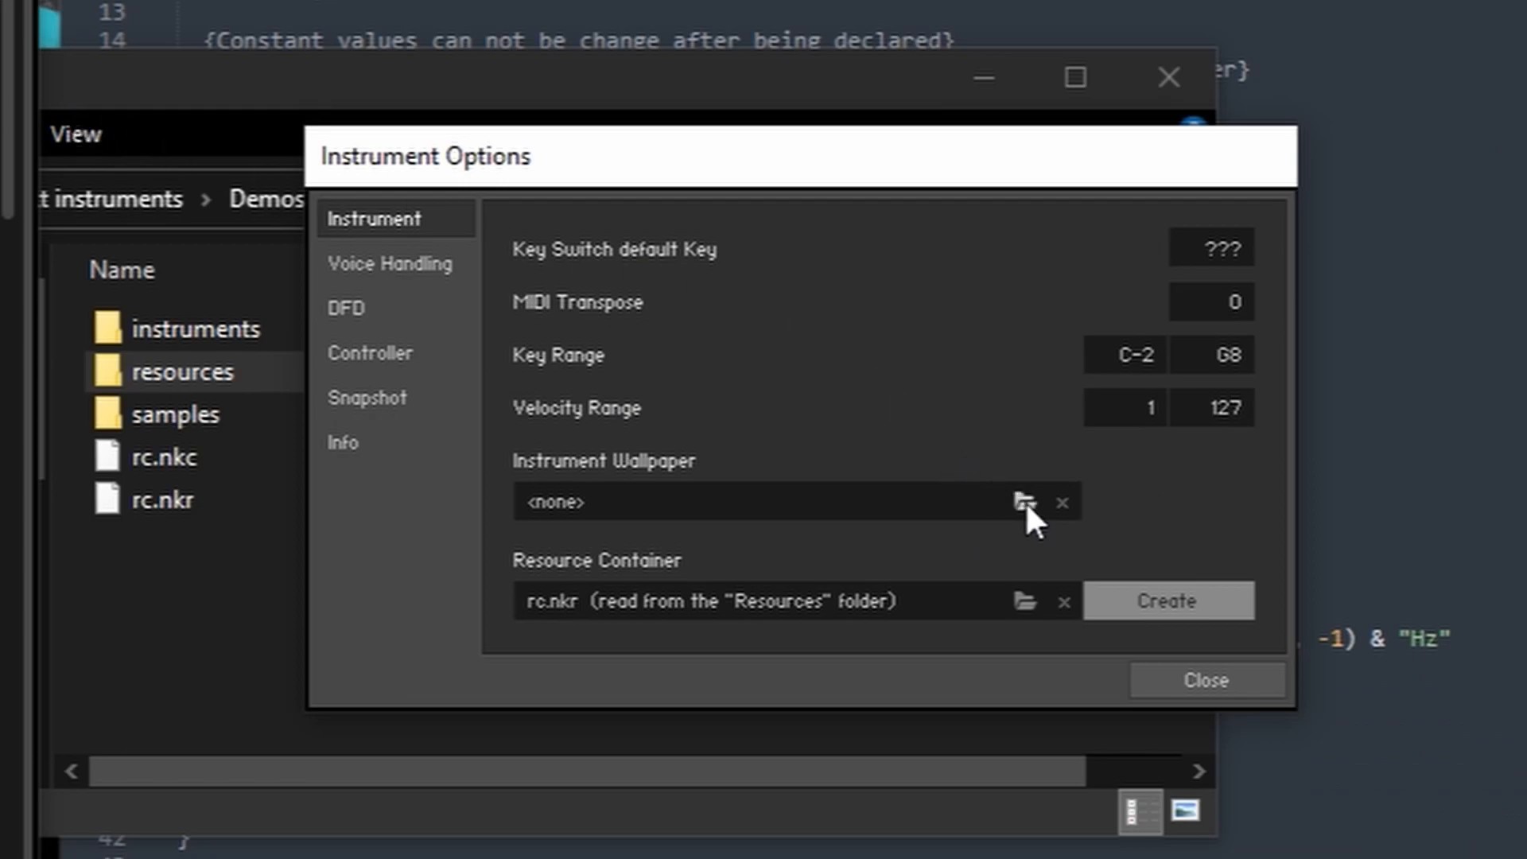
mouse_move(874, 548)
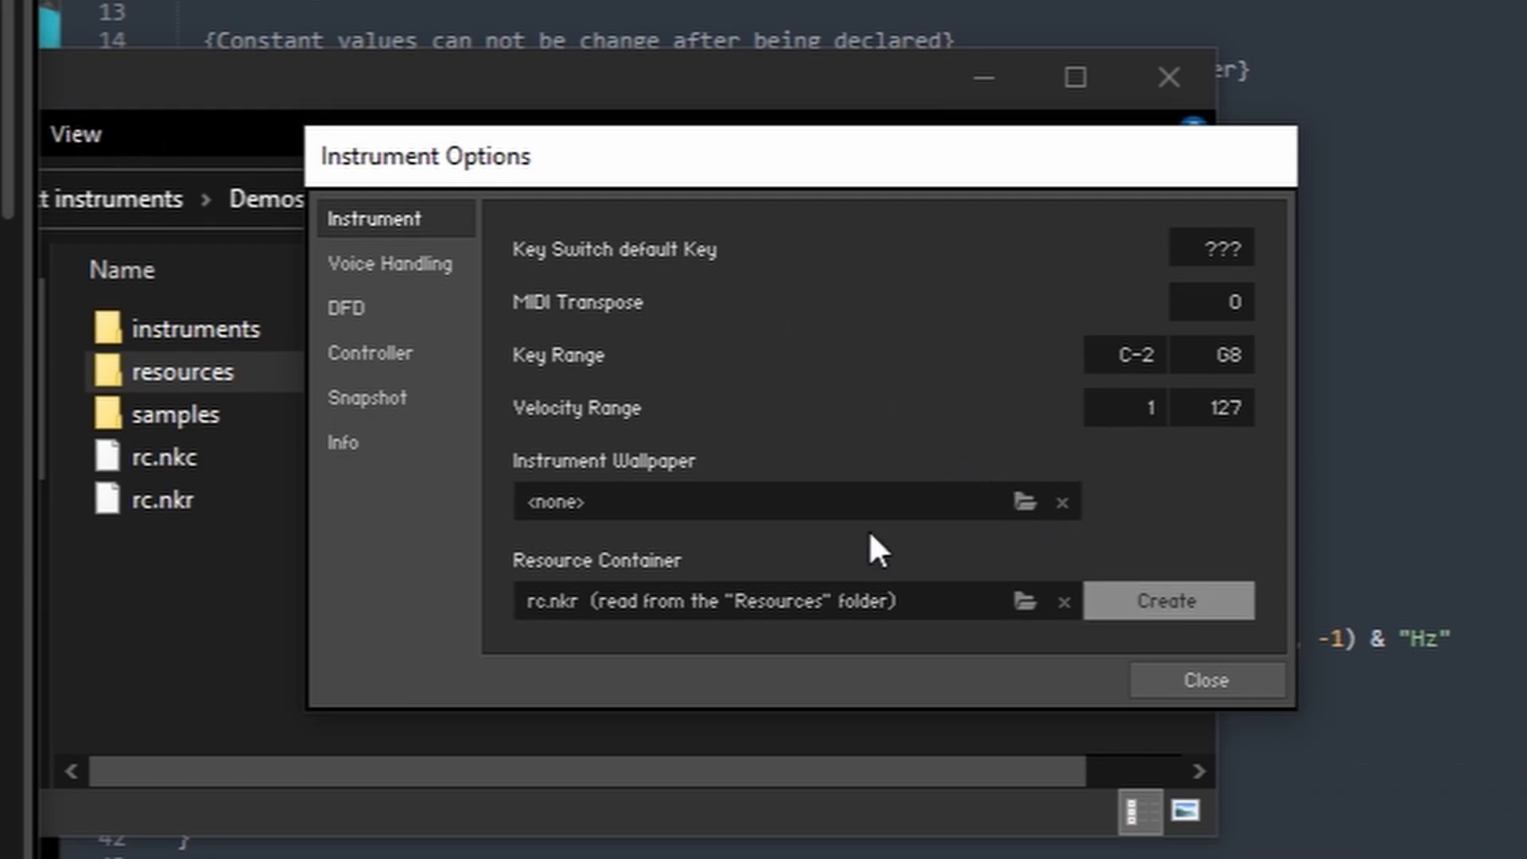
mouse_move(534, 592)
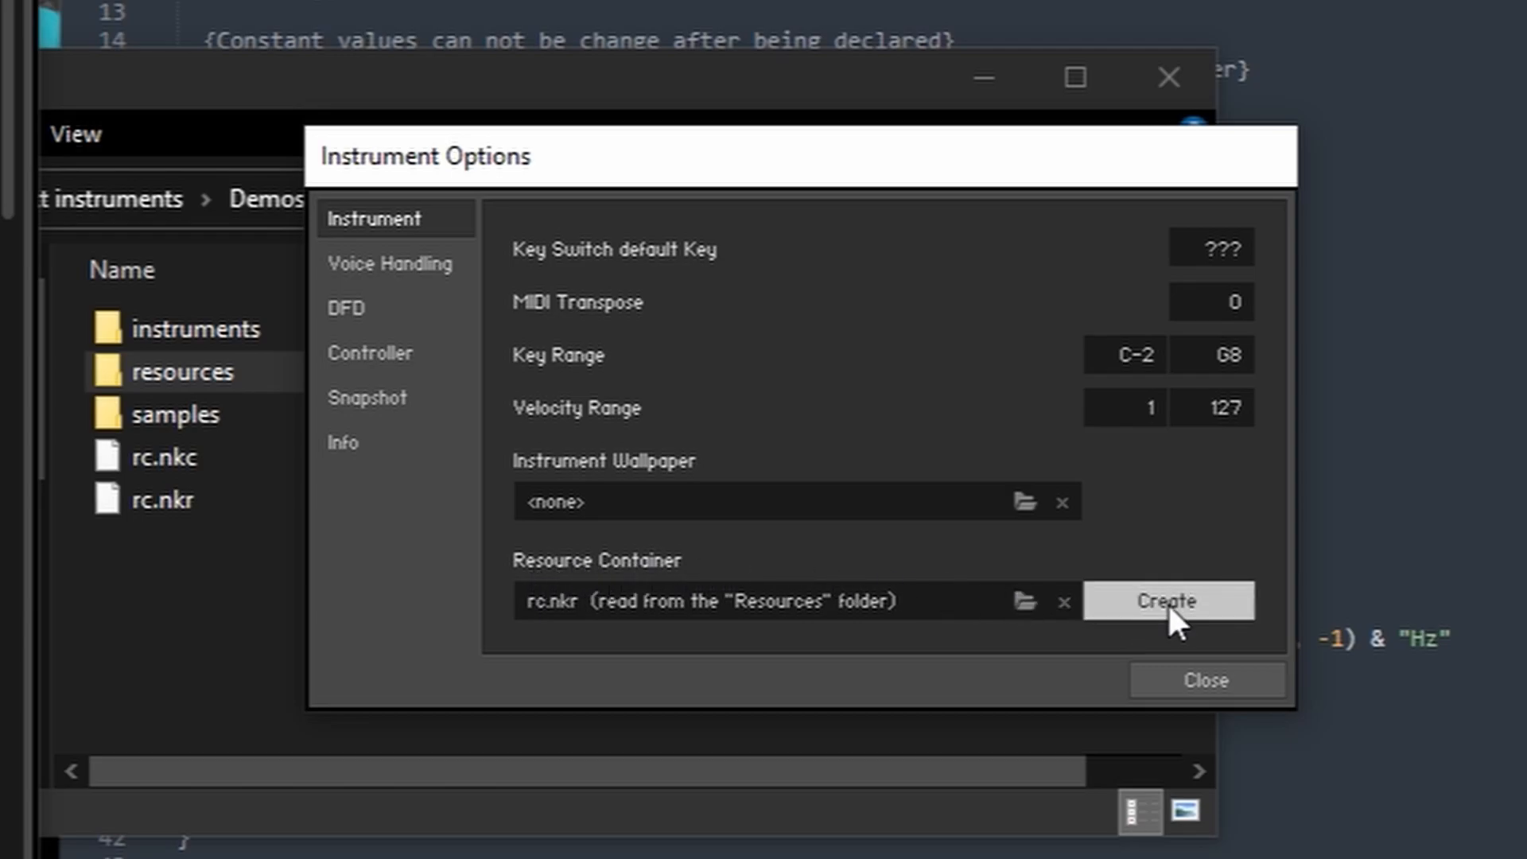
left_click(1167, 599)
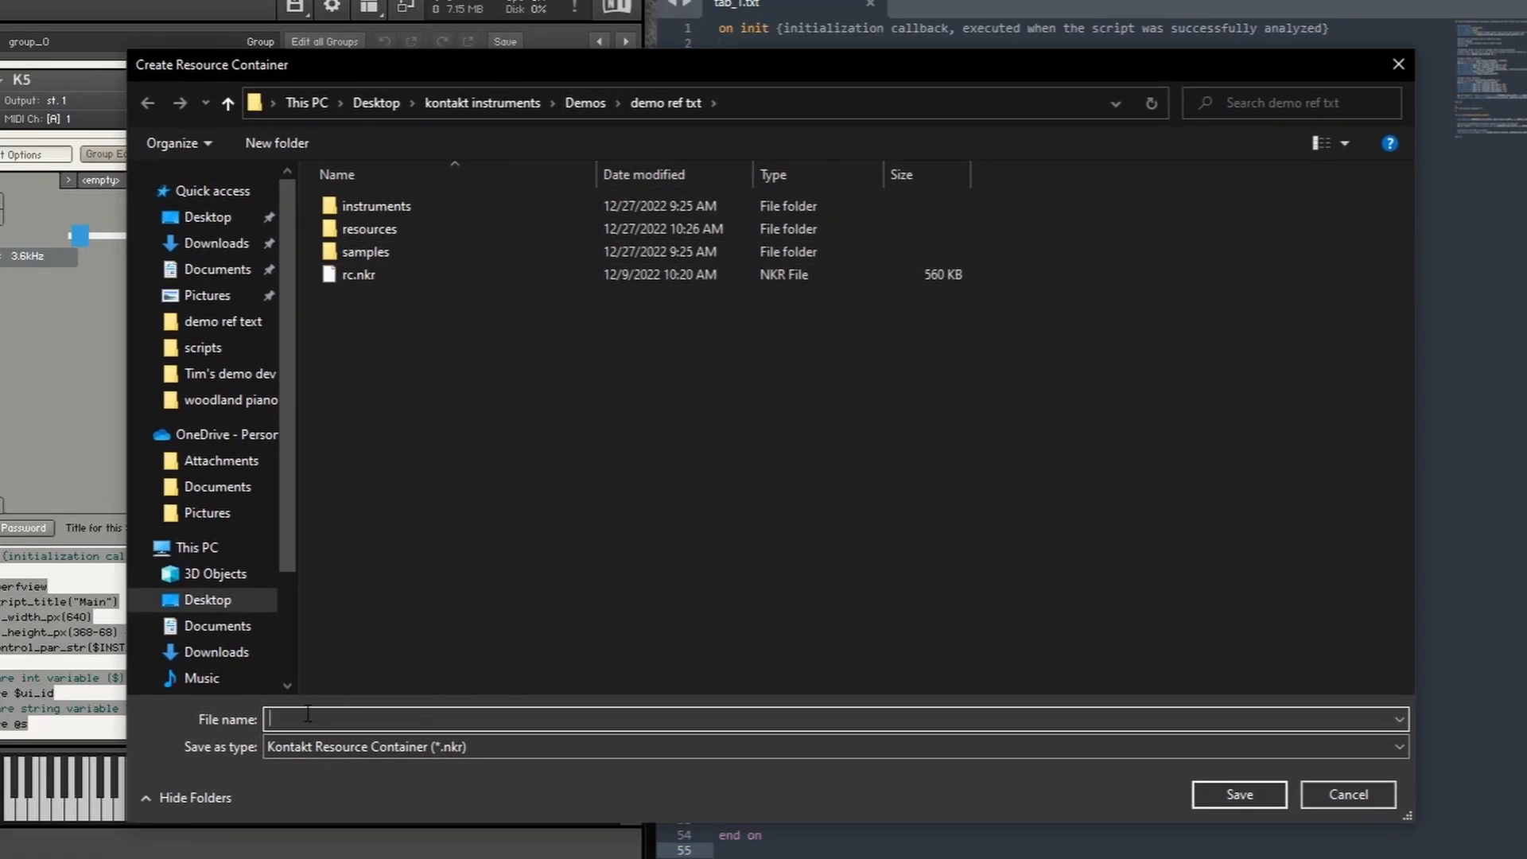
type("rc")
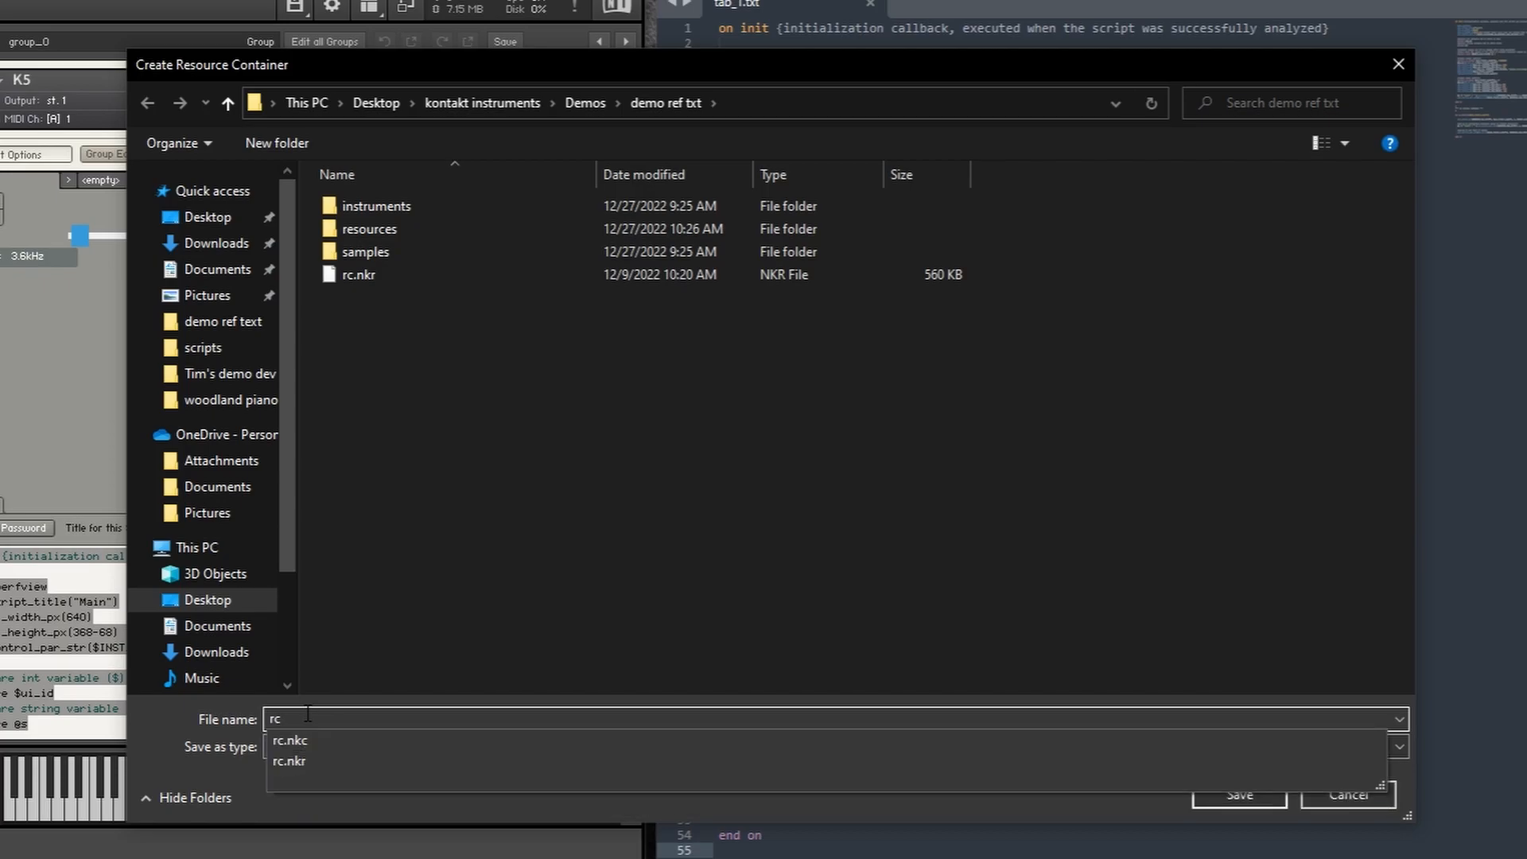
left_click(1238, 794)
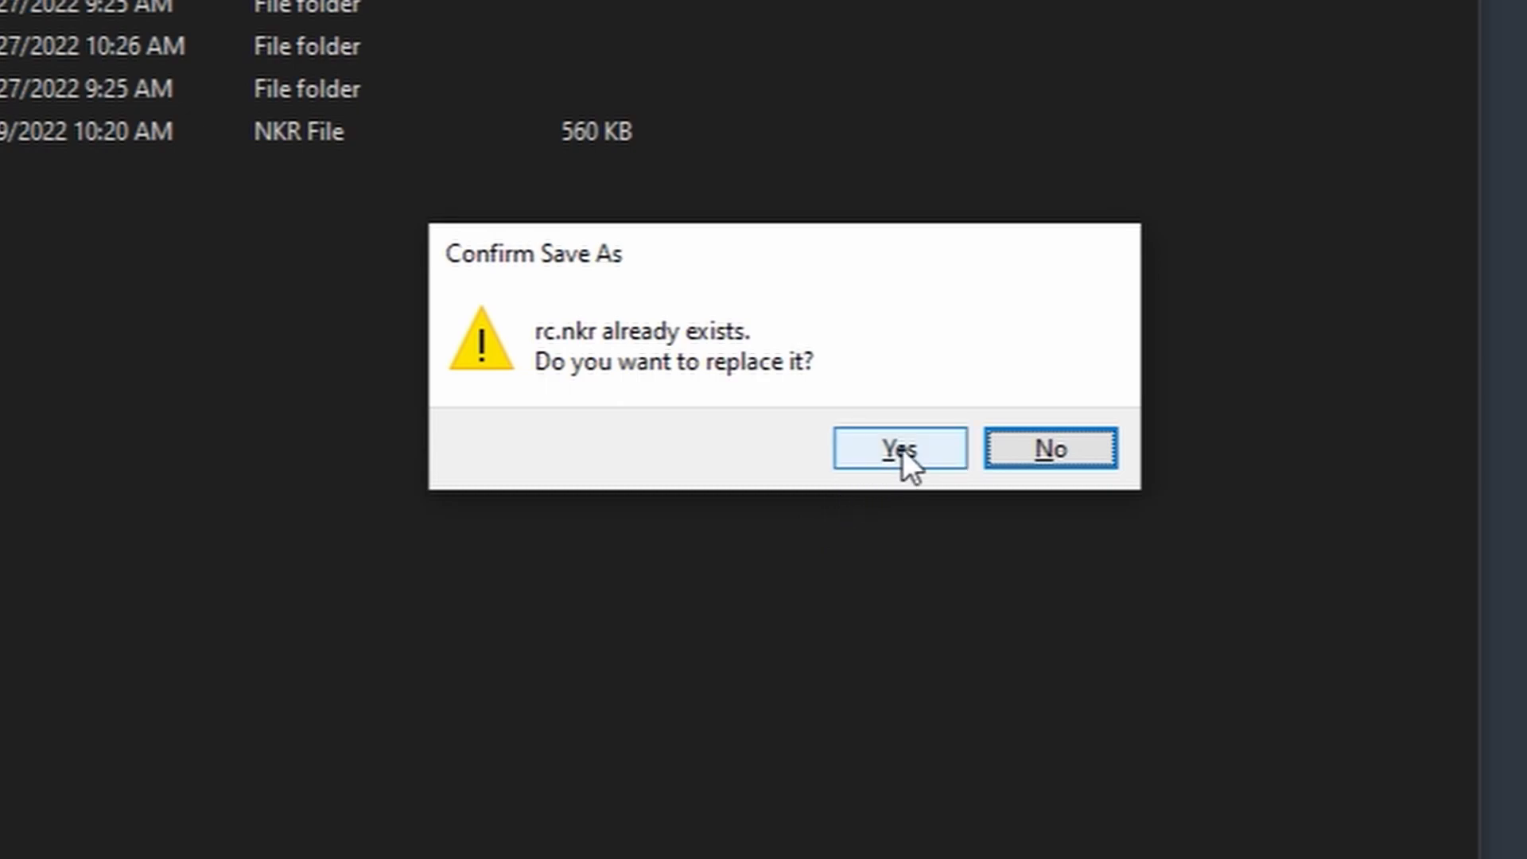
- Replace the existing rc.nkr, dismiss the packed files summary and close Instrument Options
left_click(899, 447)
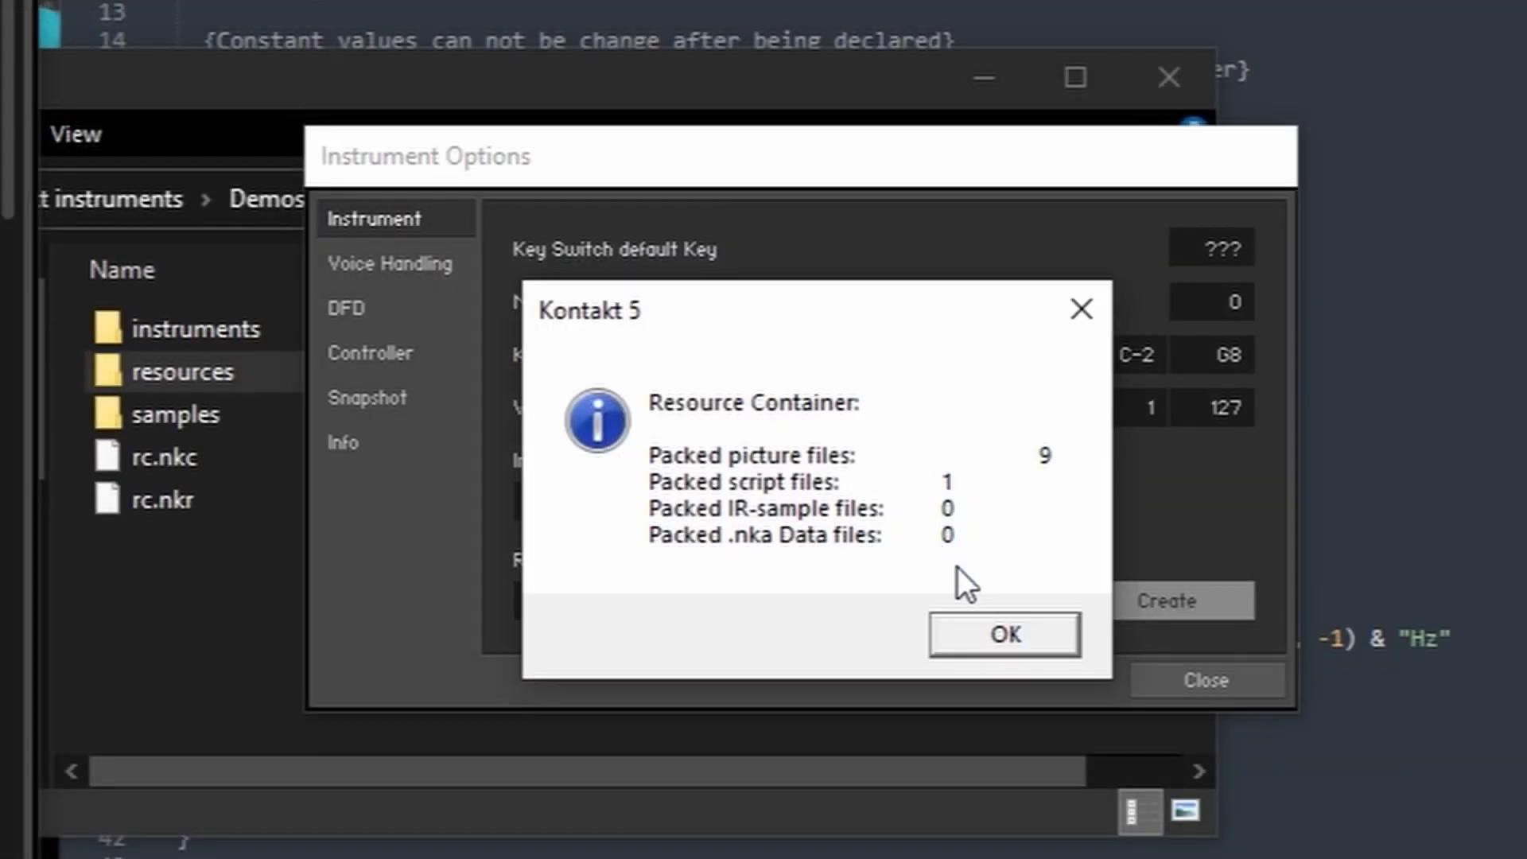
left_click(1002, 634)
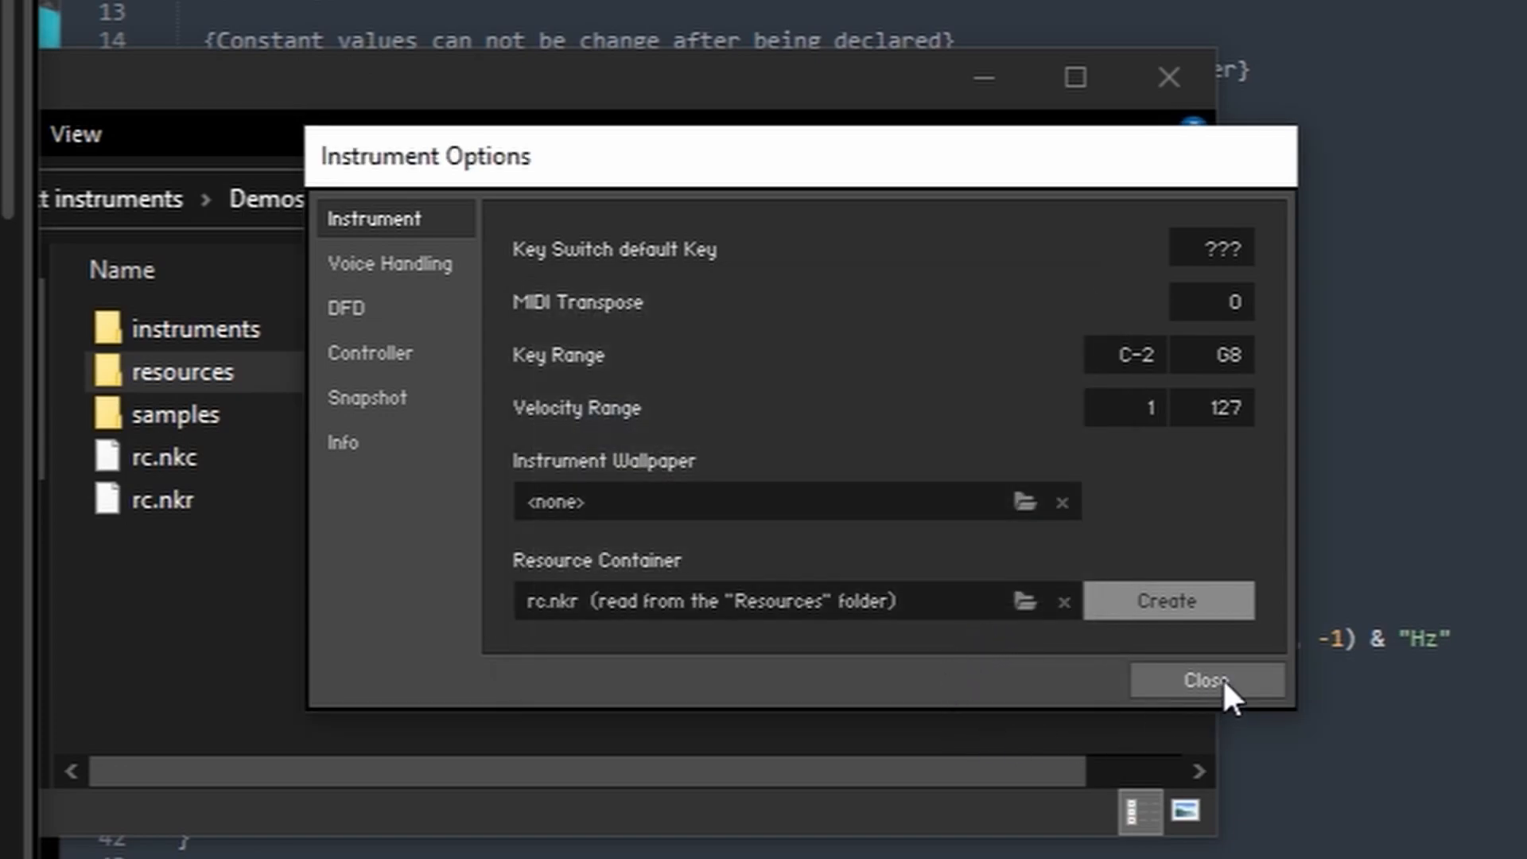
left_click(1206, 680)
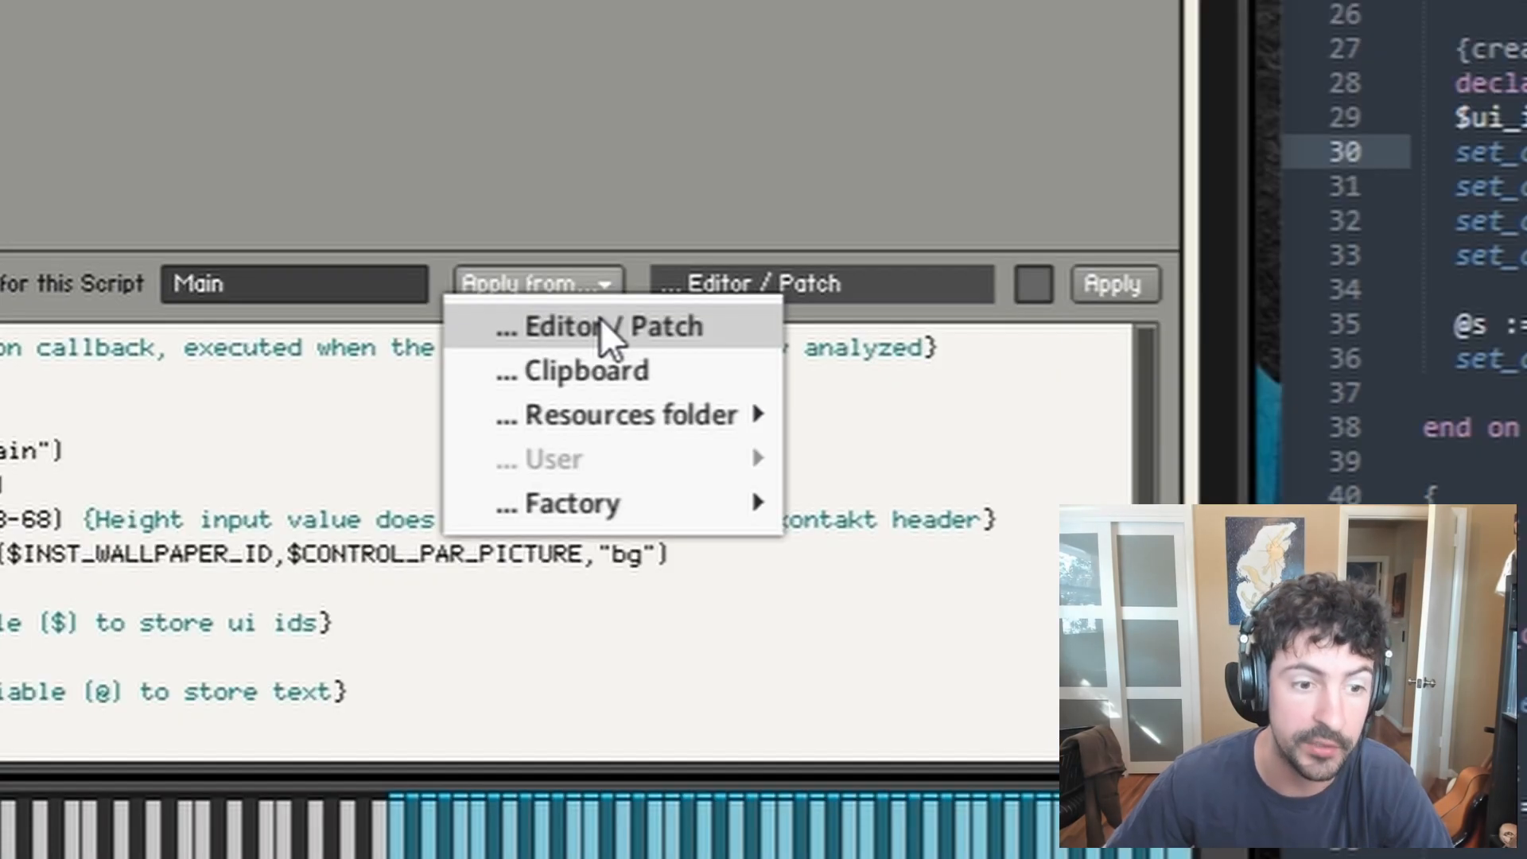
mouse_move(629, 413)
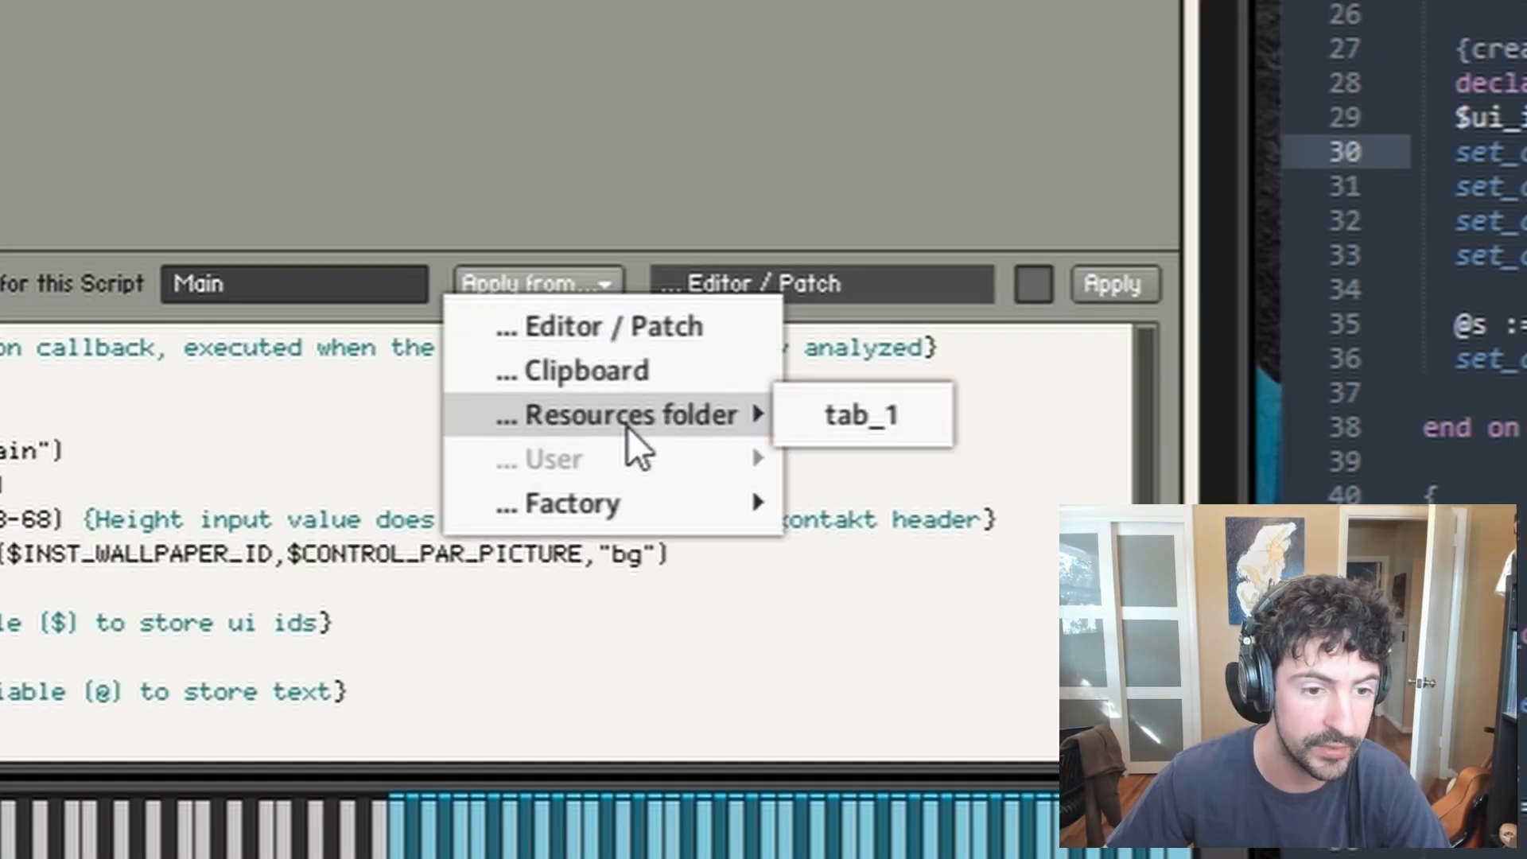
mouse_move(647, 448)
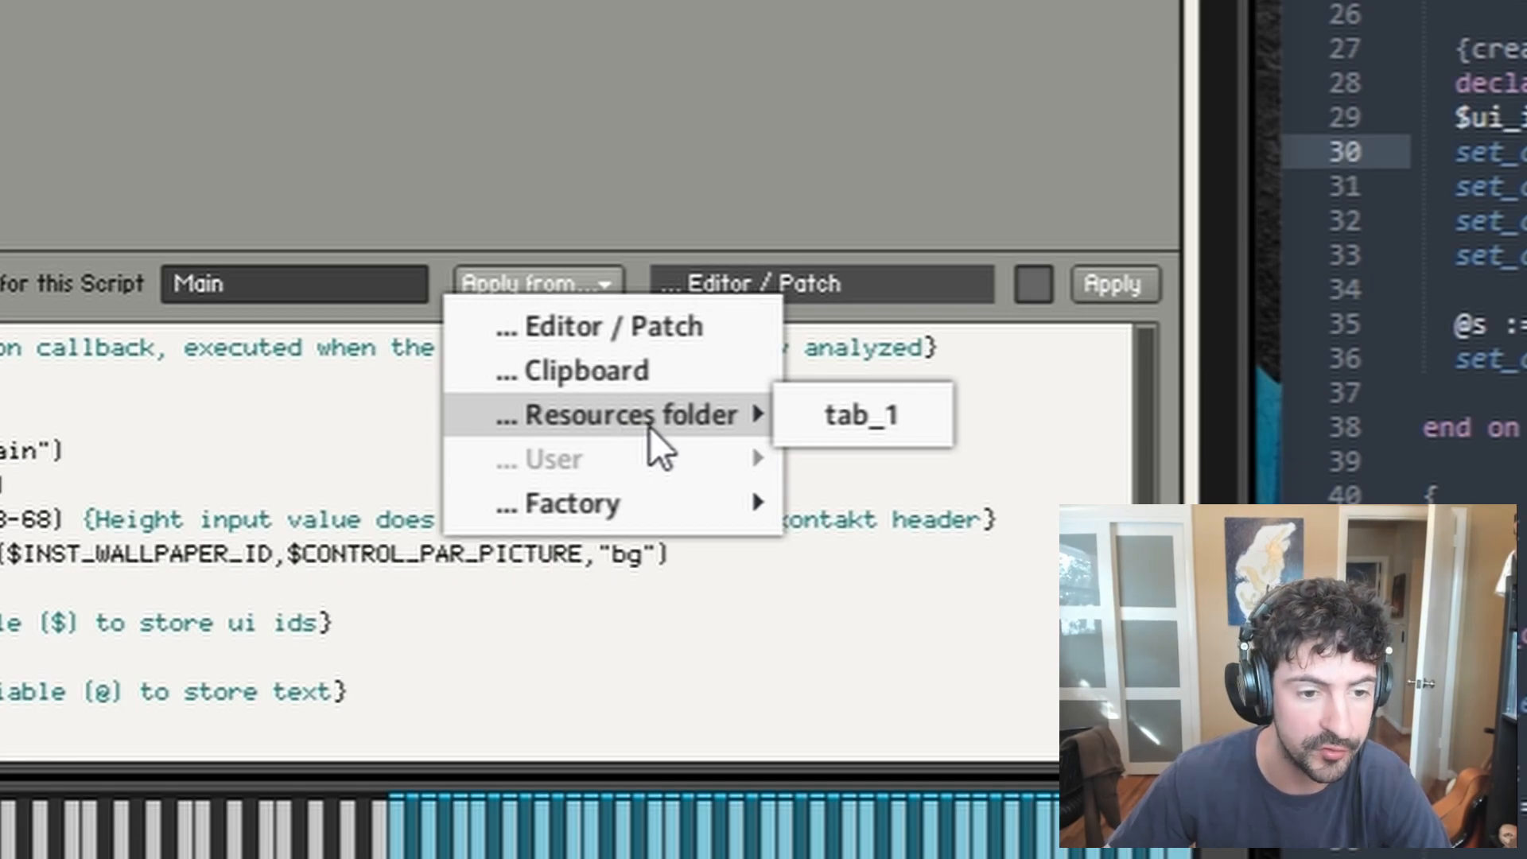
mouse_move(858, 448)
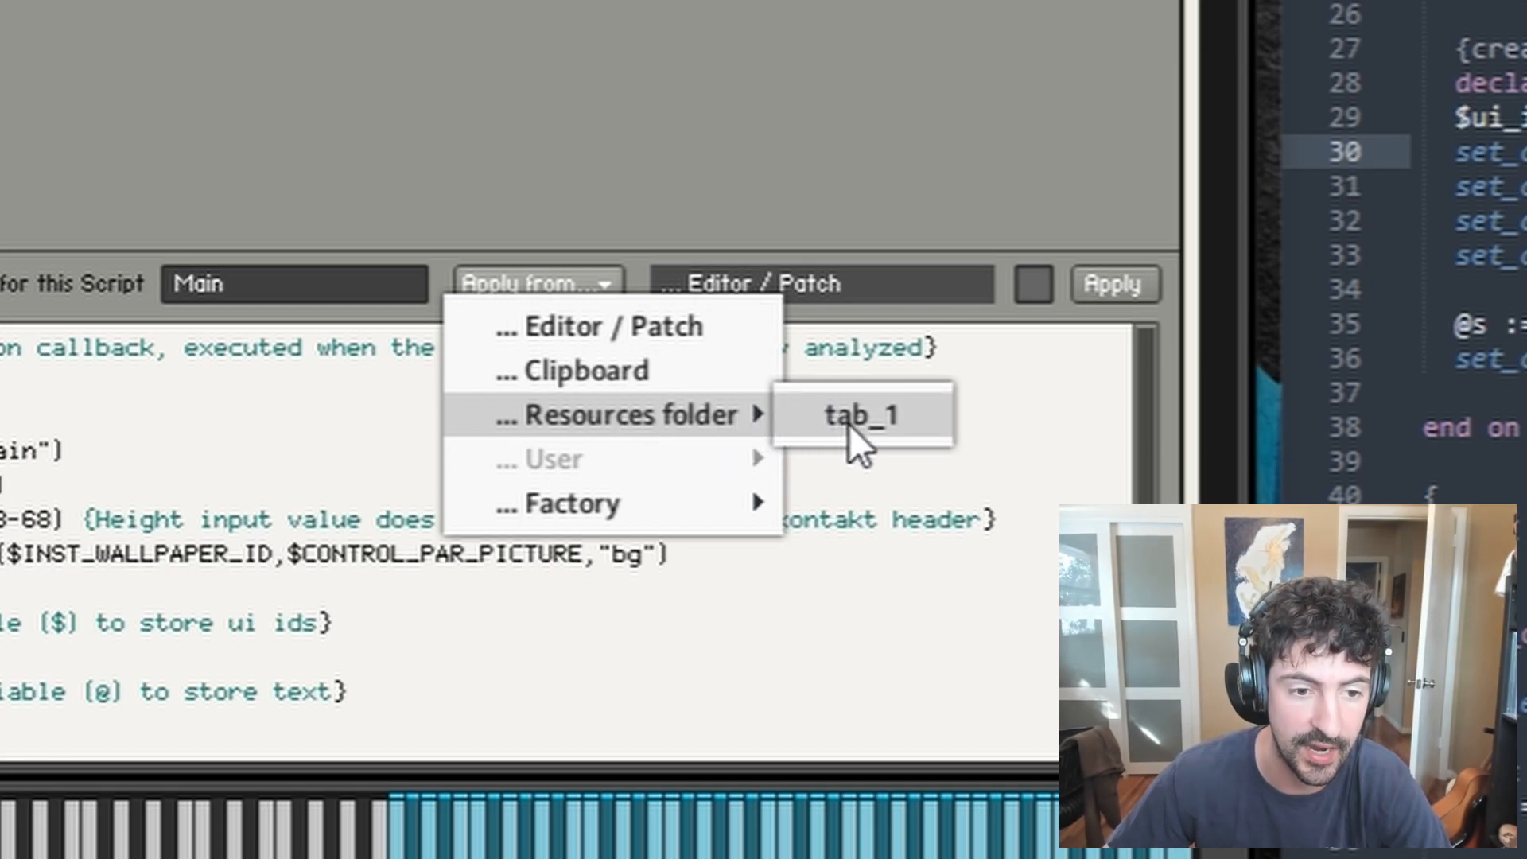
- Apply the tab_1 script from the Resources folder to the Main script slot
left_click(858, 414)
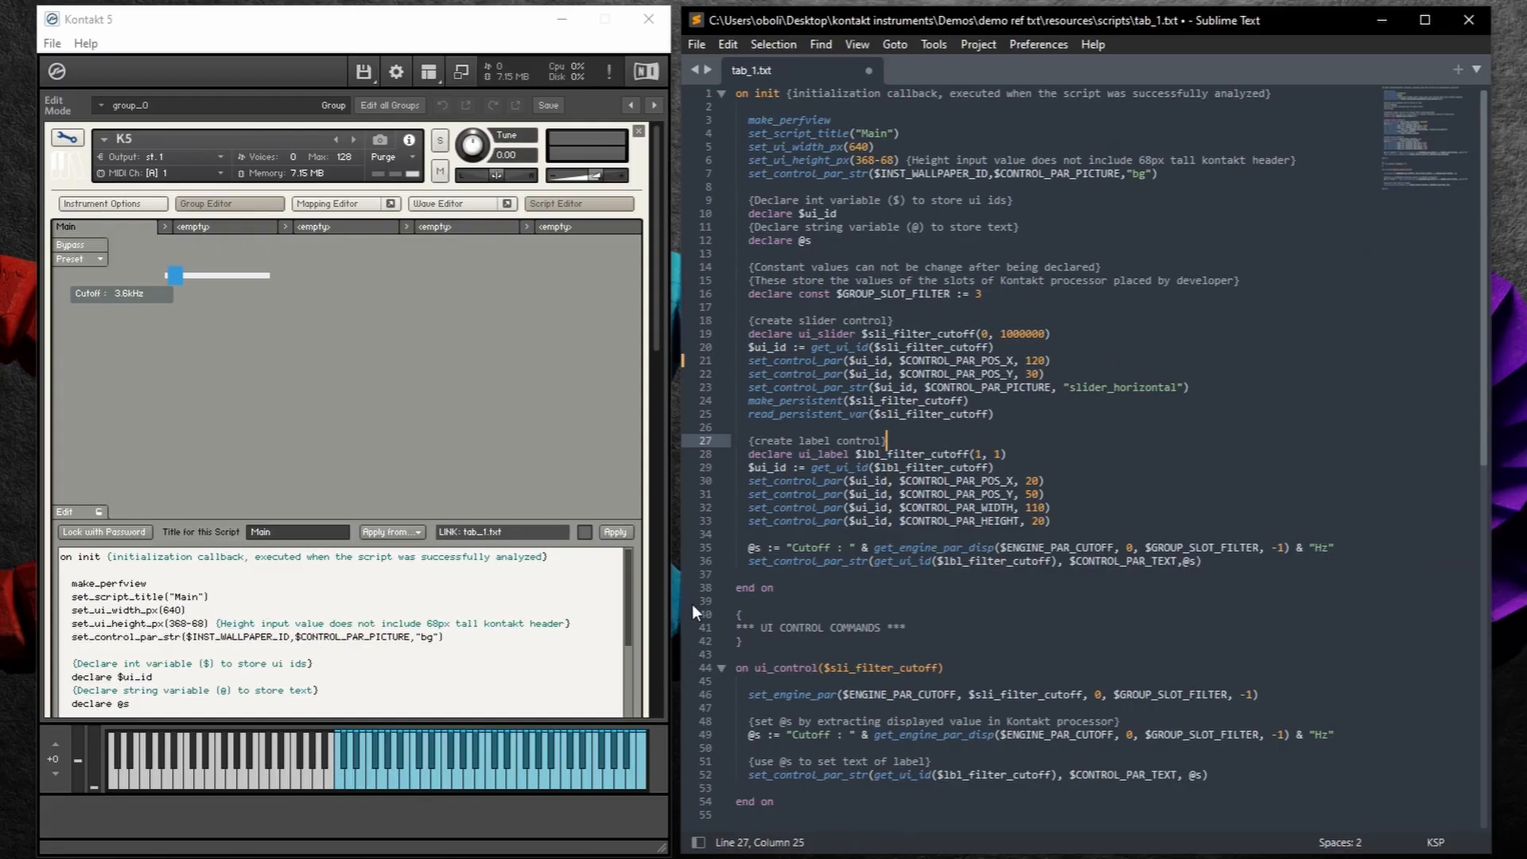
- Set the slider position to X 20 and Y 0 in tab_1.txt, save, and refresh the instrument
left_click(1037, 360)
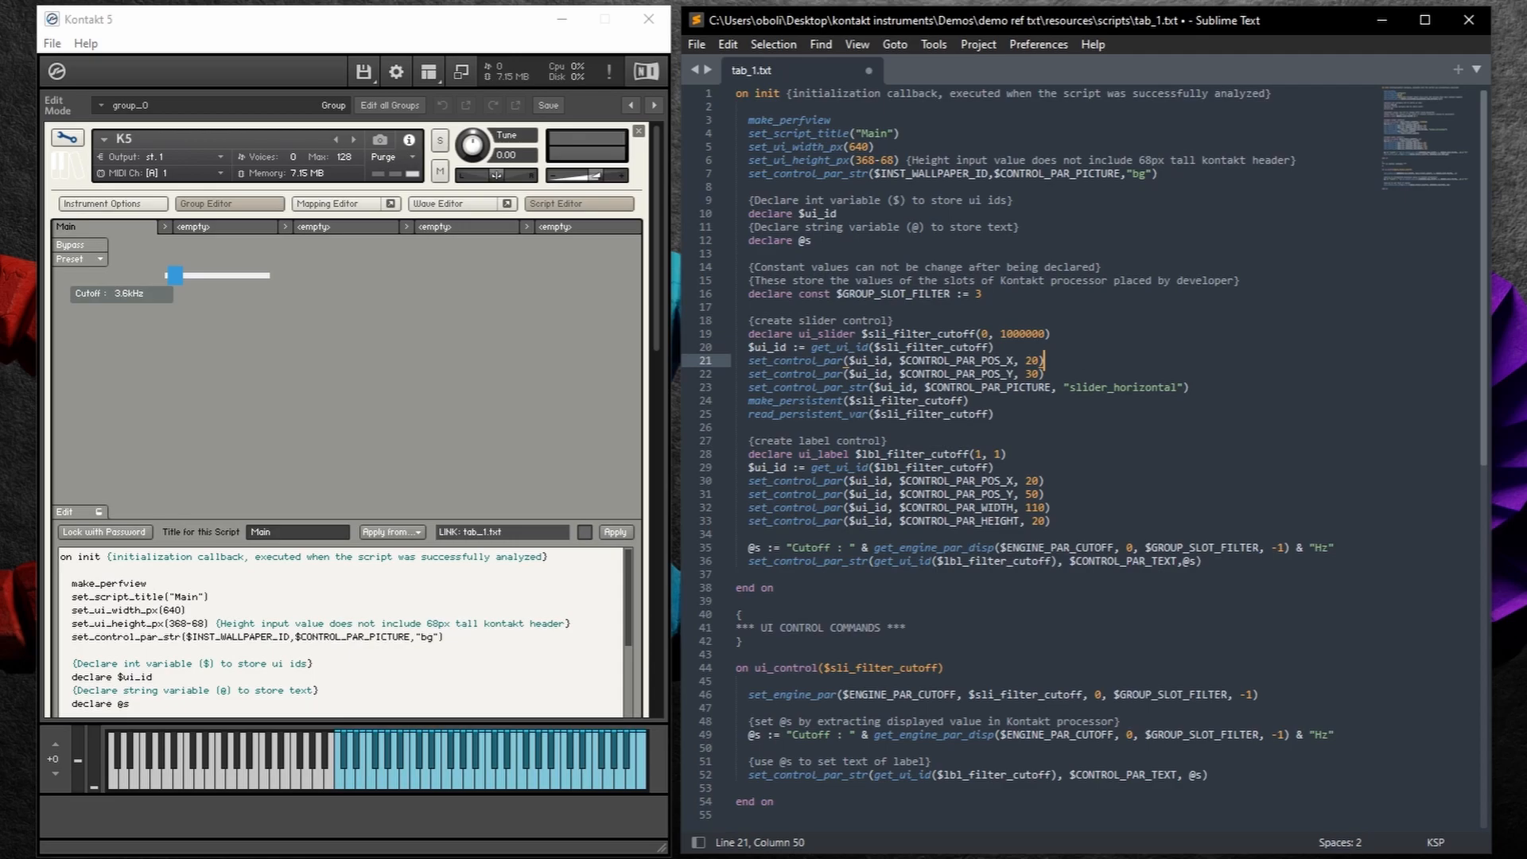
key("ctrl+s")
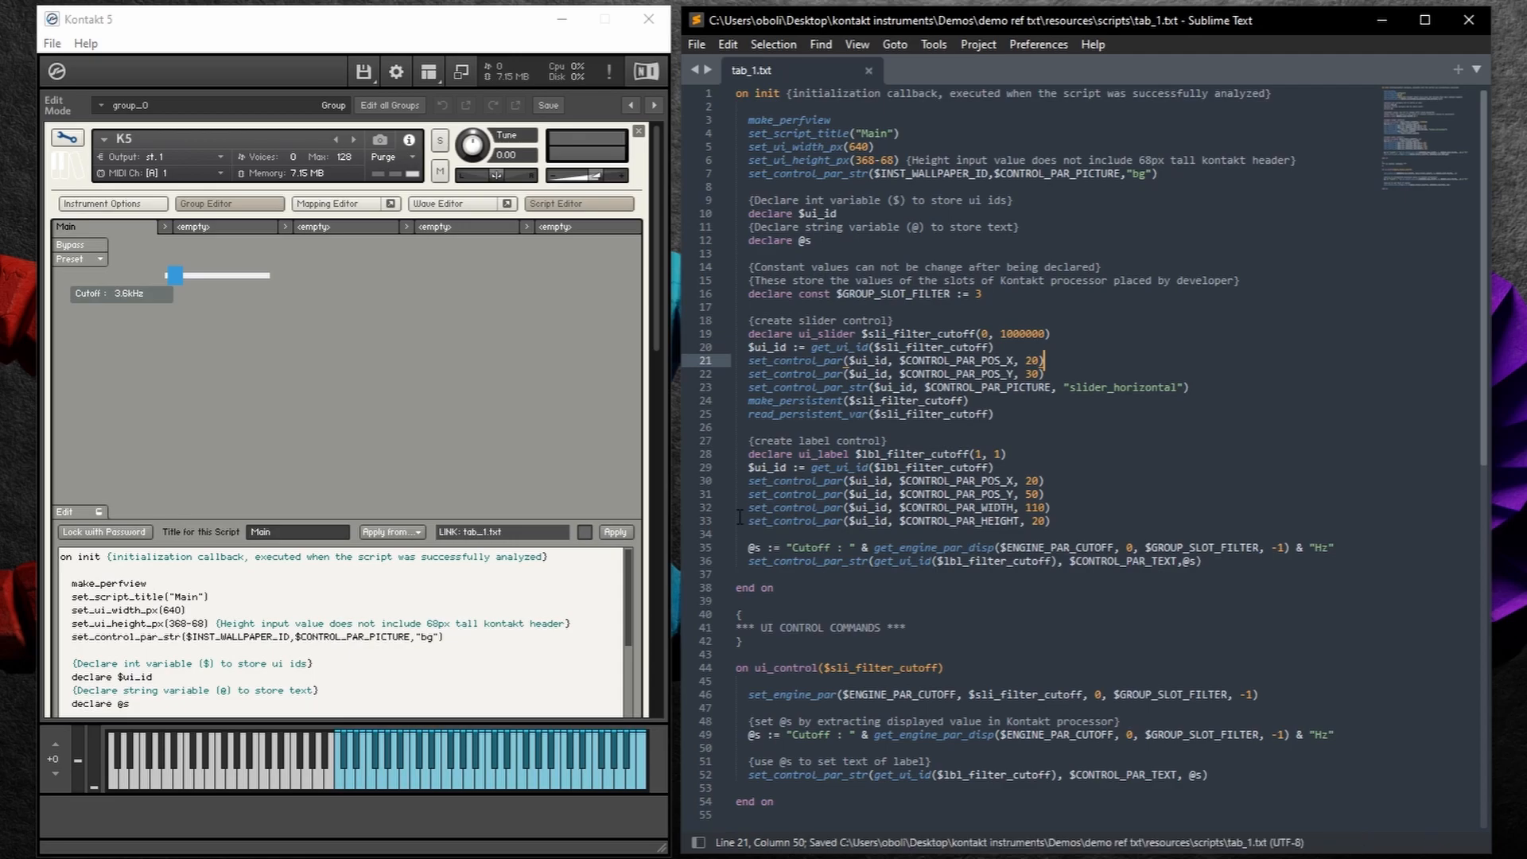
left_click_drag(175, 276, 68, 276)
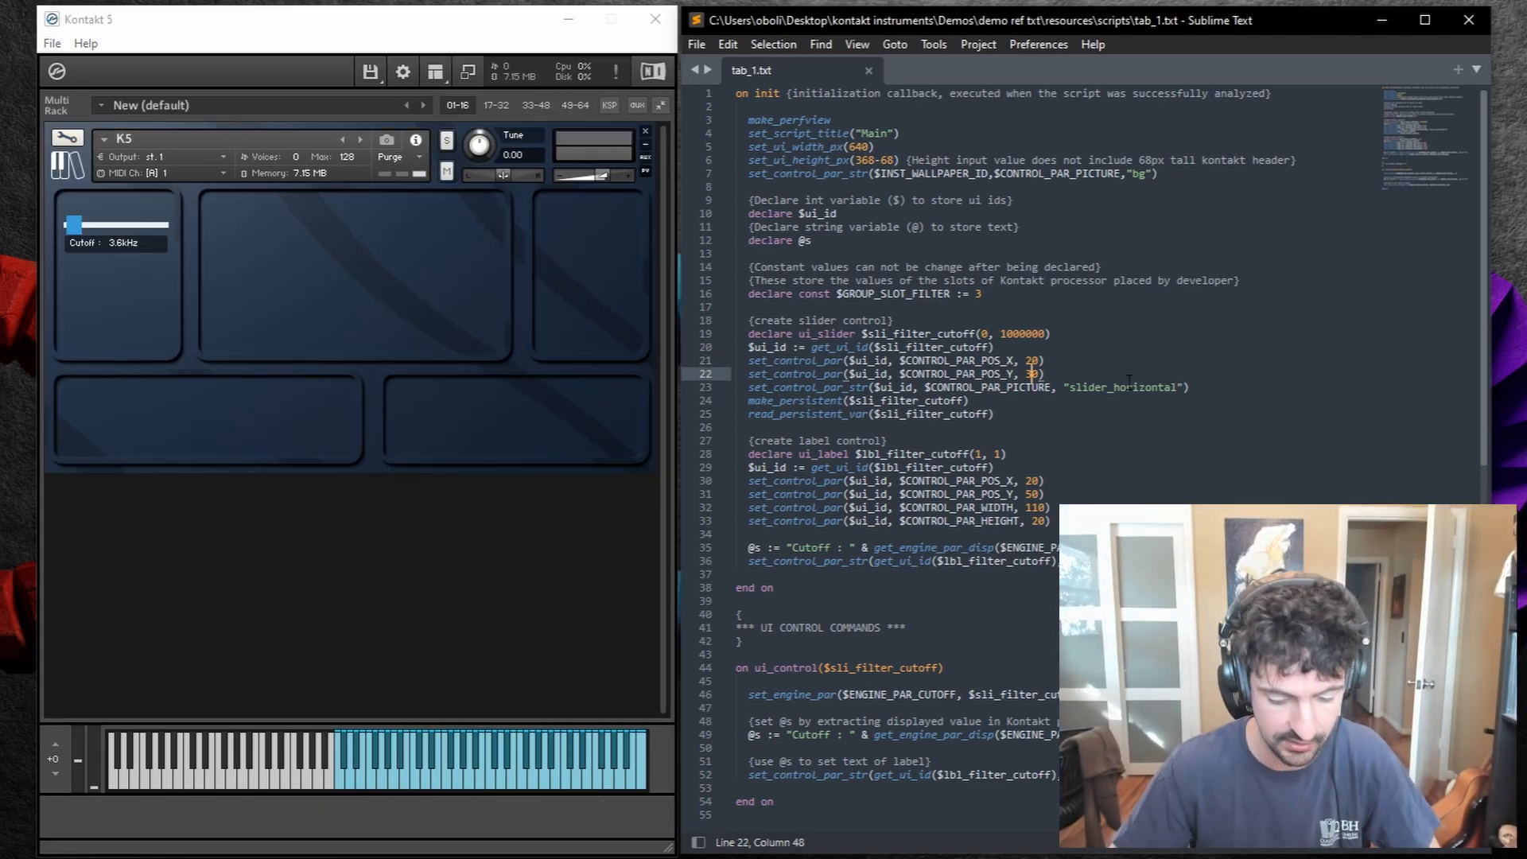
key("Backspace")
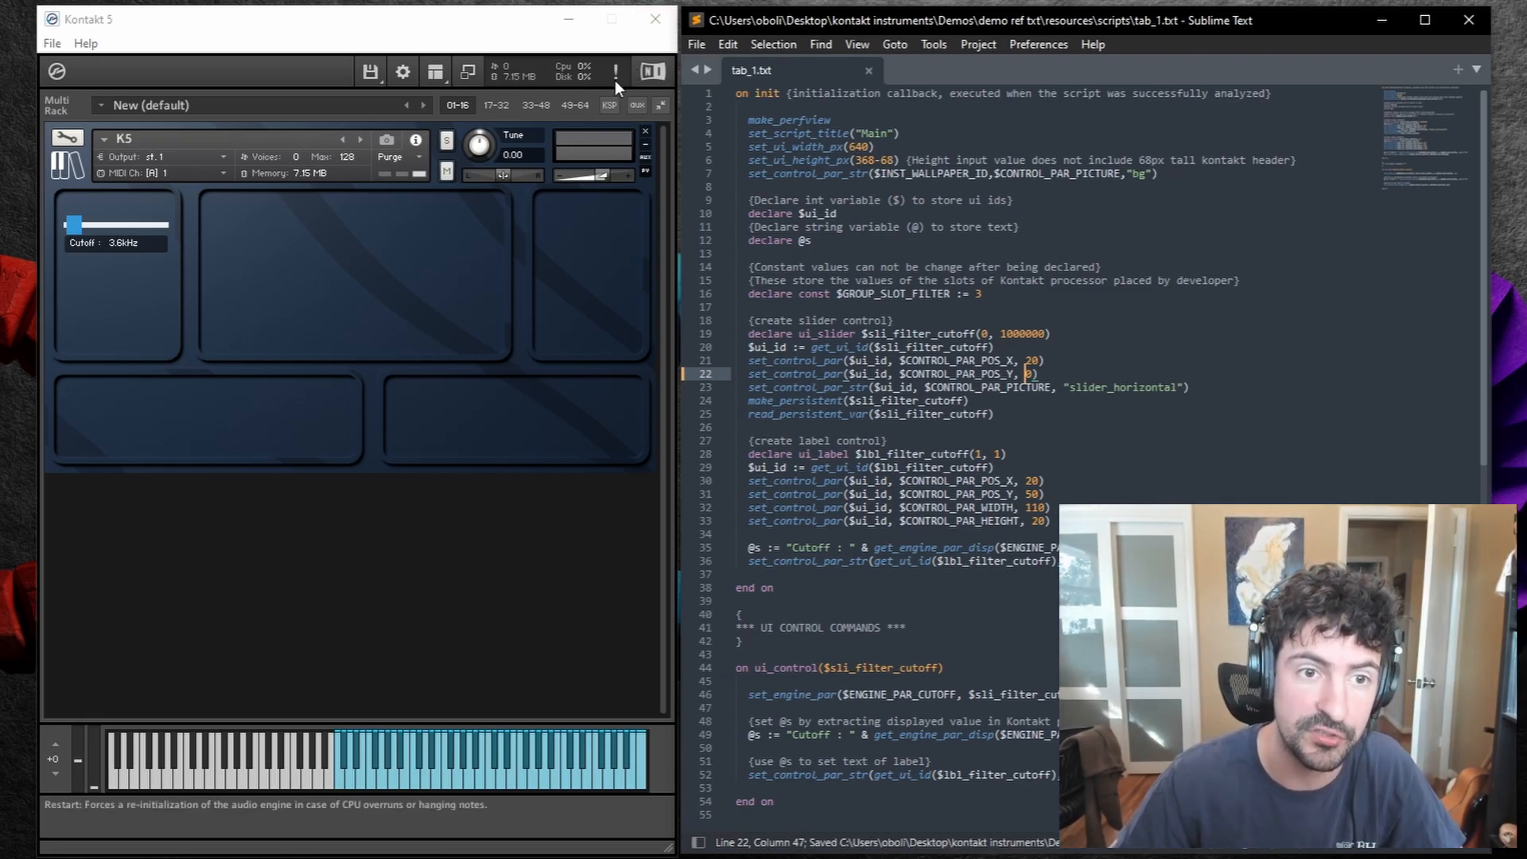
left_click_drag(122, 196, 70, 196)
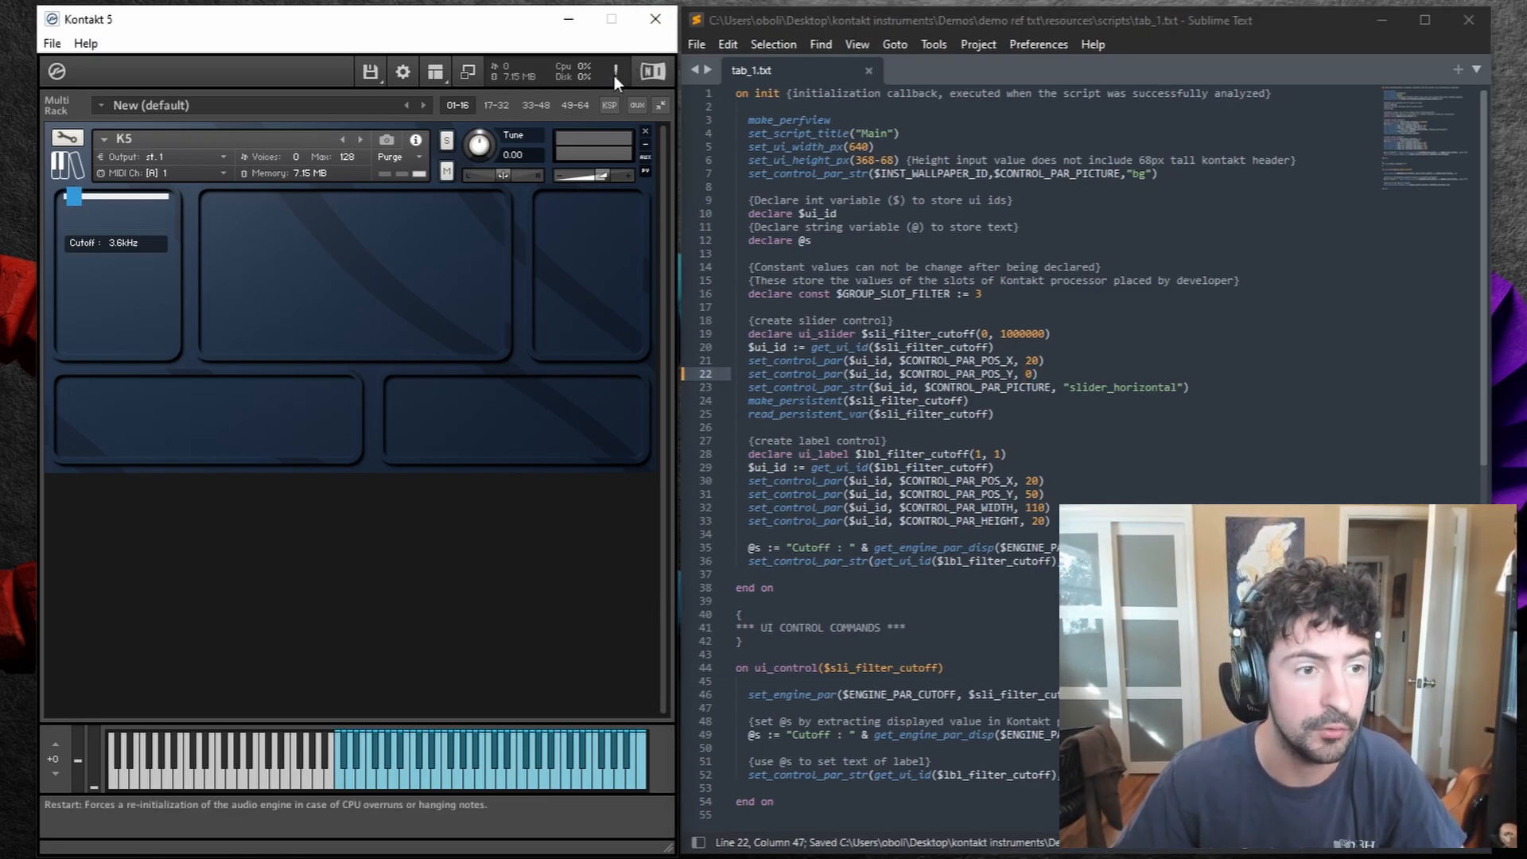
mouse_move(229, 270)
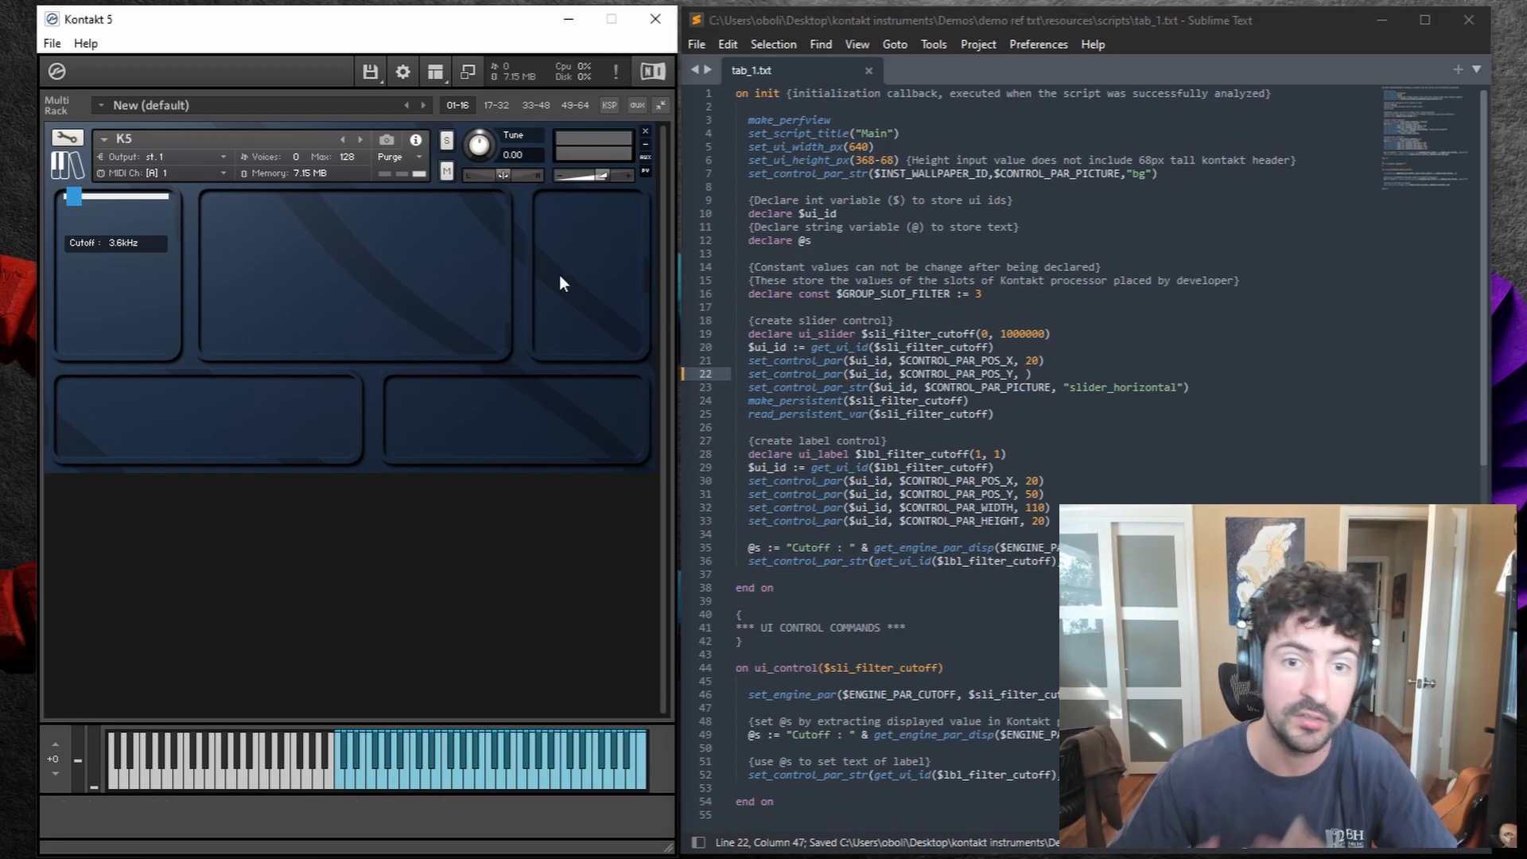
mouse_move(69, 137)
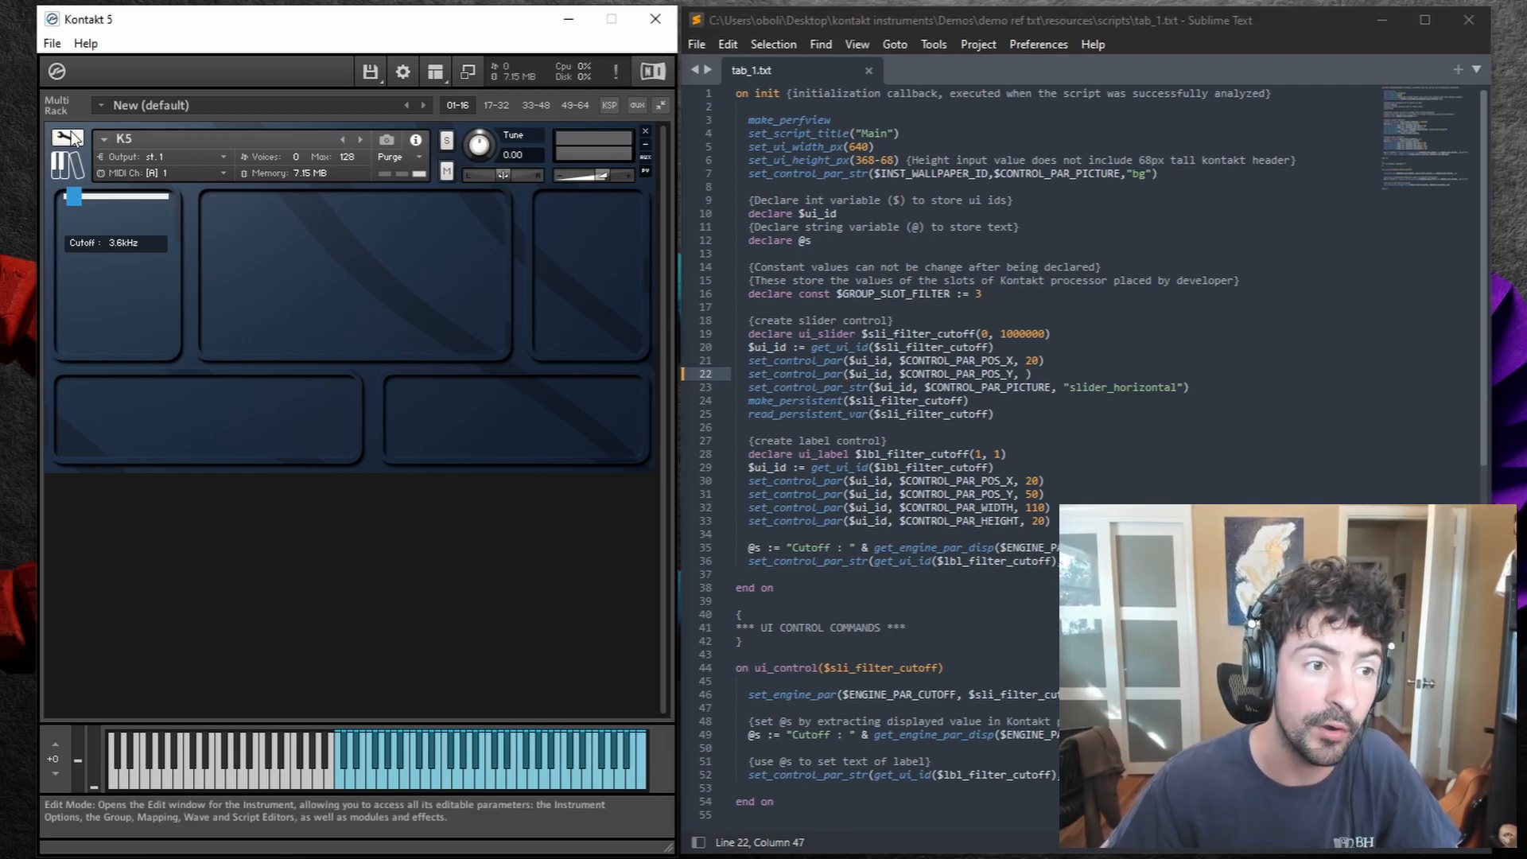
- View the line 22 'expression expected' error, restore the slider's Y position to 30 and save
left_click(66, 138)
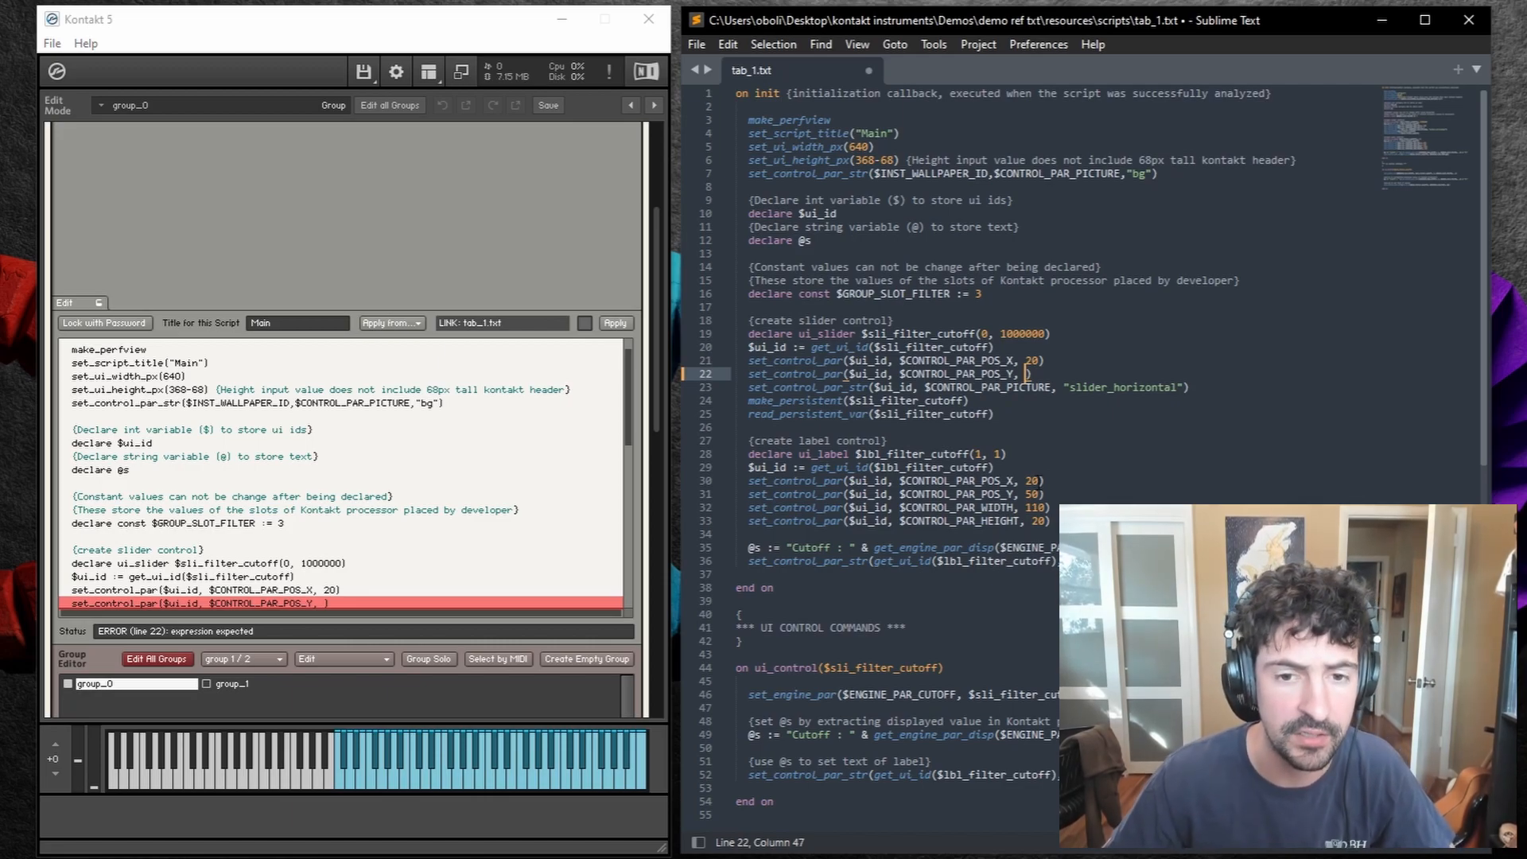
type("30")
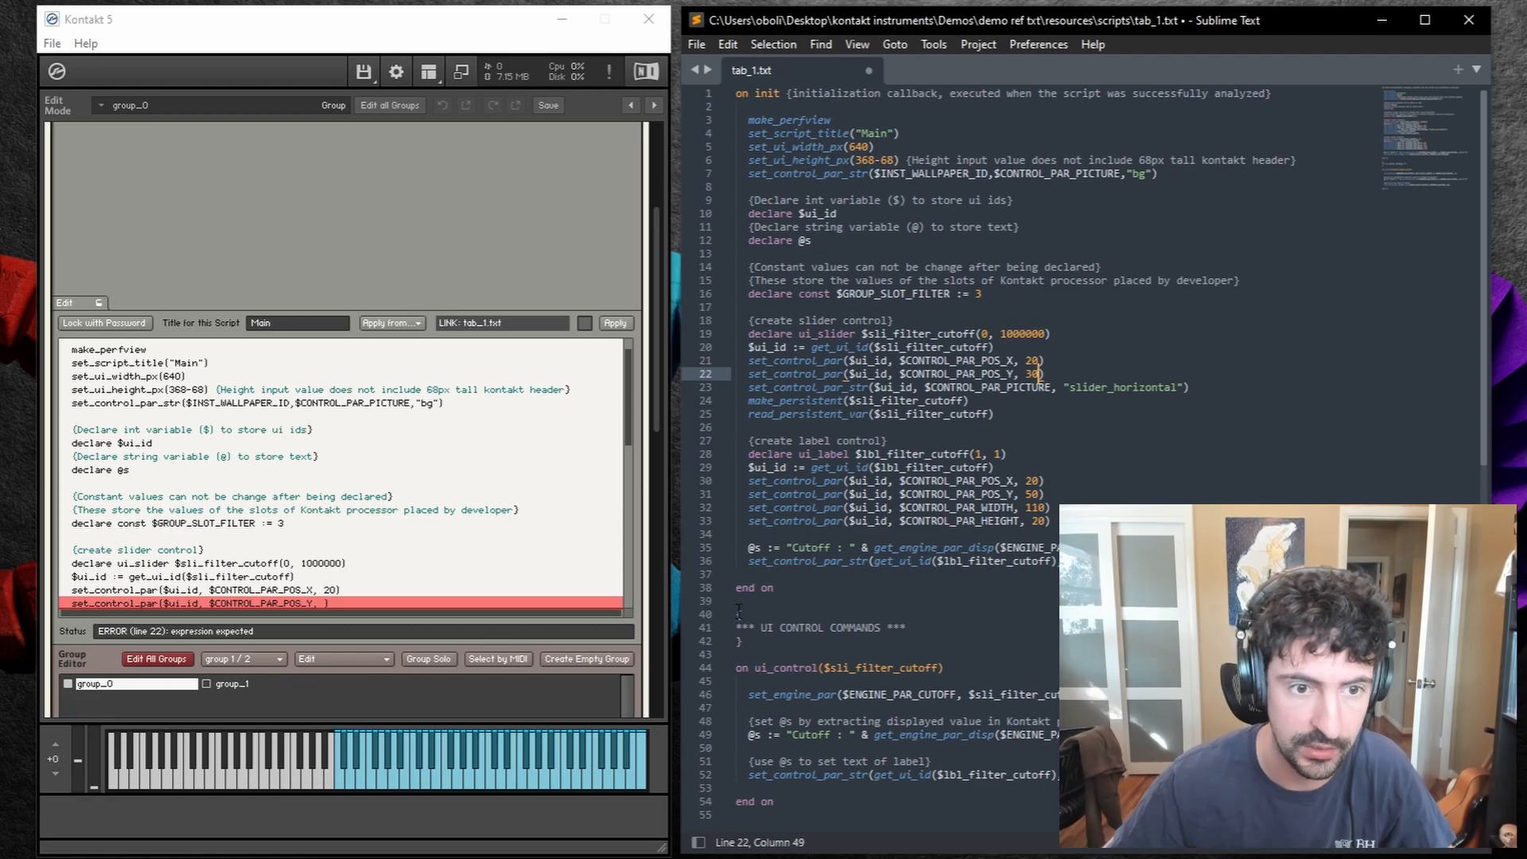
key("ctrl+s")
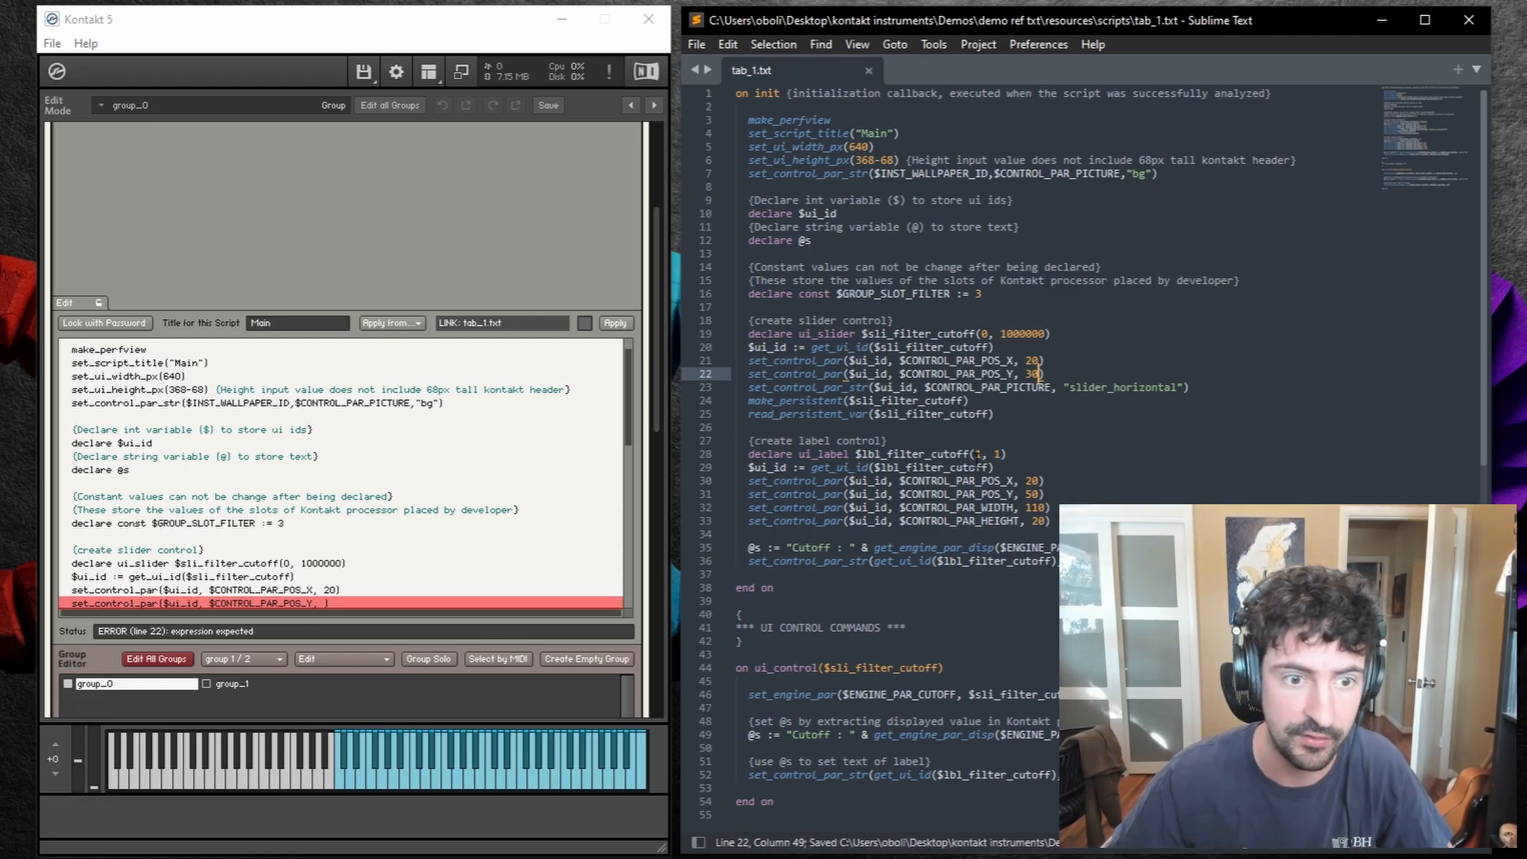
left_click(613, 323)
type("$sl")
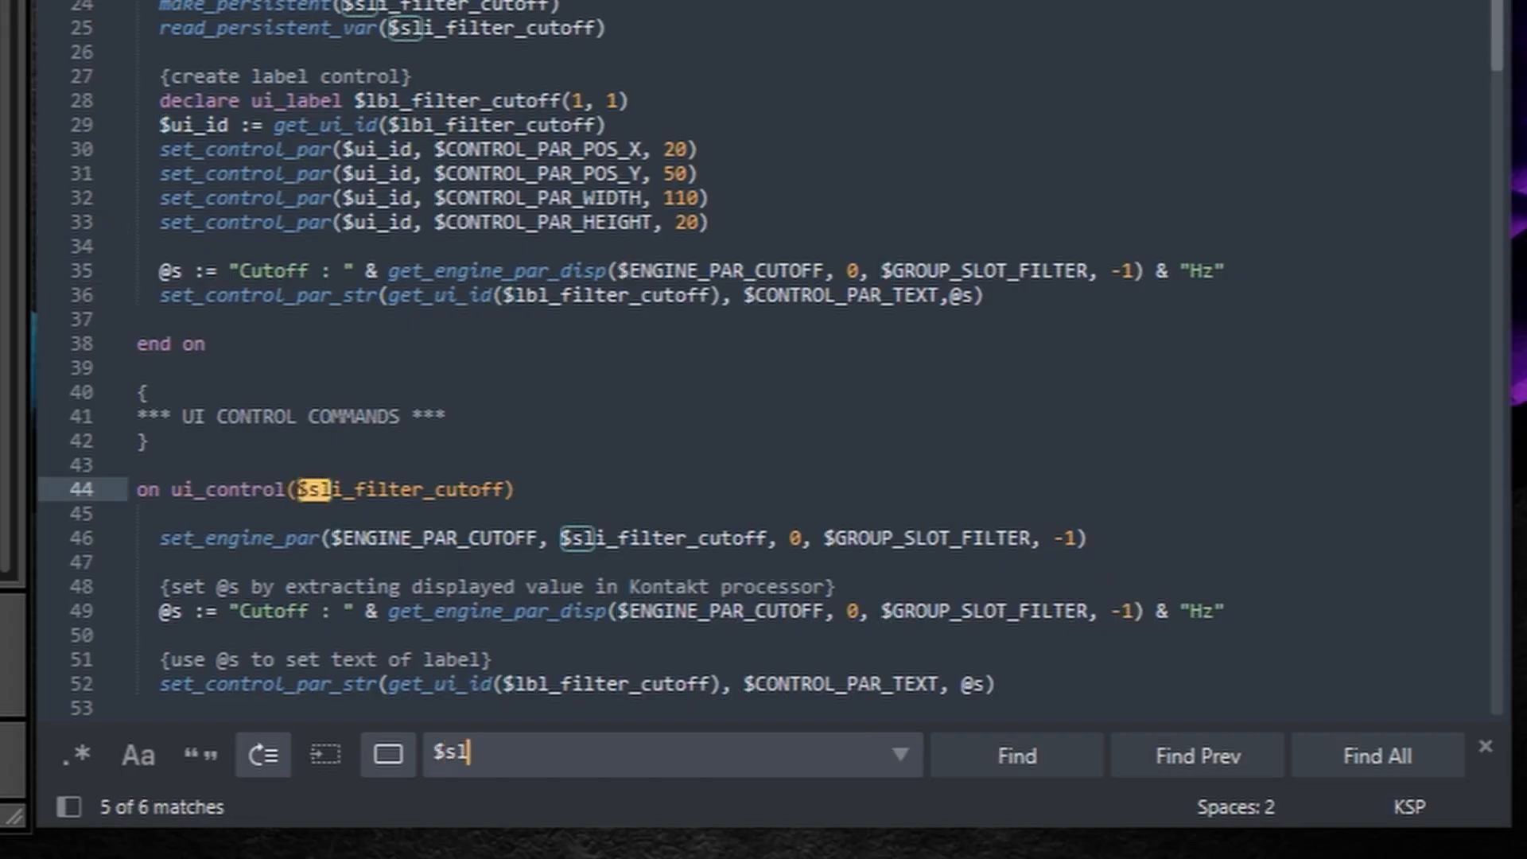
- Search tab_1.txt for the full variable name $sli_filter_cutoff, finding 6 matches
type("i_filter")
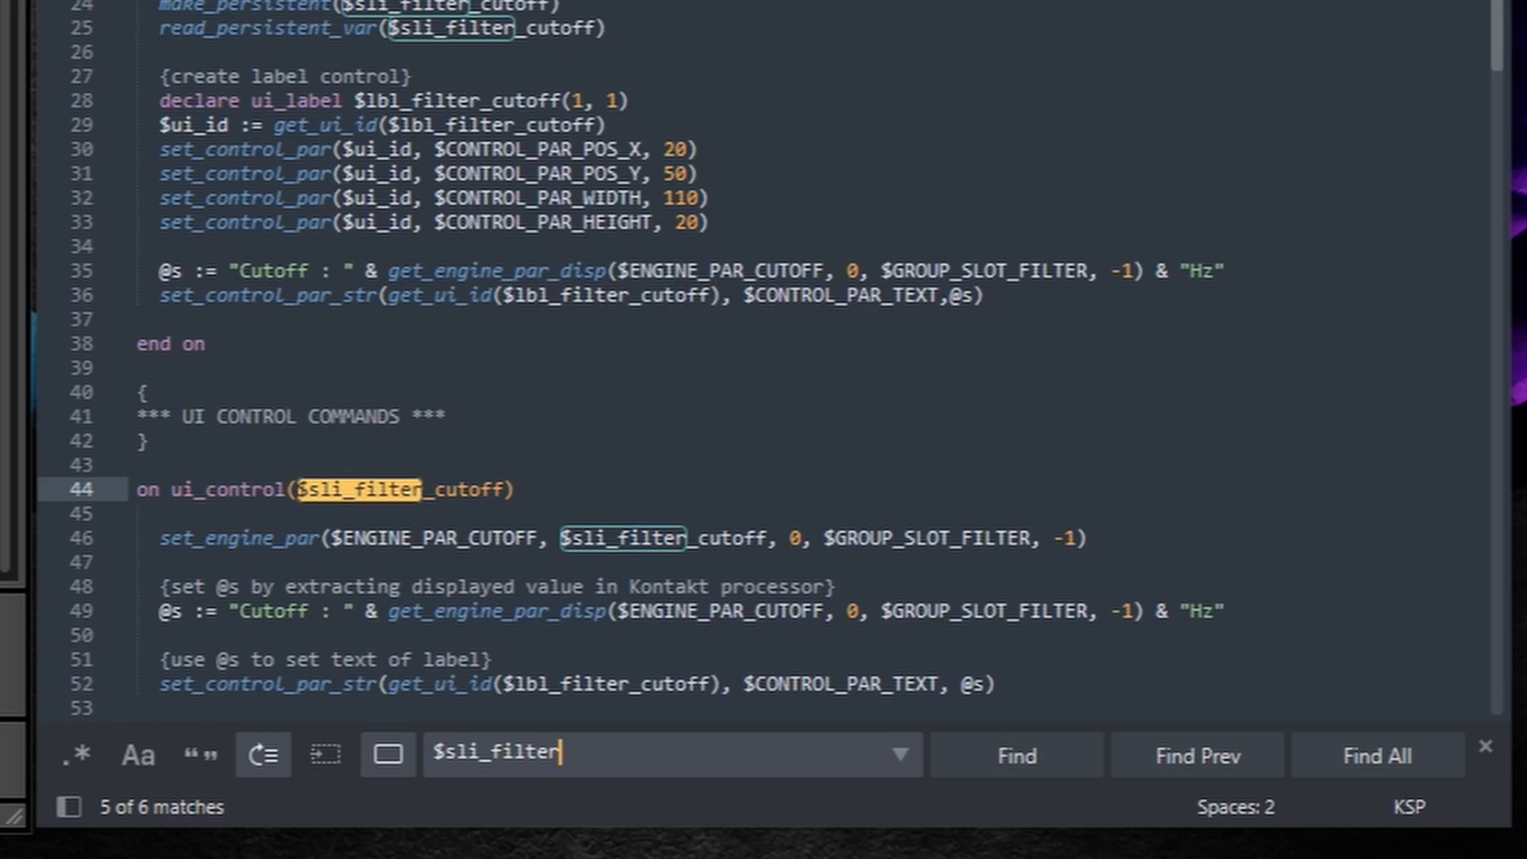
type("_cutof")
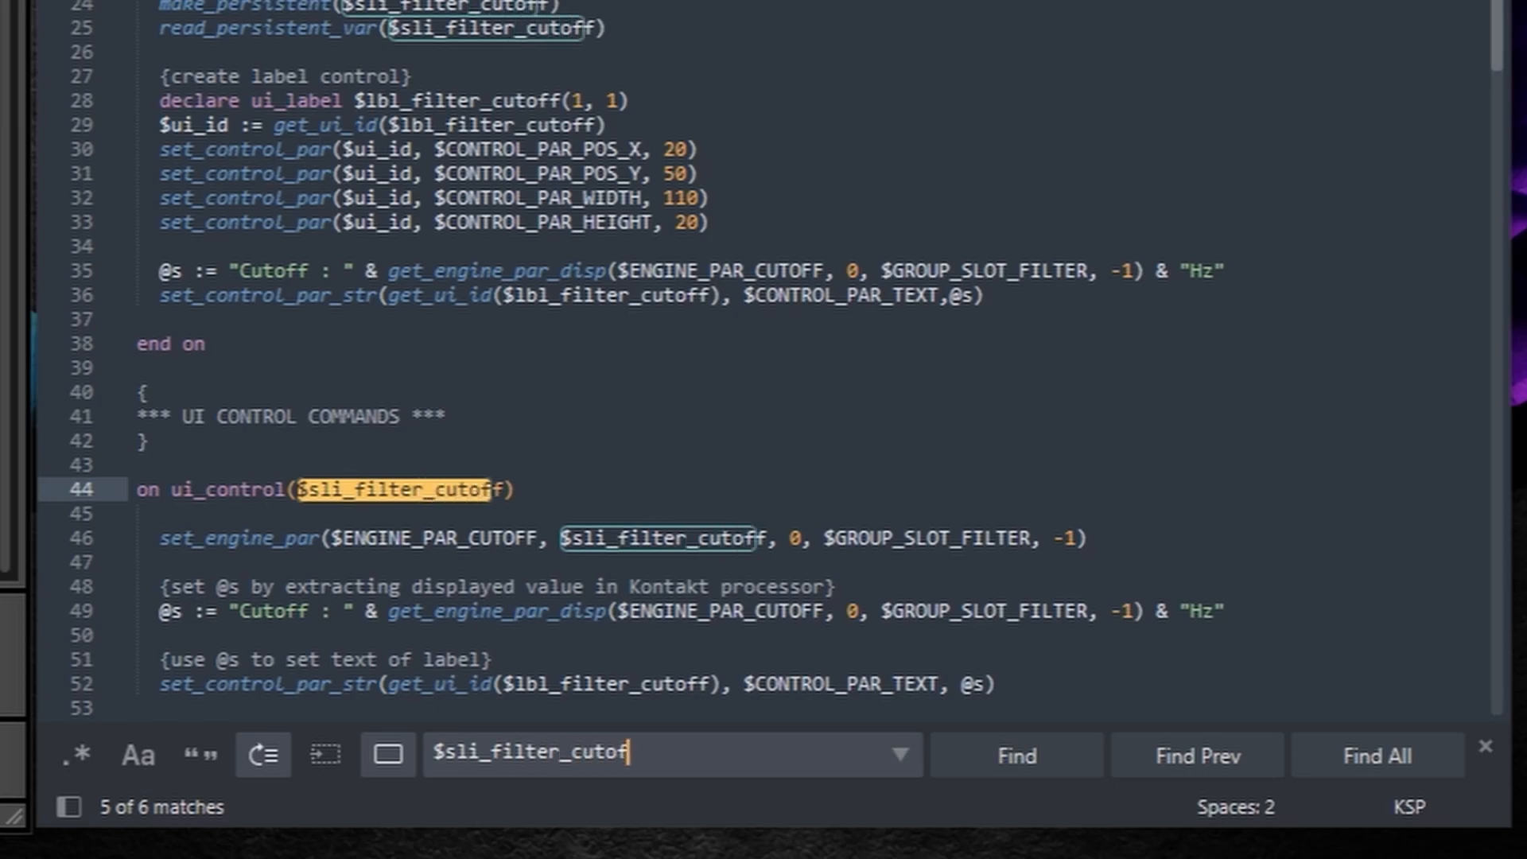
type("f")
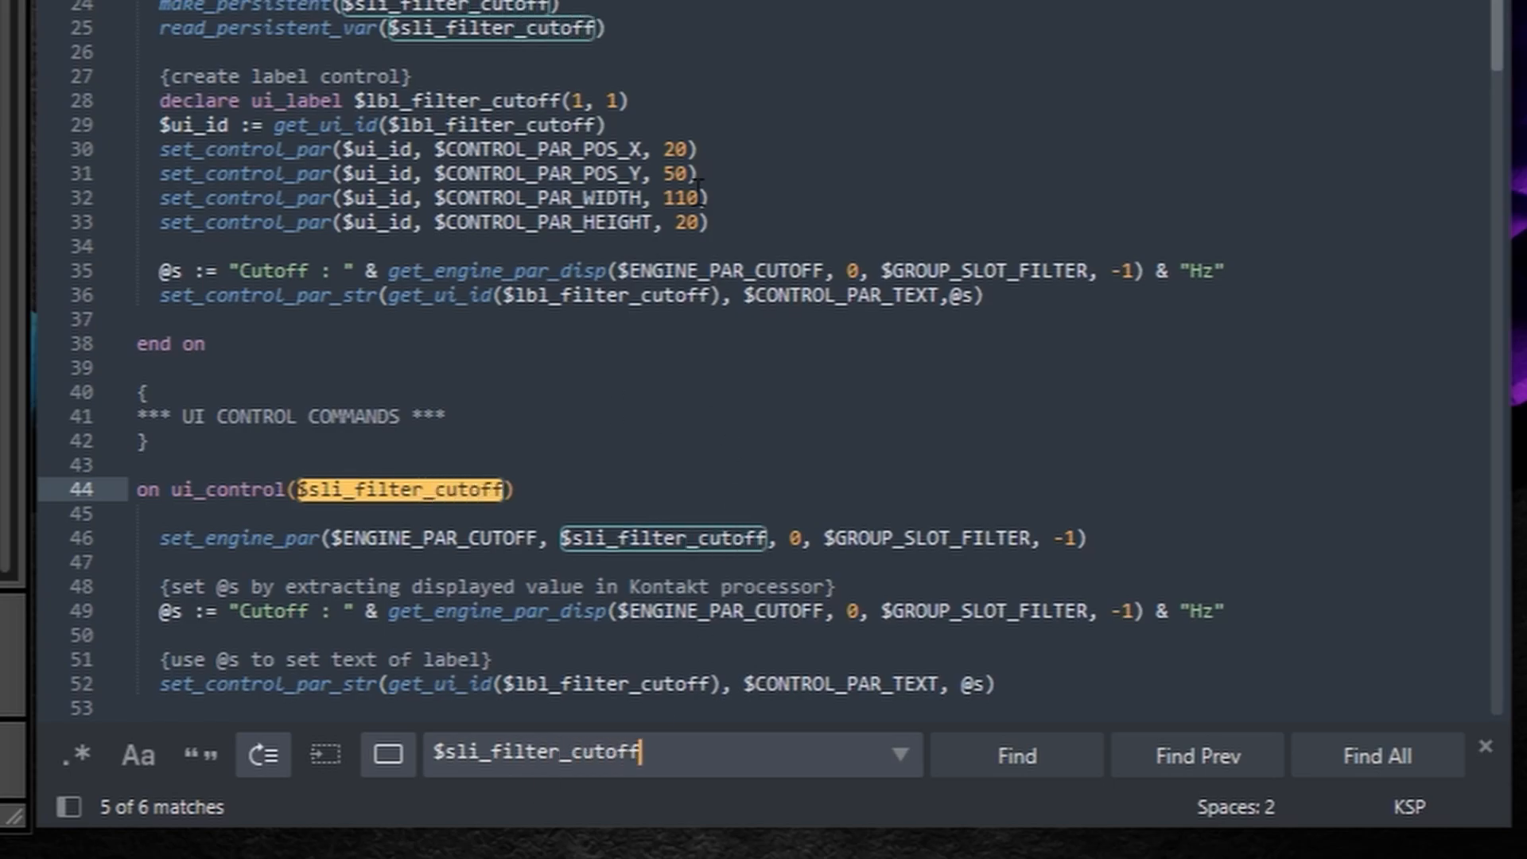